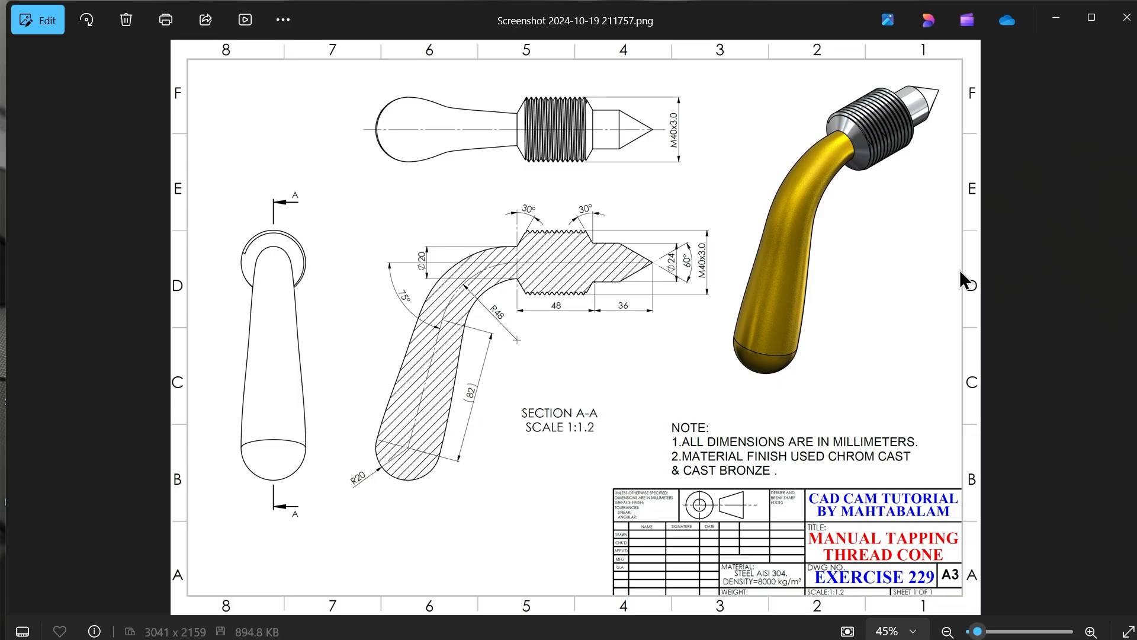
mouse_move(623, 356)
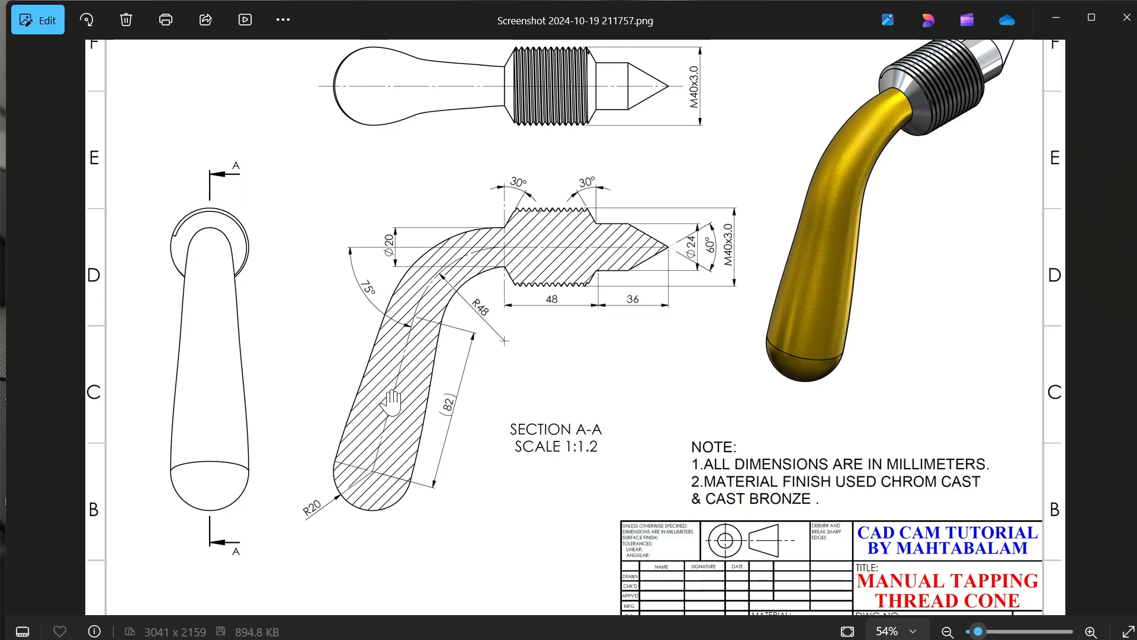
mouse_move(185, 341)
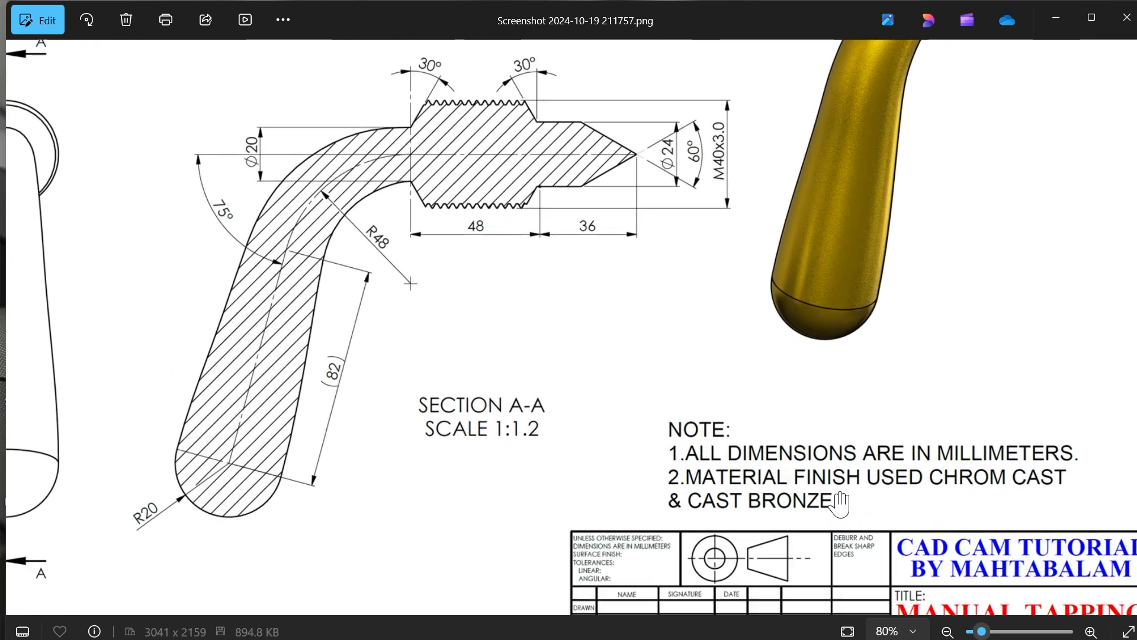
Zoom around the tapping tool reference drawing in Photos to read its dimensions.
scroll("down", 3)
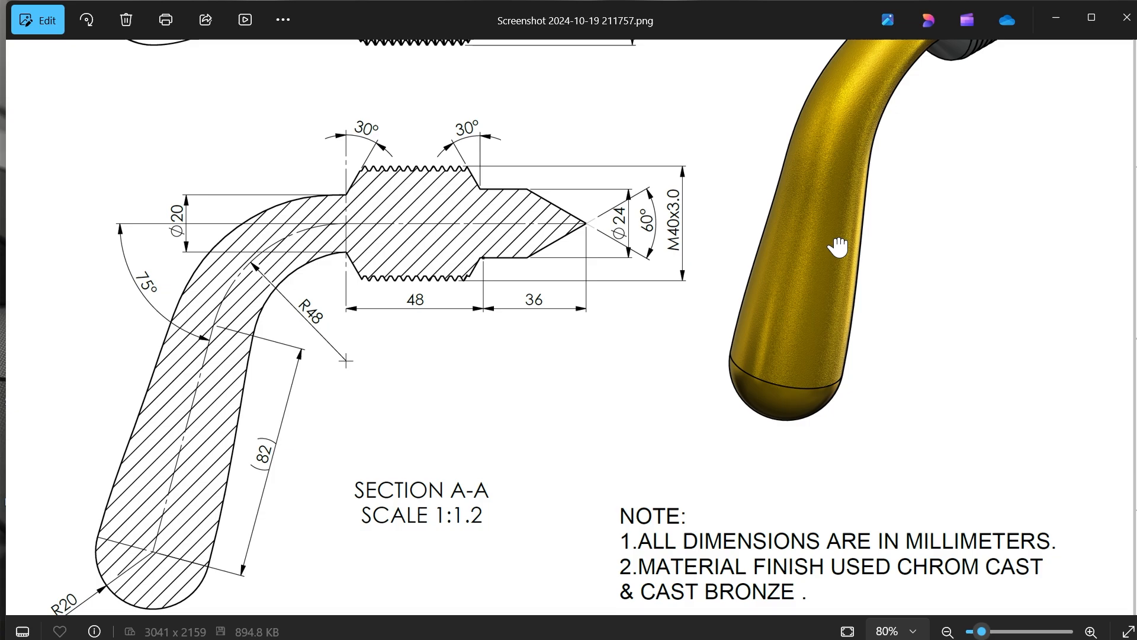
scroll("down", 3)
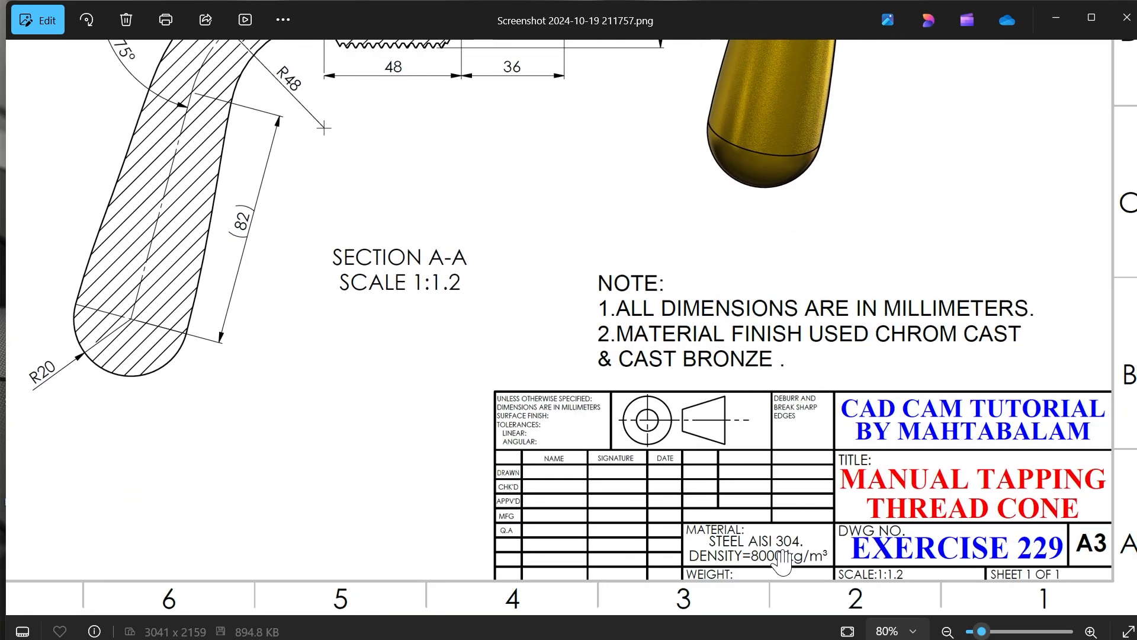
mouse_move(808, 419)
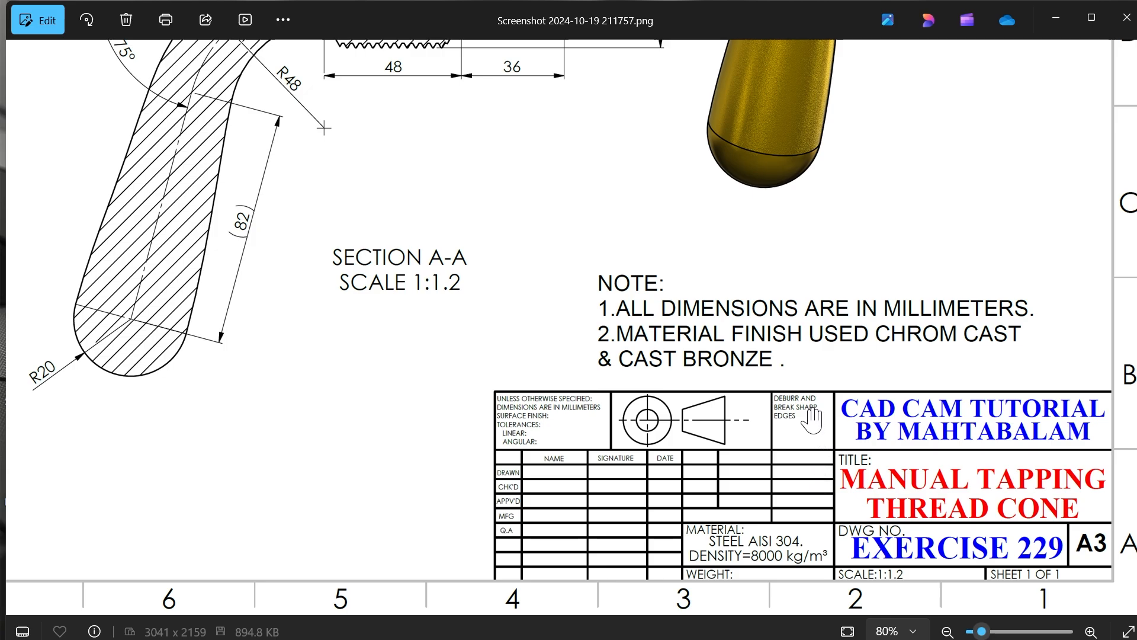
mouse_move(839, 458)
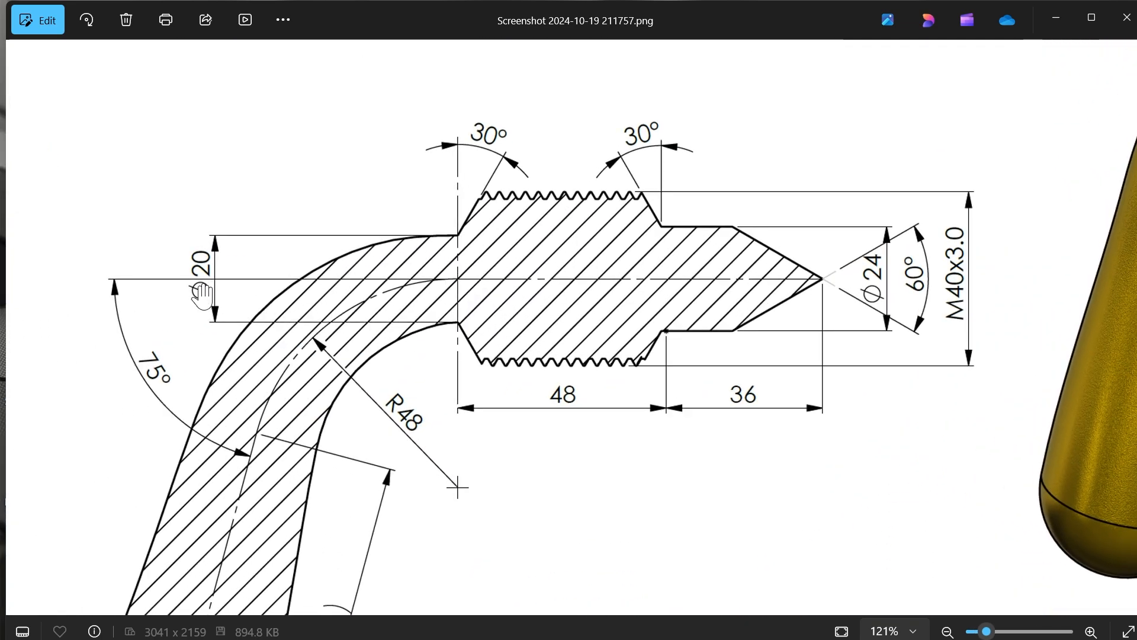
mouse_move(450, 337)
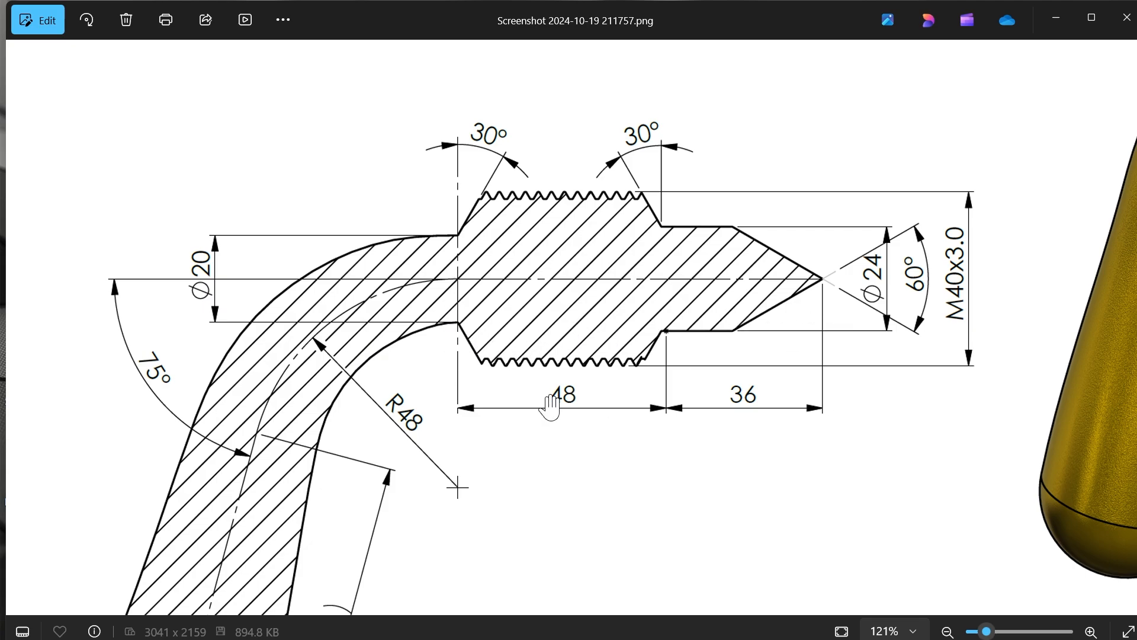
mouse_move(750, 413)
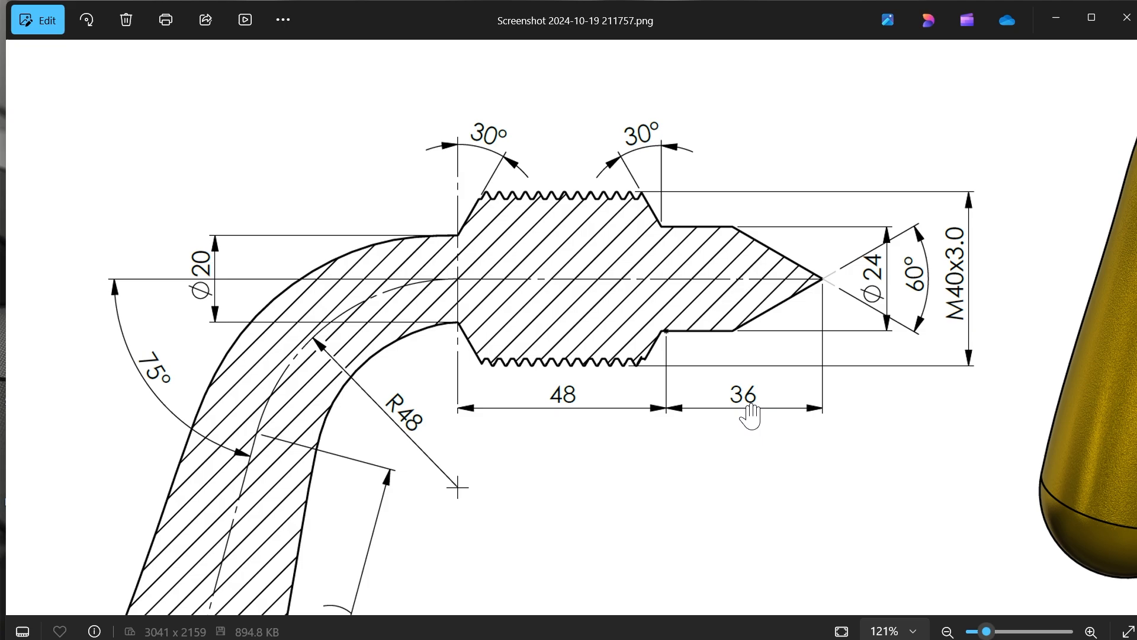
mouse_move(746, 413)
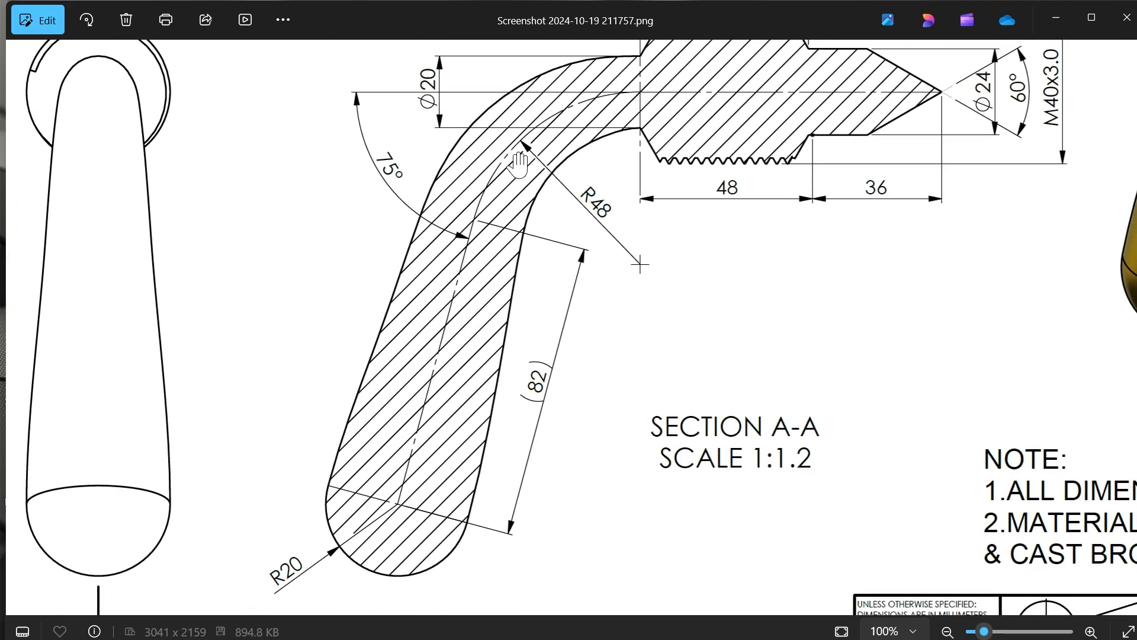
mouse_move(382, 125)
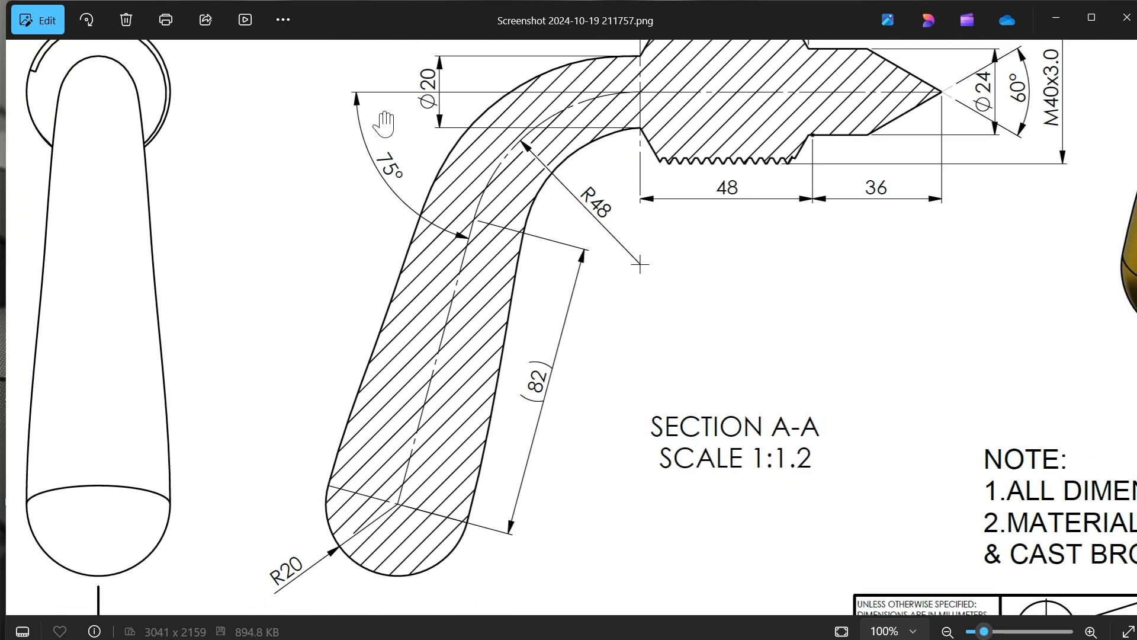
mouse_move(435, 265)
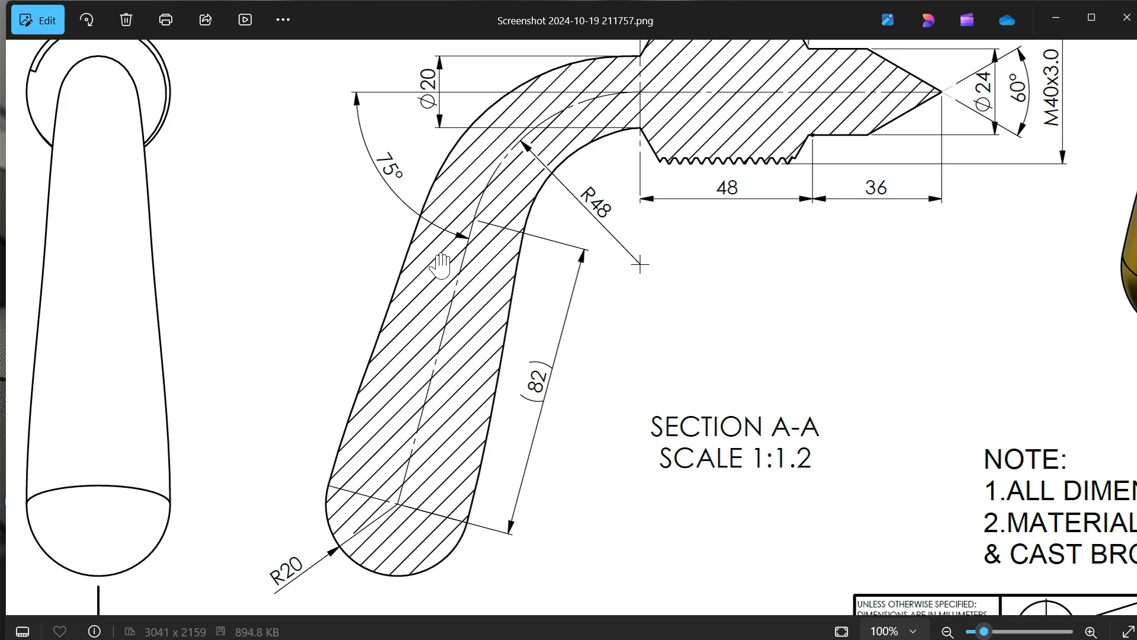
mouse_move(387, 434)
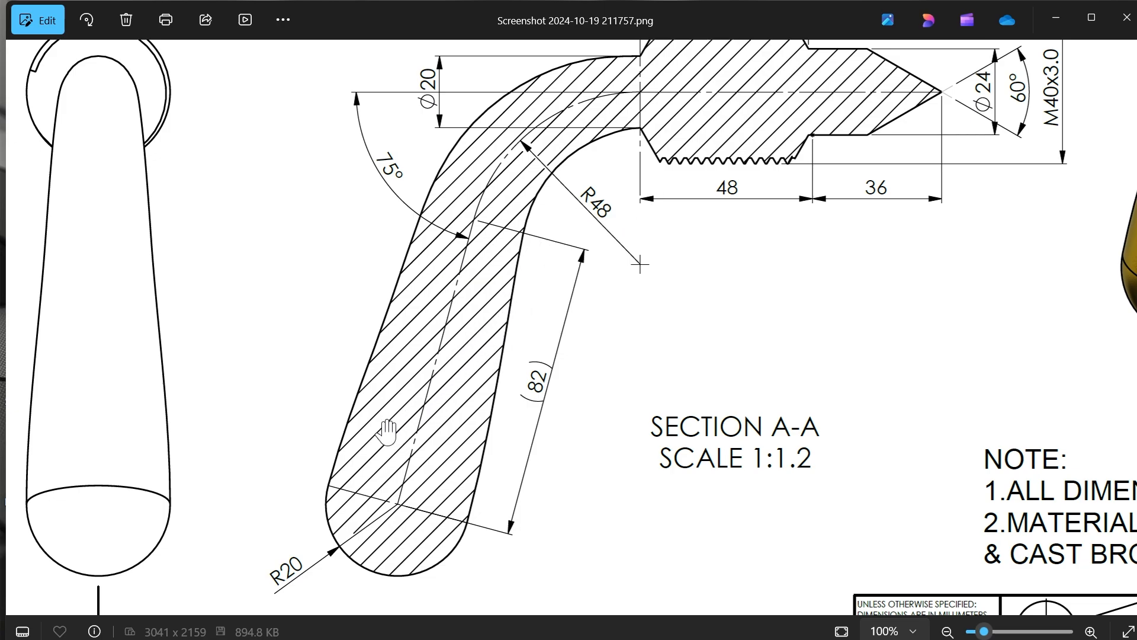
mouse_move(734, 259)
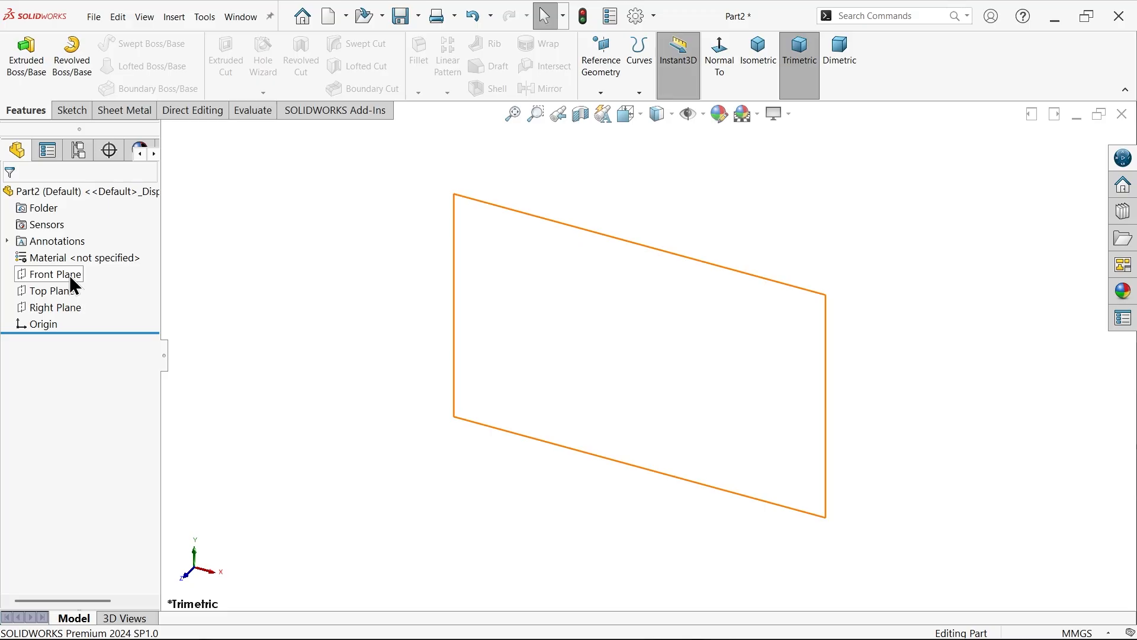
Sketch a Ø20 mm circle at the origin on the Front Plane.
left_click(49, 274)
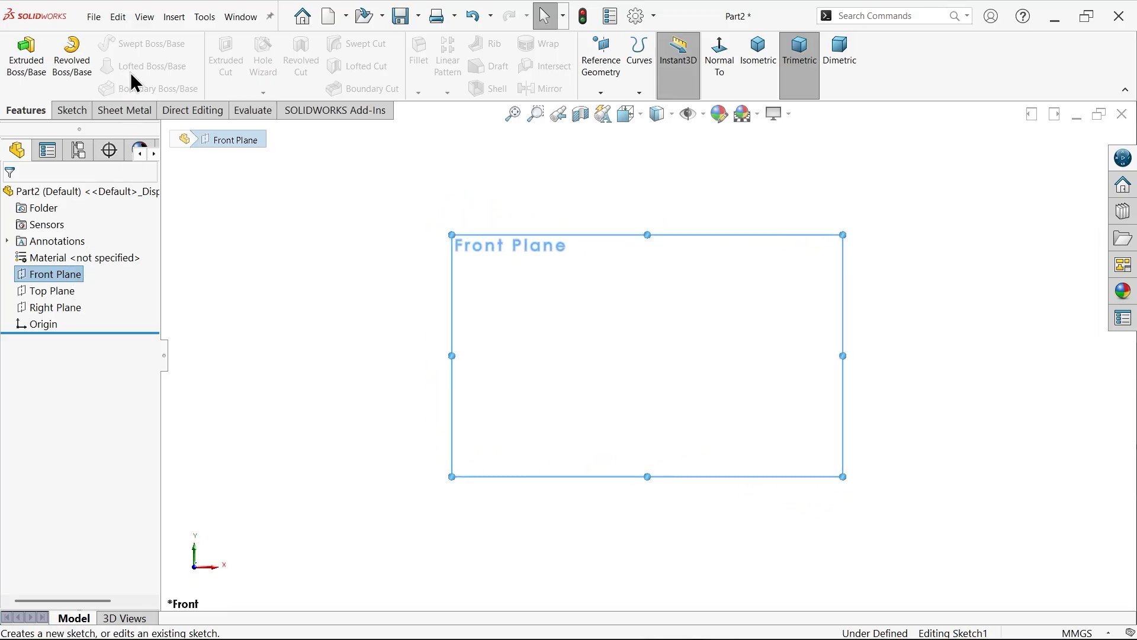
left_click(125, 43)
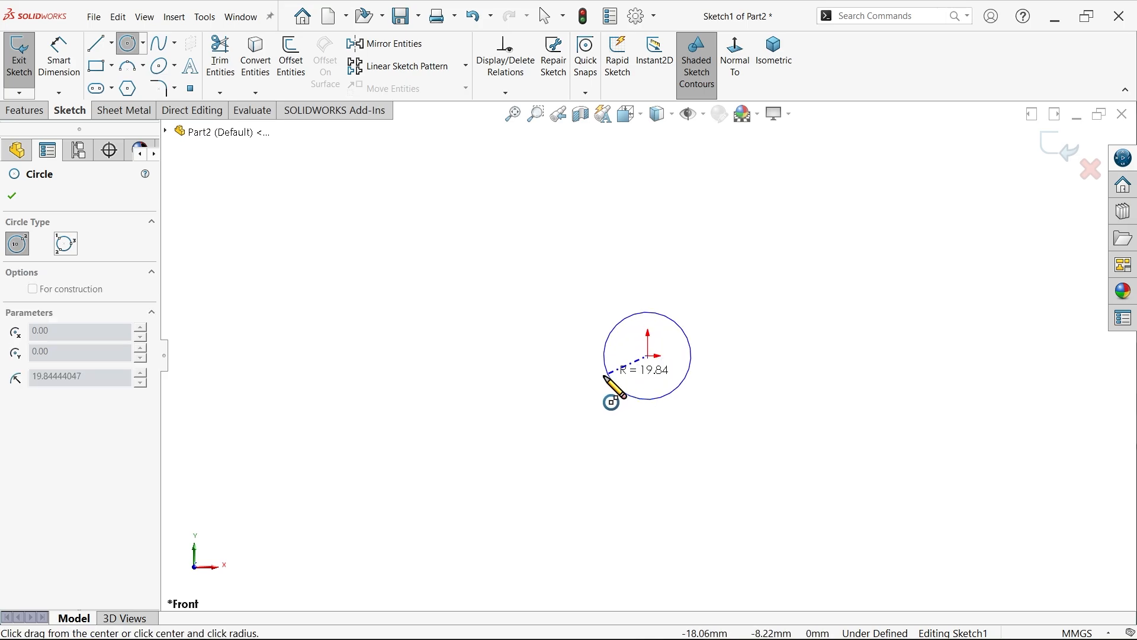
left_click(11, 196)
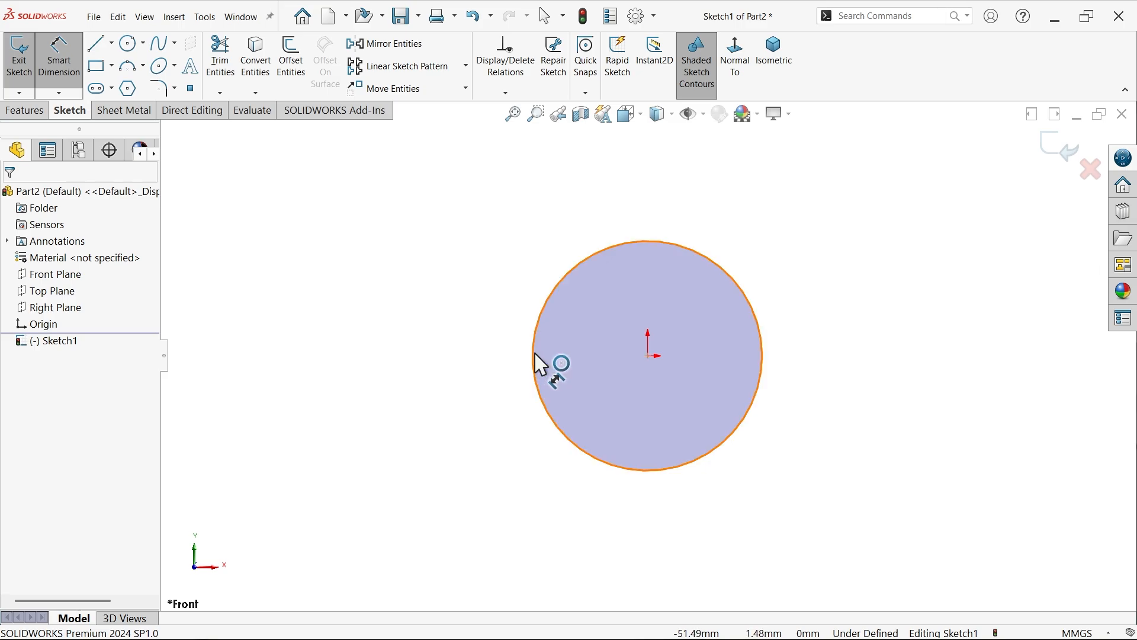
left_click(557, 364)
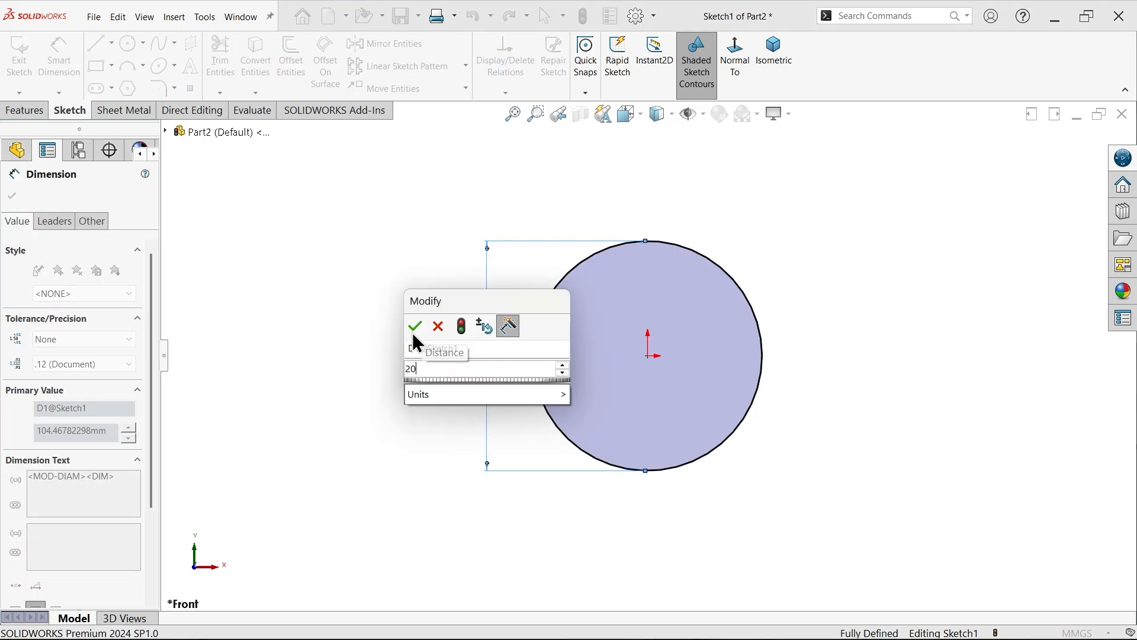
left_click(415, 326)
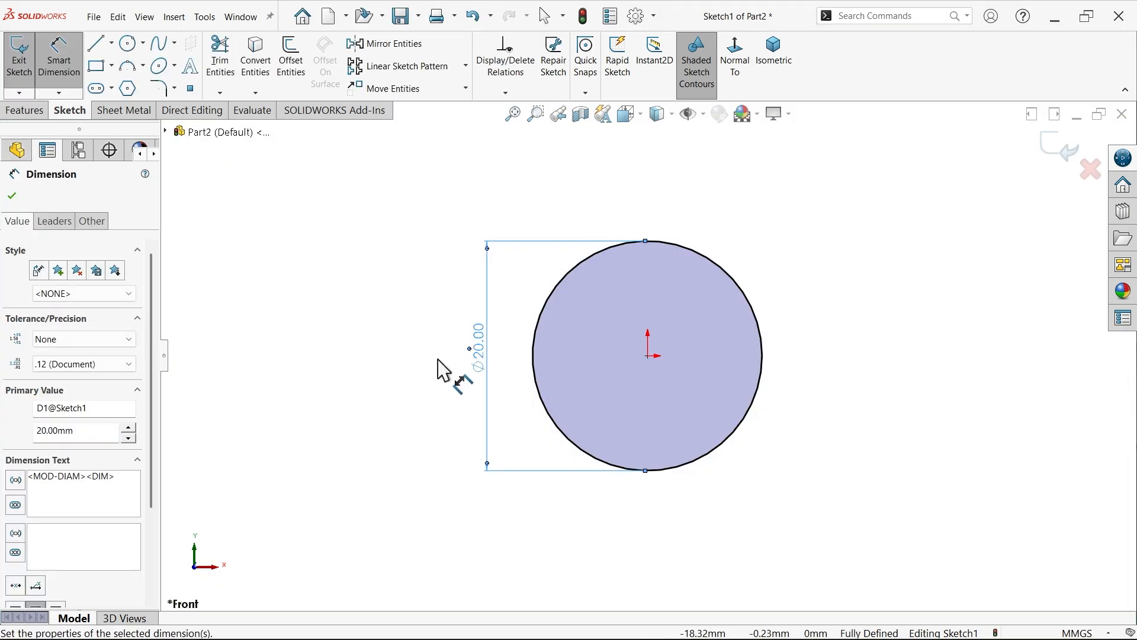
Extrude the circle 84 mm in the reversed direction and view it isometrically.
left_click(24, 110)
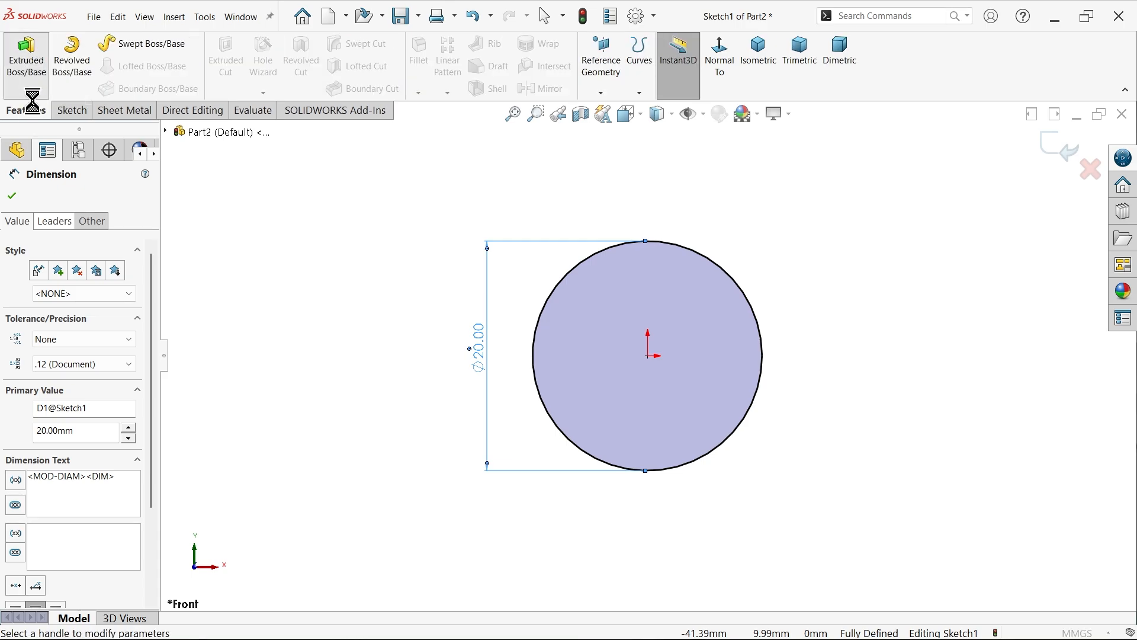
left_click(26, 55)
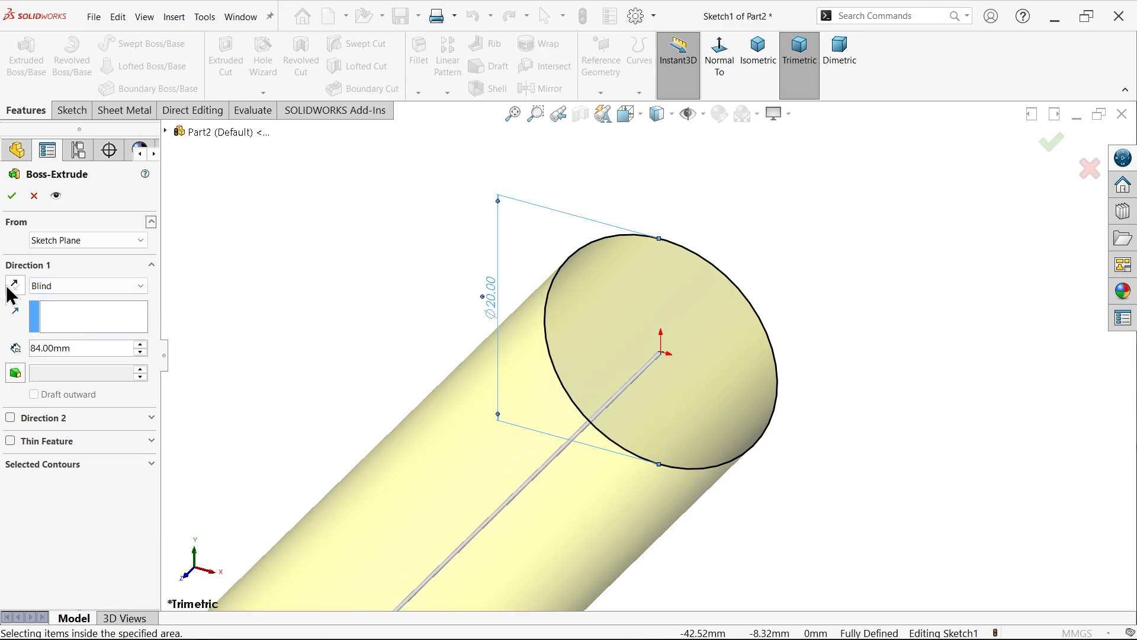
left_click(757, 52)
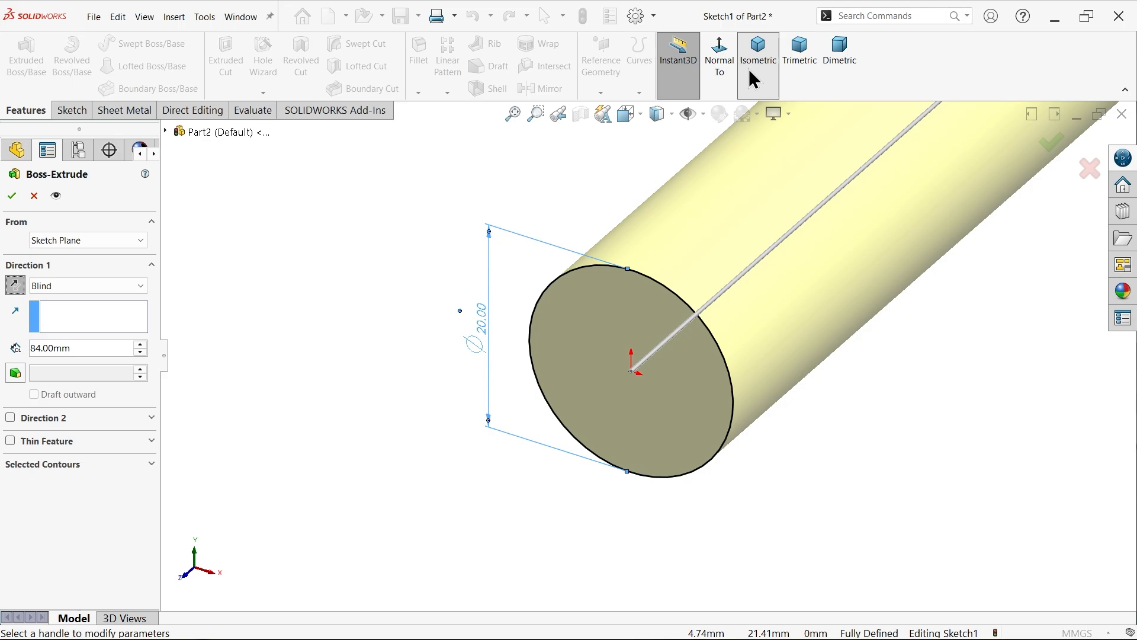
left_click(757, 51)
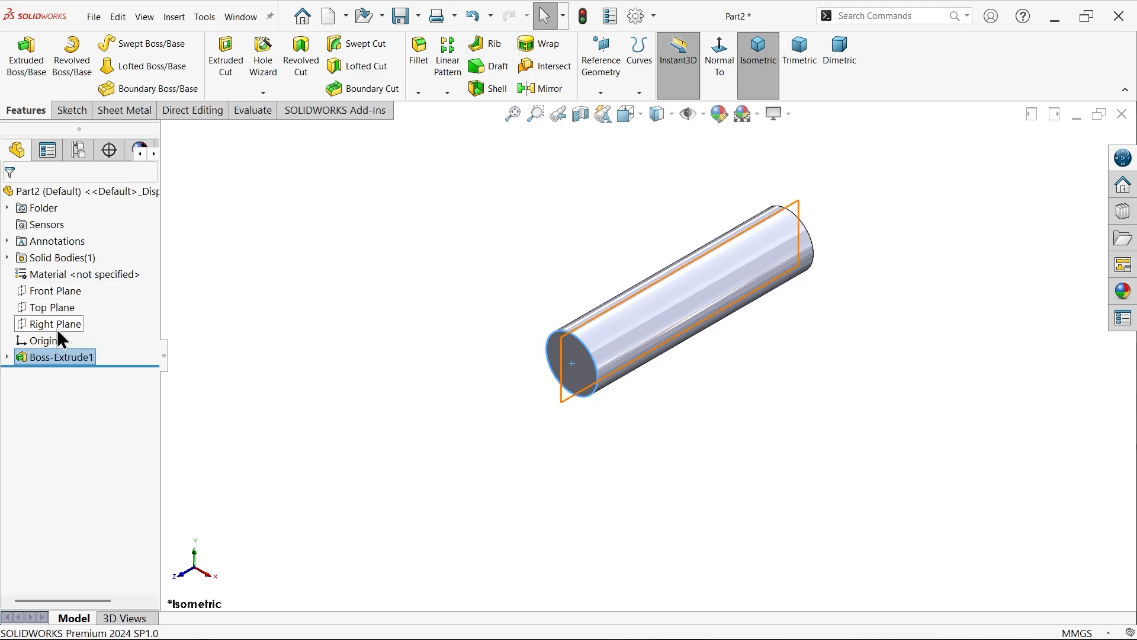
Sketch the handle path on the Right Plane: a straight line plus a three-point arc.
left_click(55, 323)
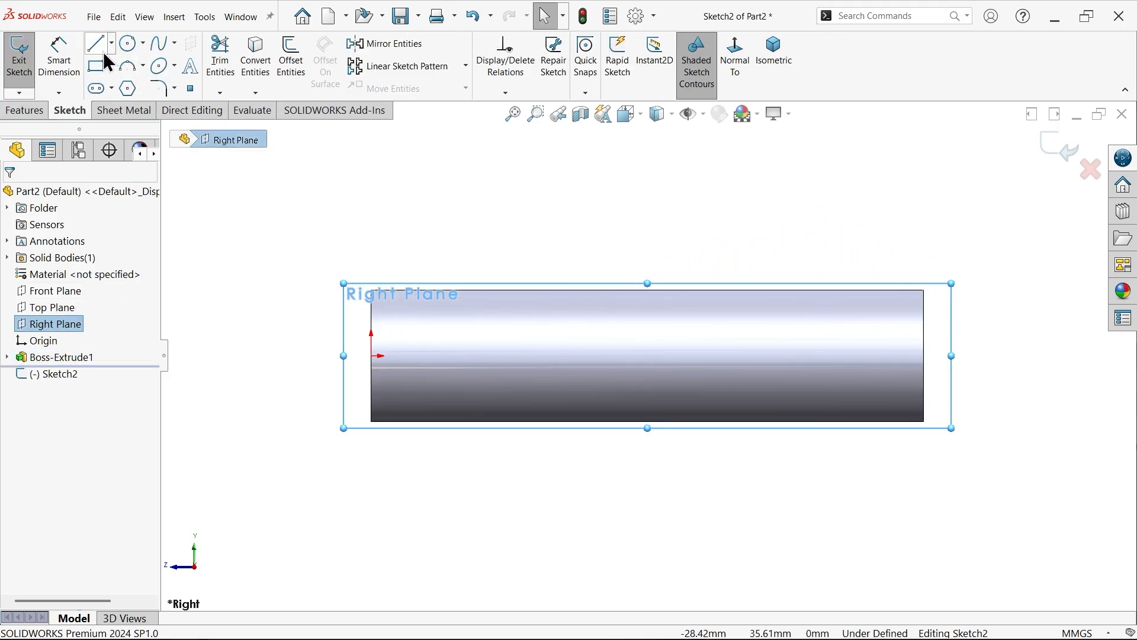
left_click(95, 42)
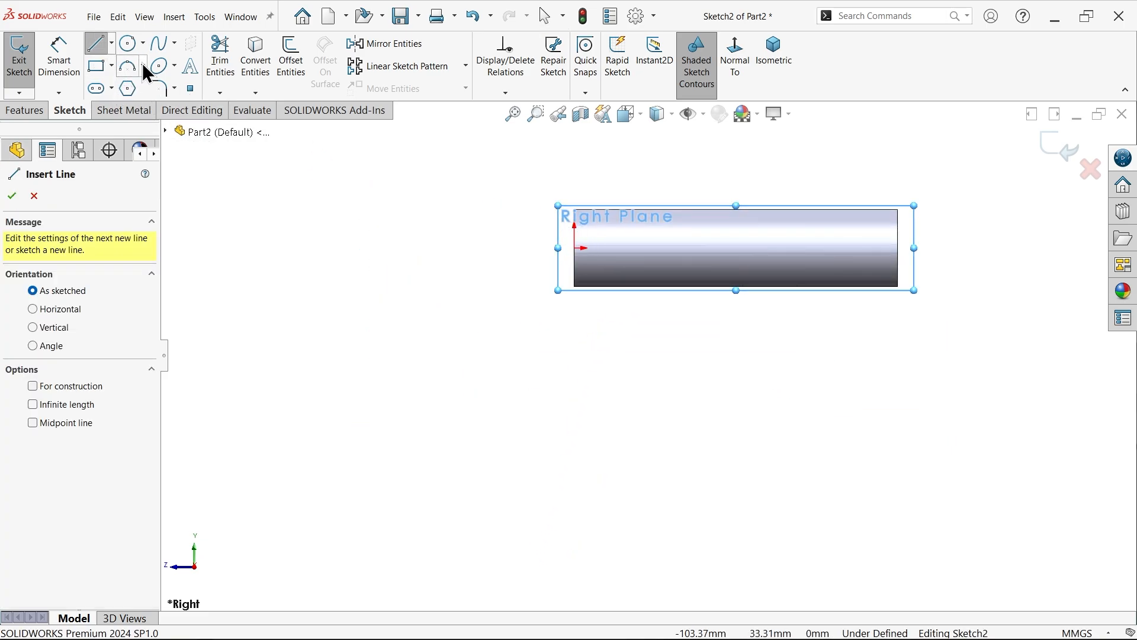
left_click(128, 66)
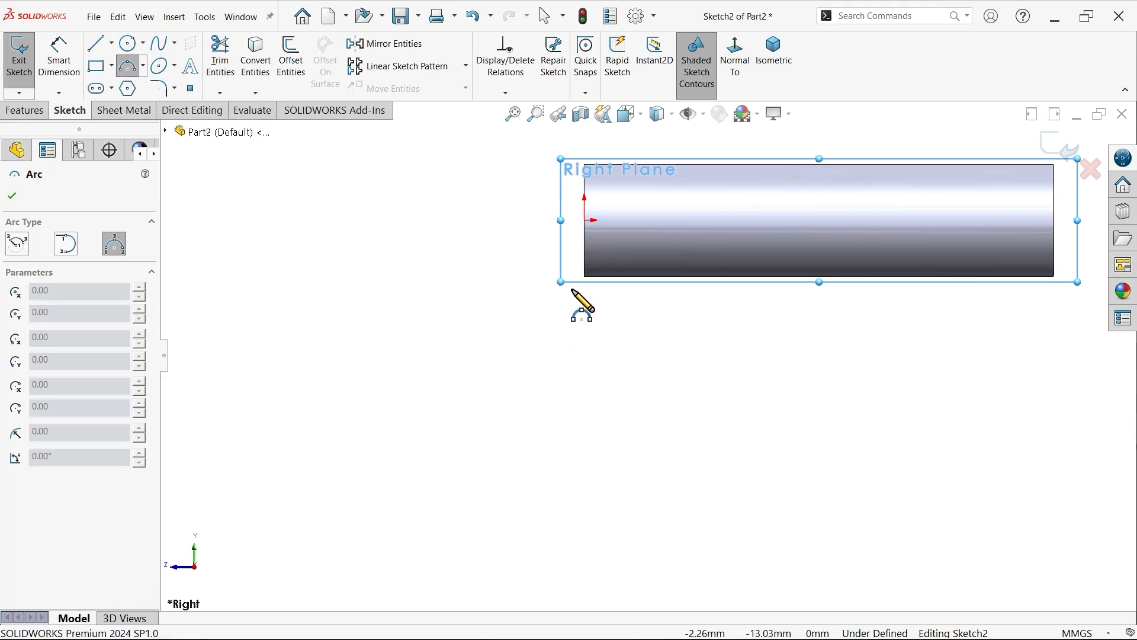
mouse_move(595, 233)
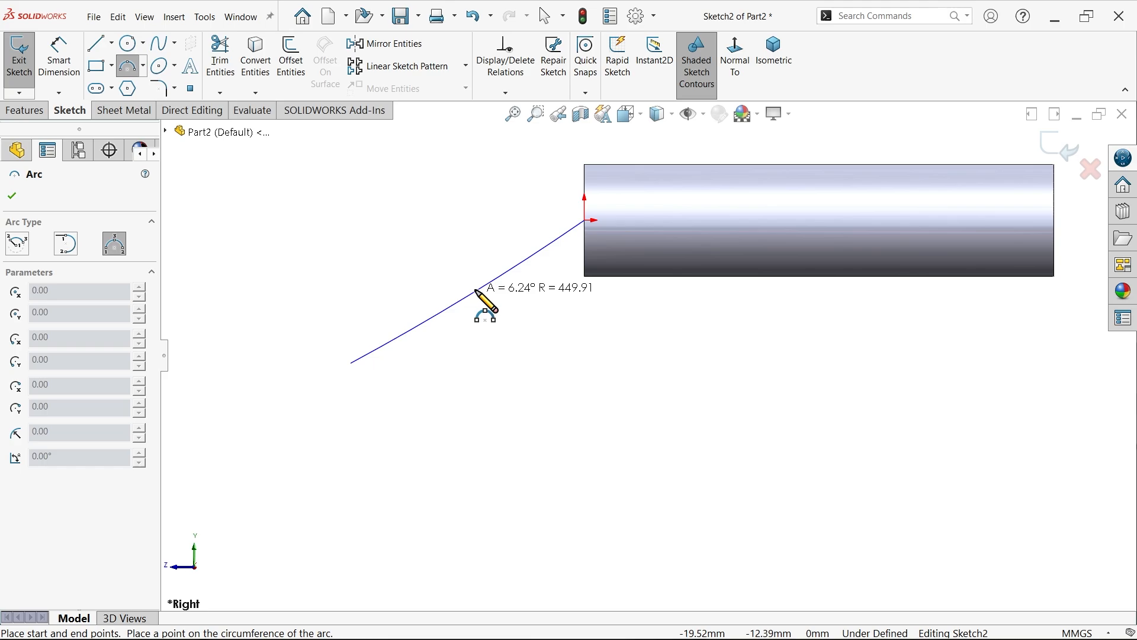
left_click(585, 220)
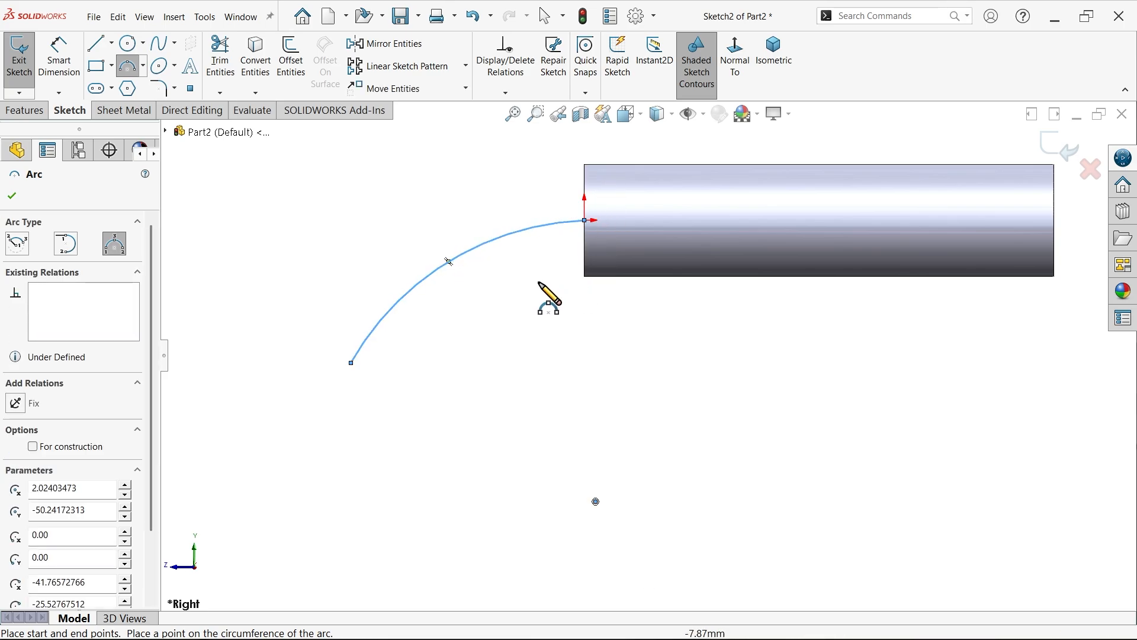
right_click(549, 301)
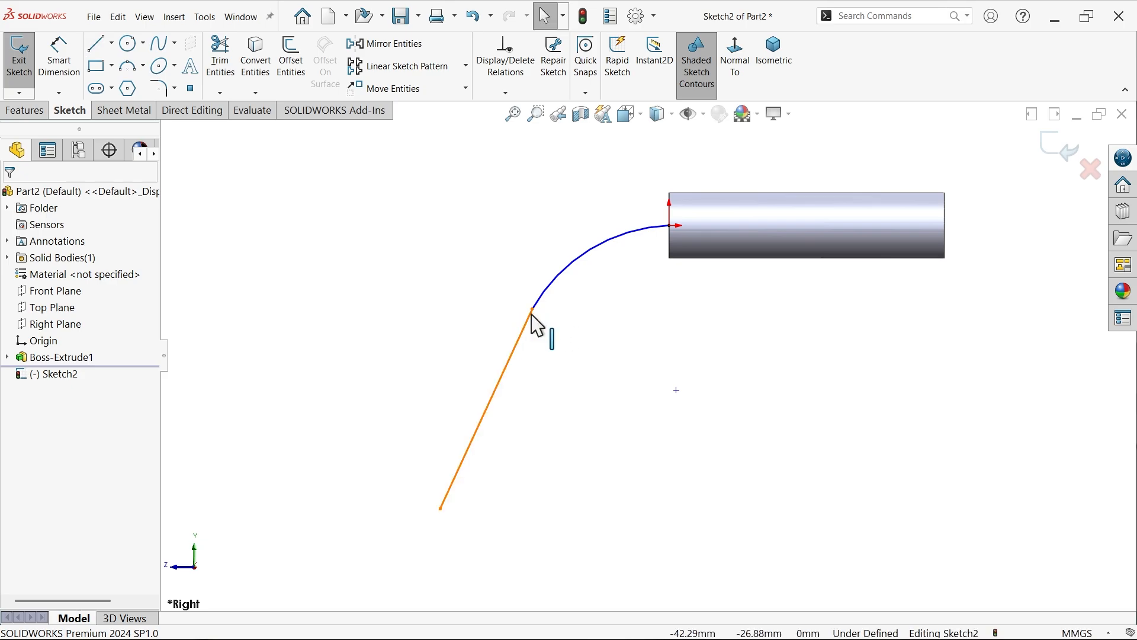
Make the path end coincident with the origin and two path points vertical.
left_click(530, 322)
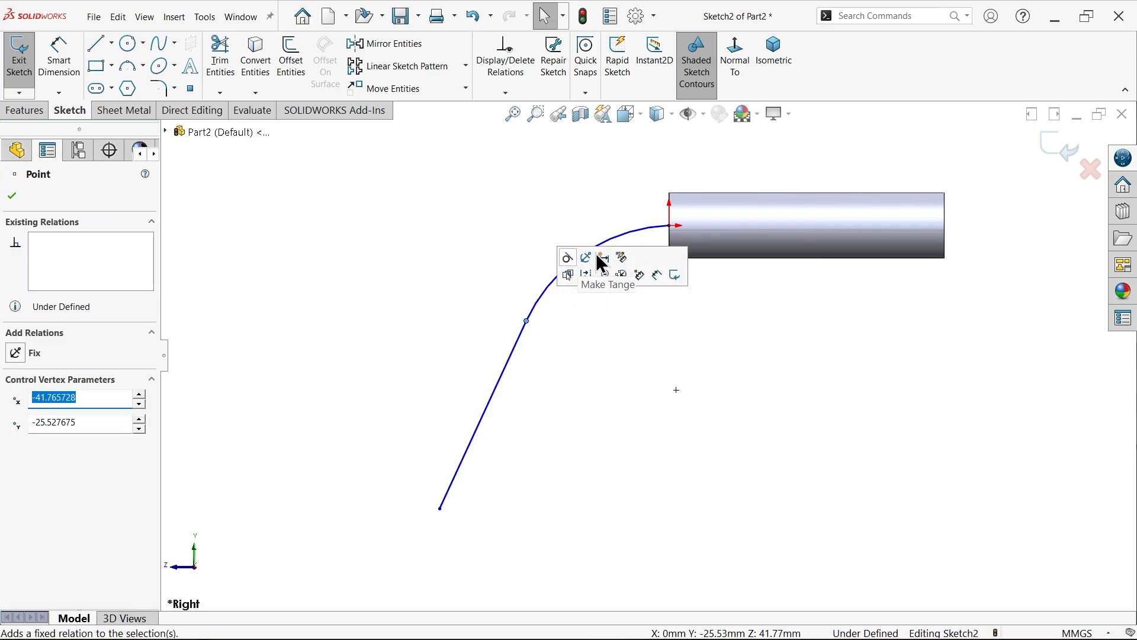
left_click(601, 256)
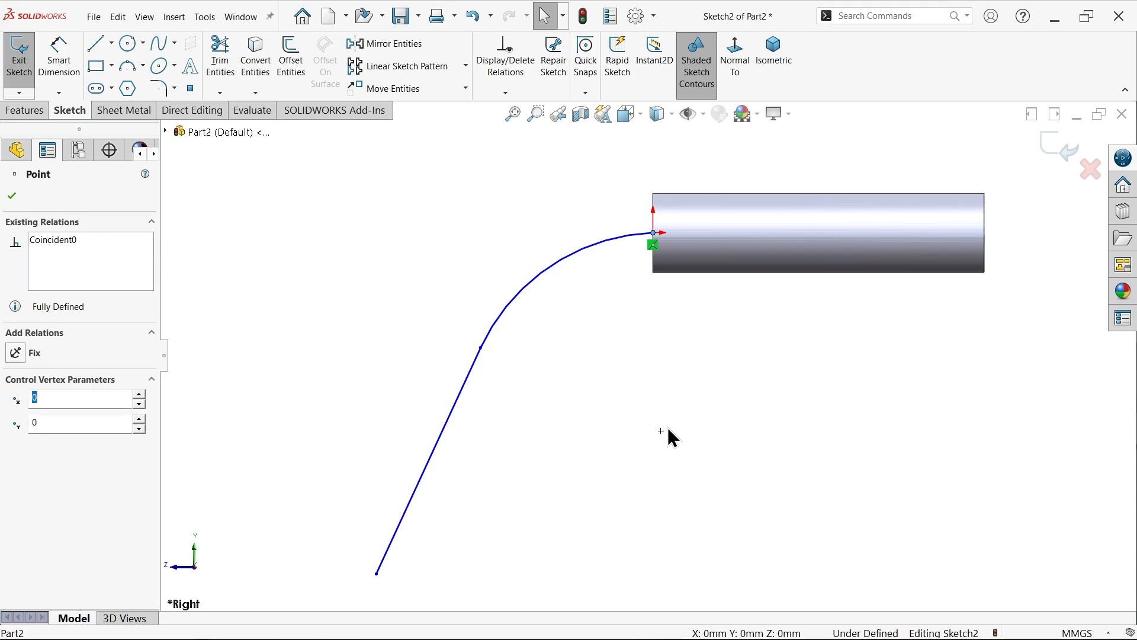
left_click(660, 431)
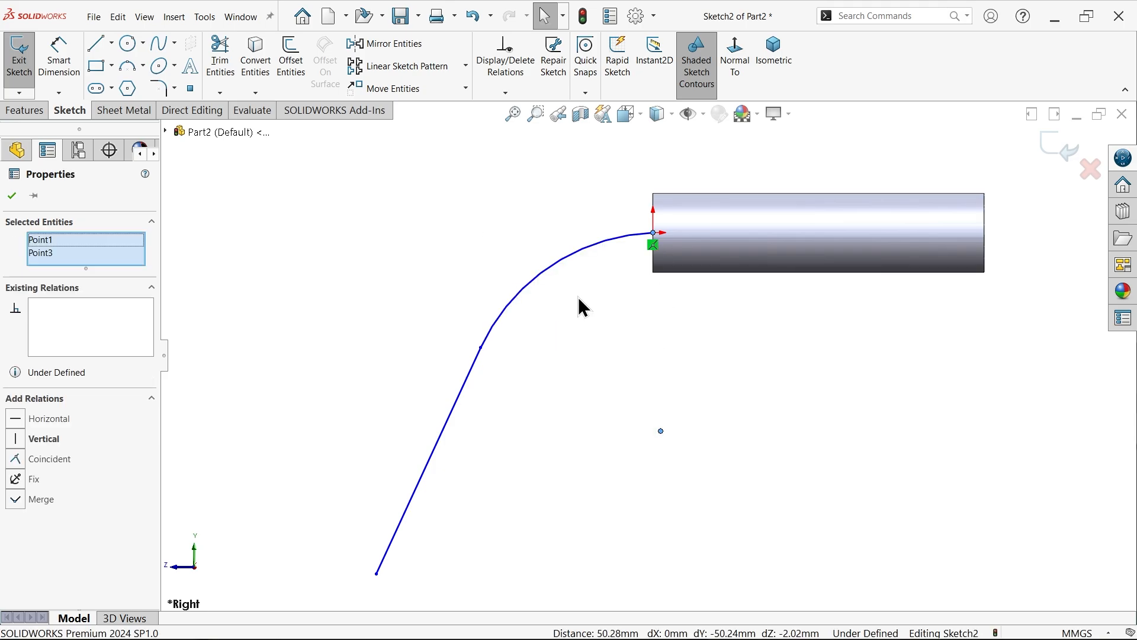
left_click(43, 439)
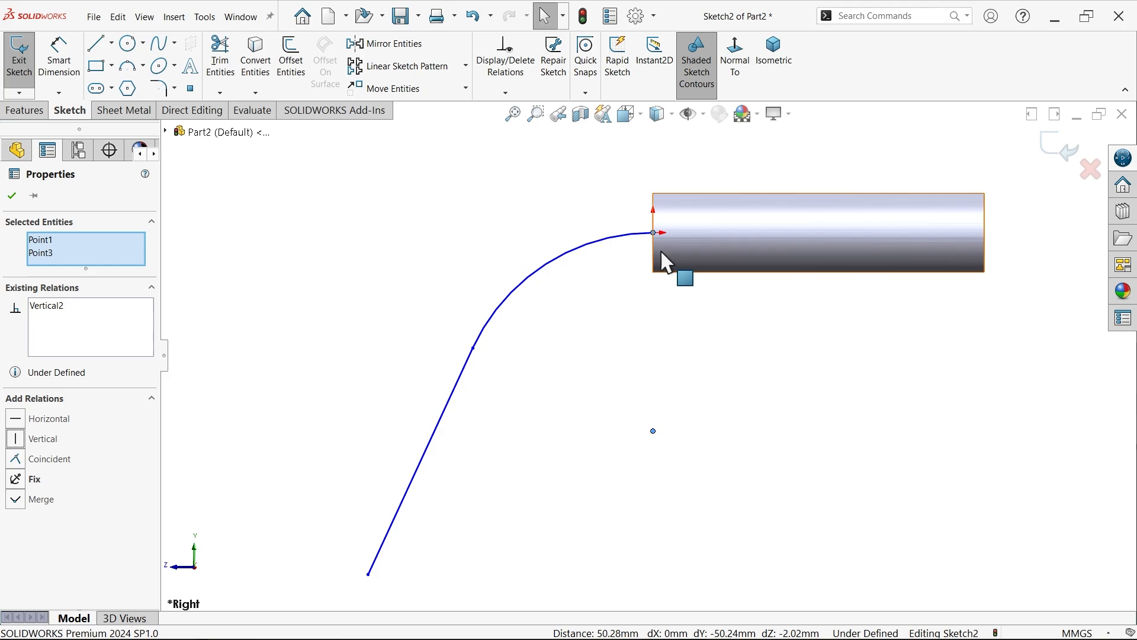
mouse_move(617, 266)
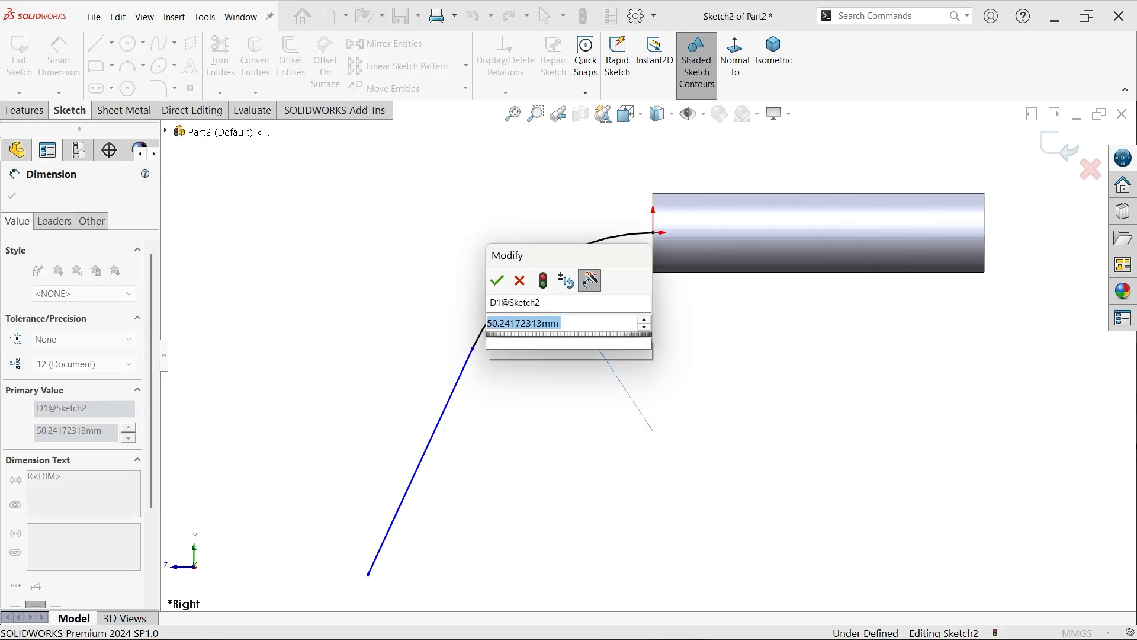
Dimension the path: R48 arc, 82 mm straight leg, 75° leg angle.
left_click(497, 282)
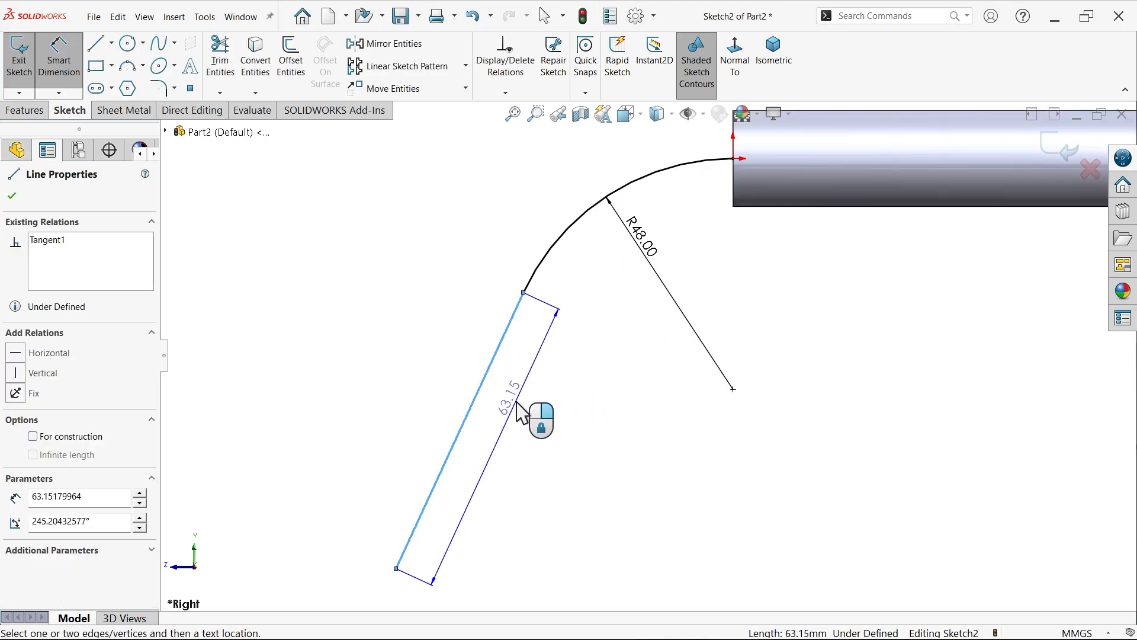
left_click(514, 417)
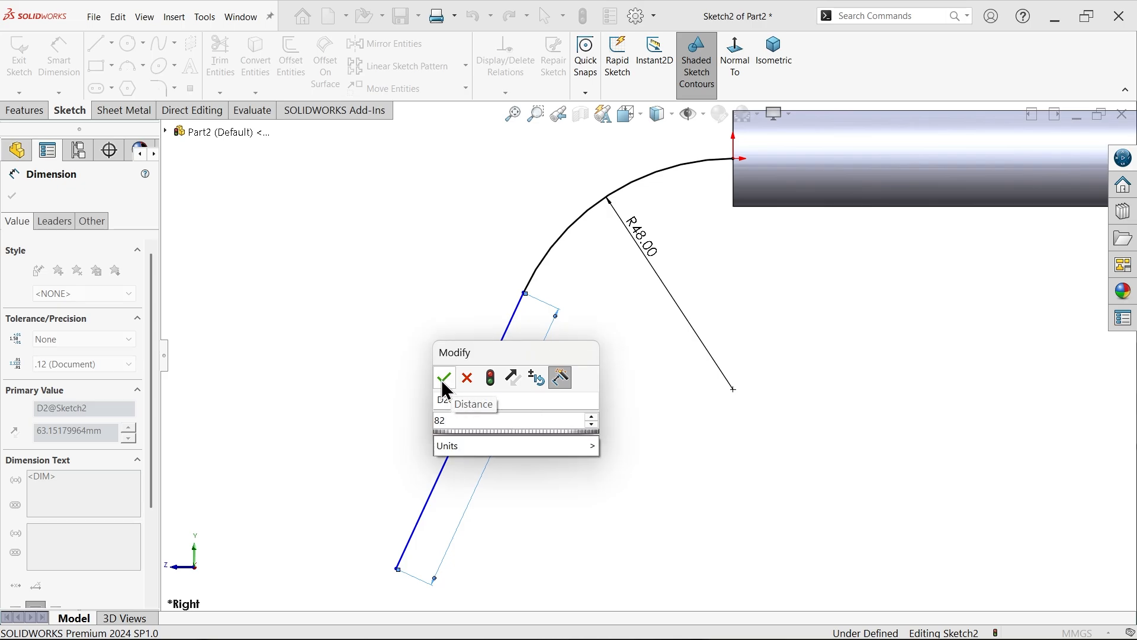
left_click(443, 378)
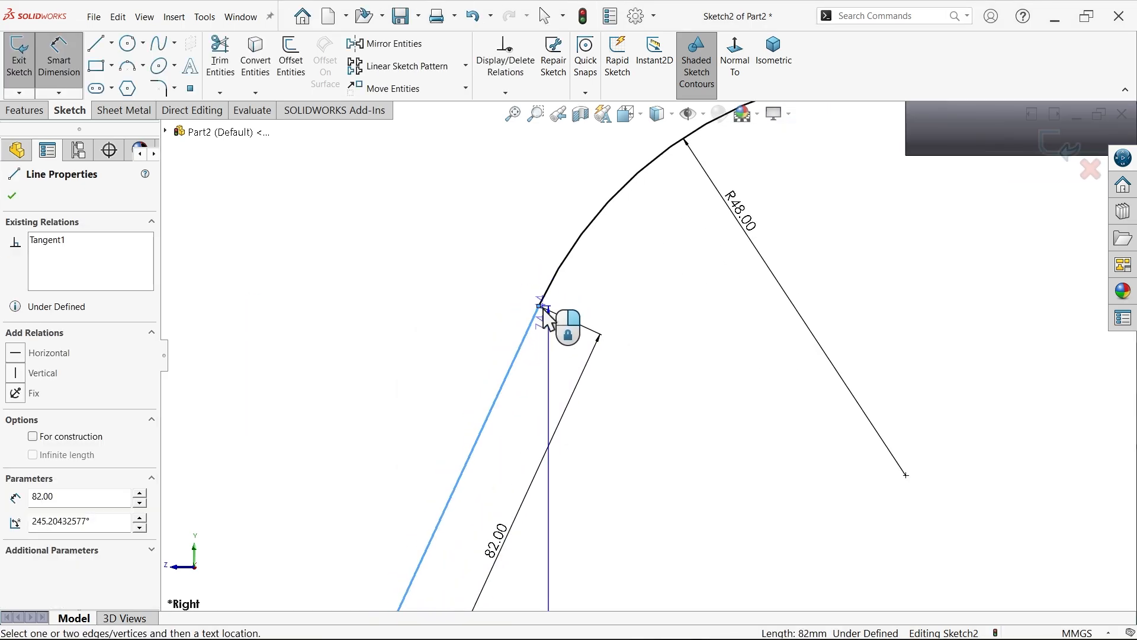
left_click(540, 304)
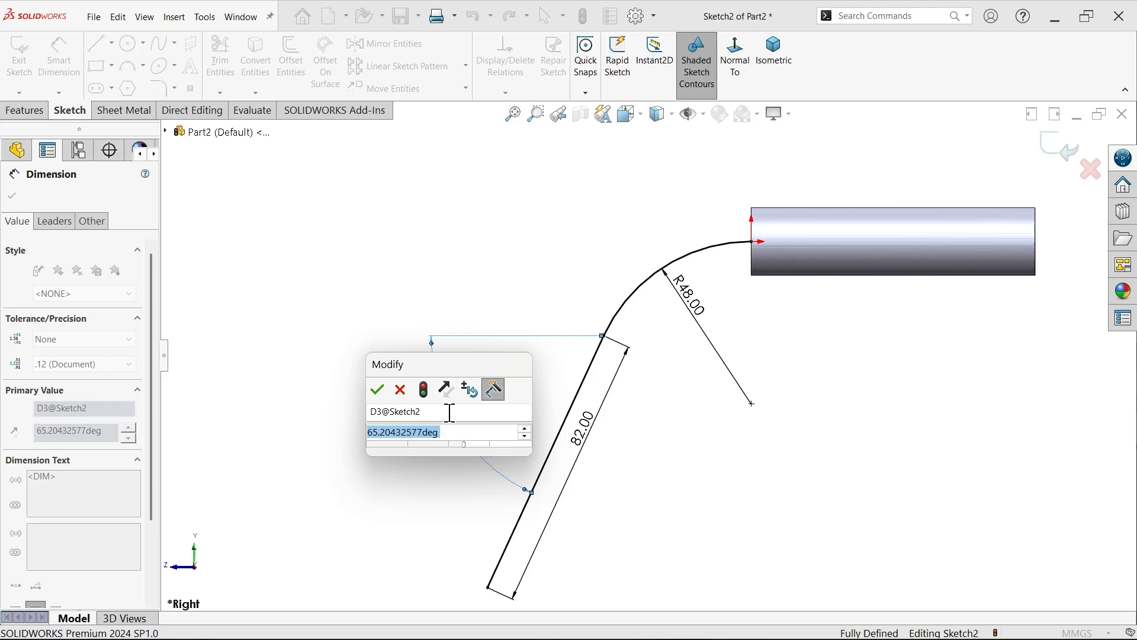
left_click(376, 390)
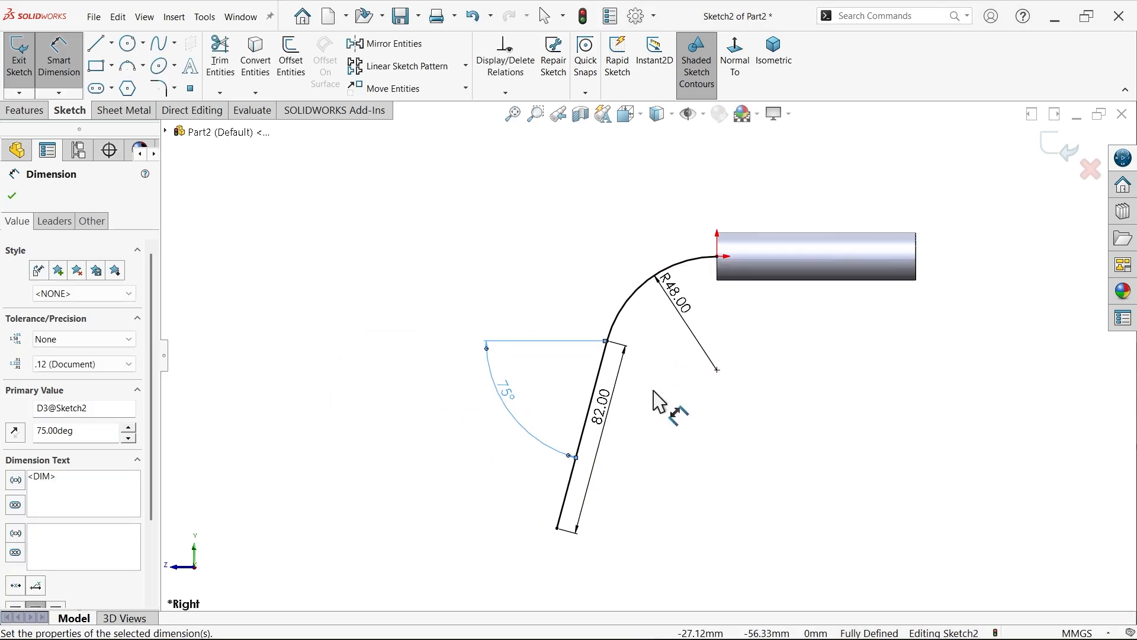
mouse_move(711, 363)
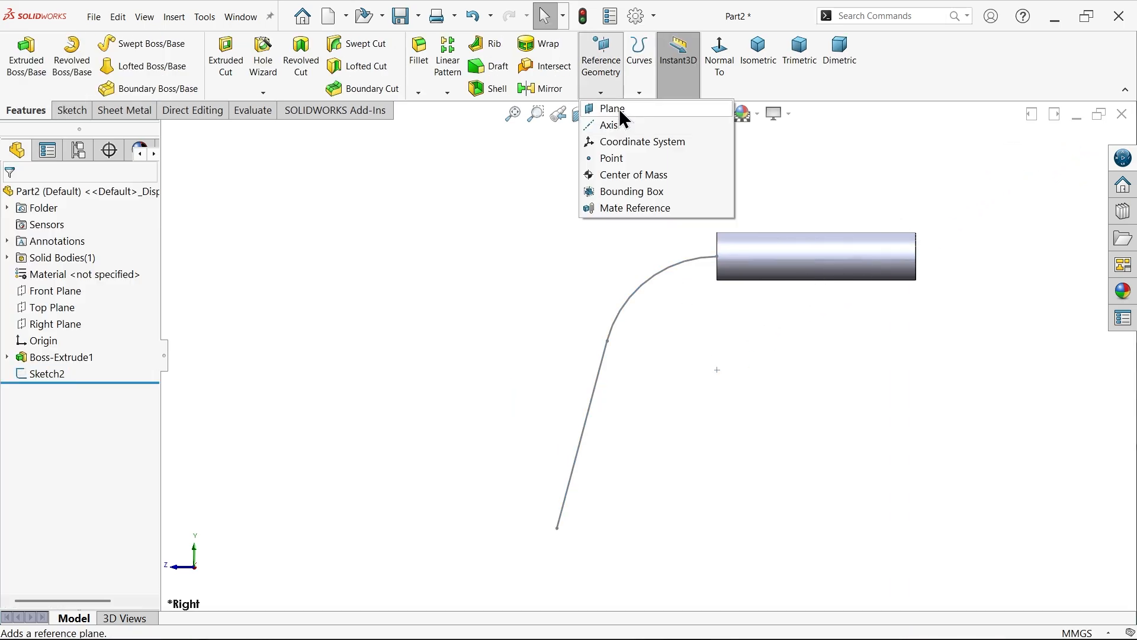
Create Plane1 perpendicular to the 82 mm leg through its end point.
left_click(611, 107)
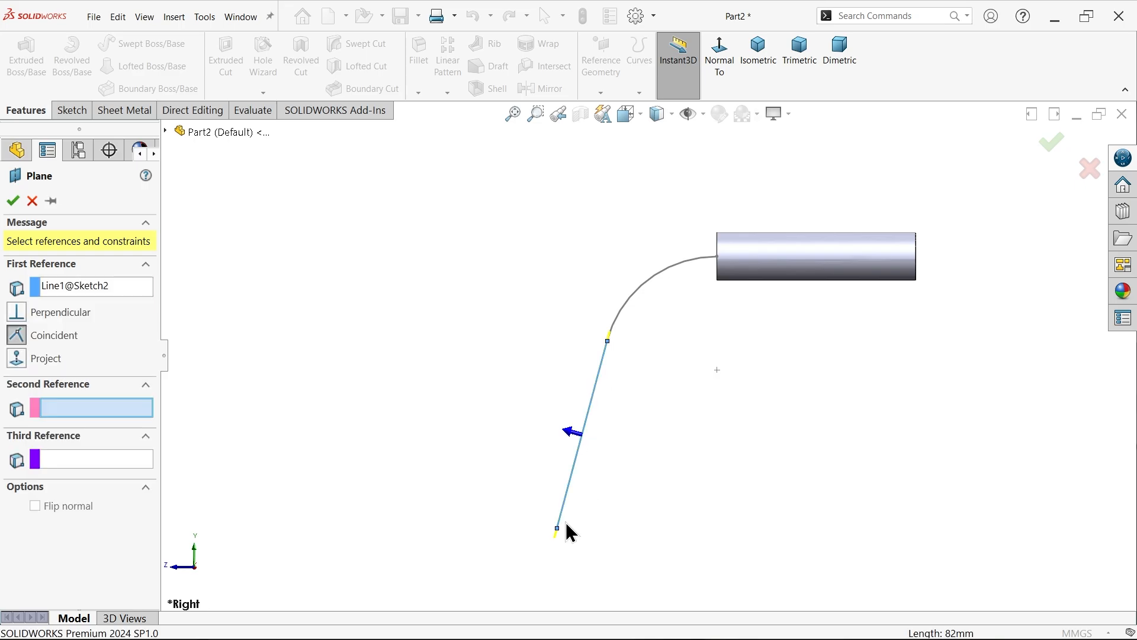
left_click(555, 528)
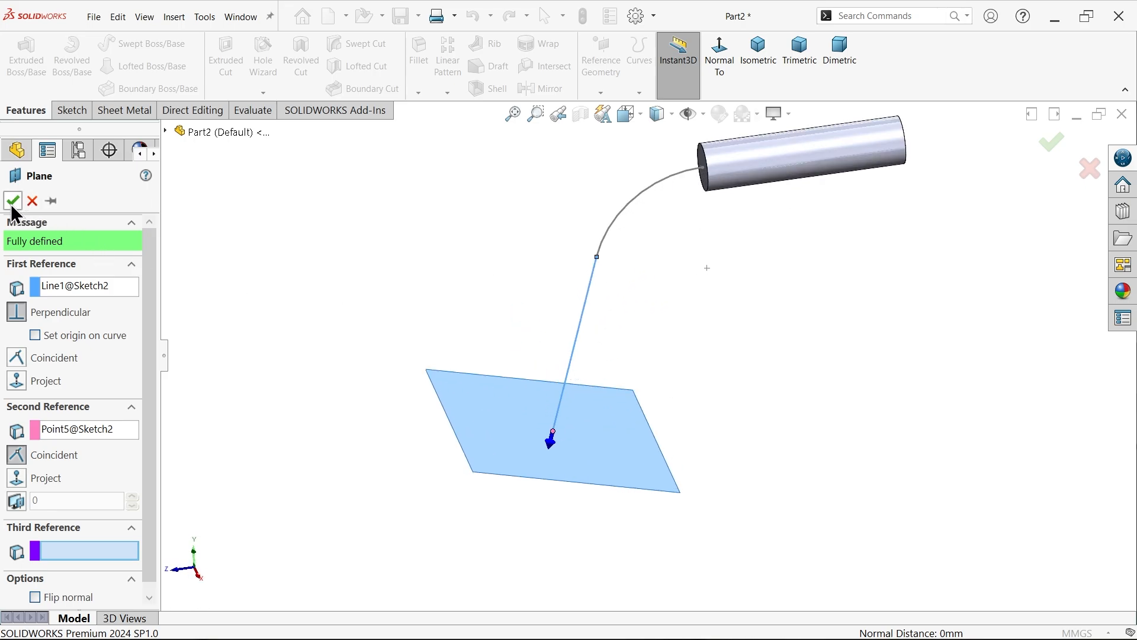
left_click(13, 200)
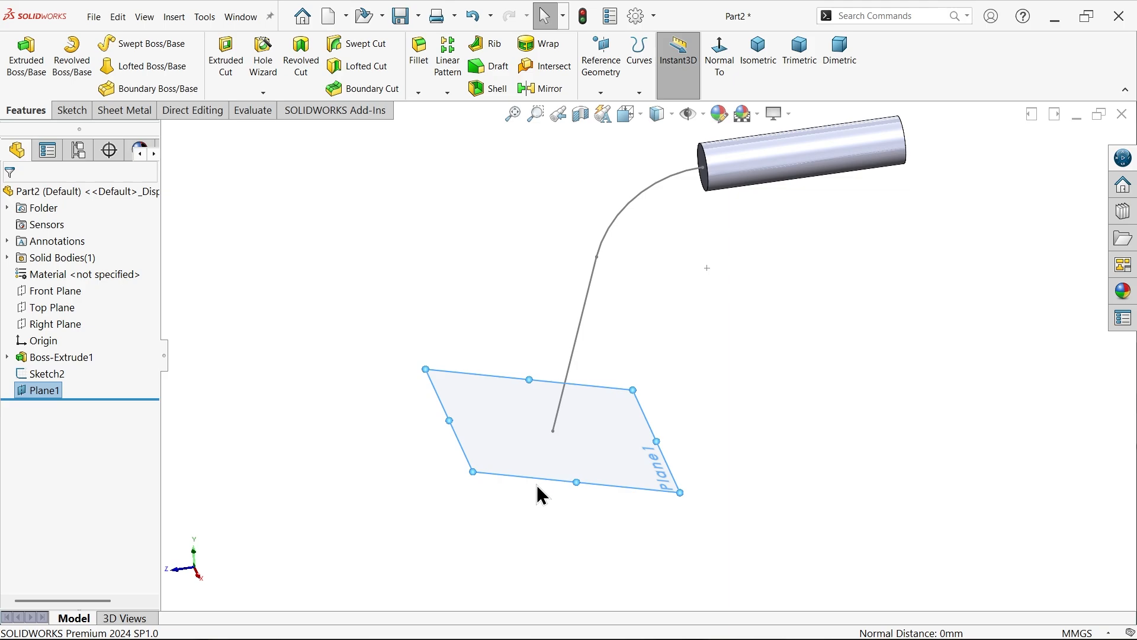
mouse_move(71, 110)
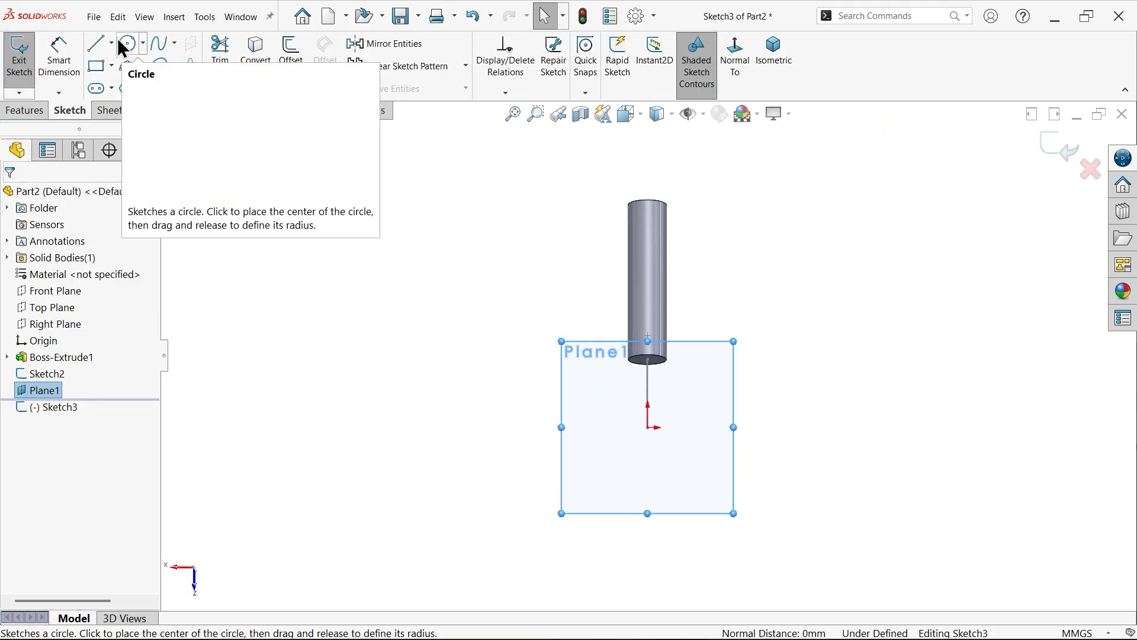
Draw a Ø40 circle on Plane1 with its centre coincident to the path end.
left_click(125, 43)
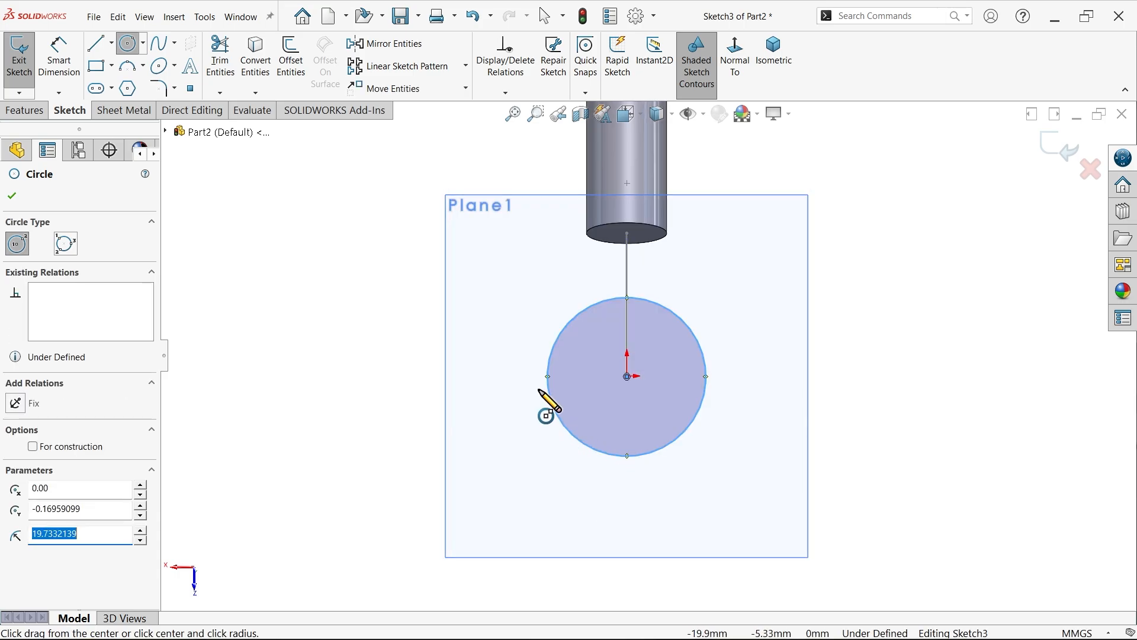
left_click(12, 196)
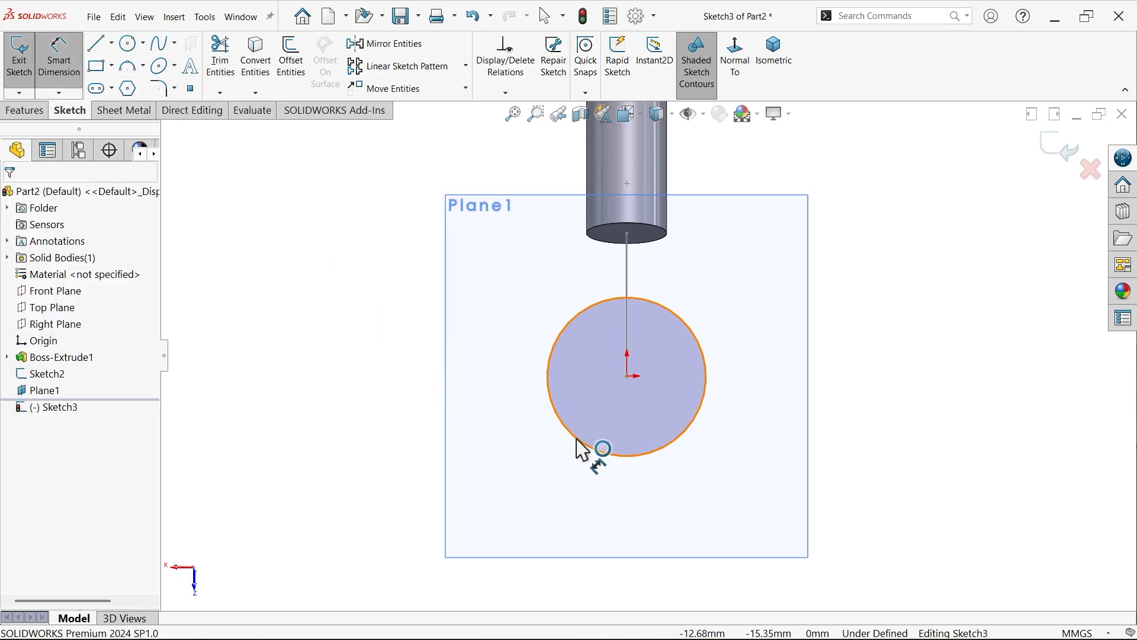
left_click(602, 449)
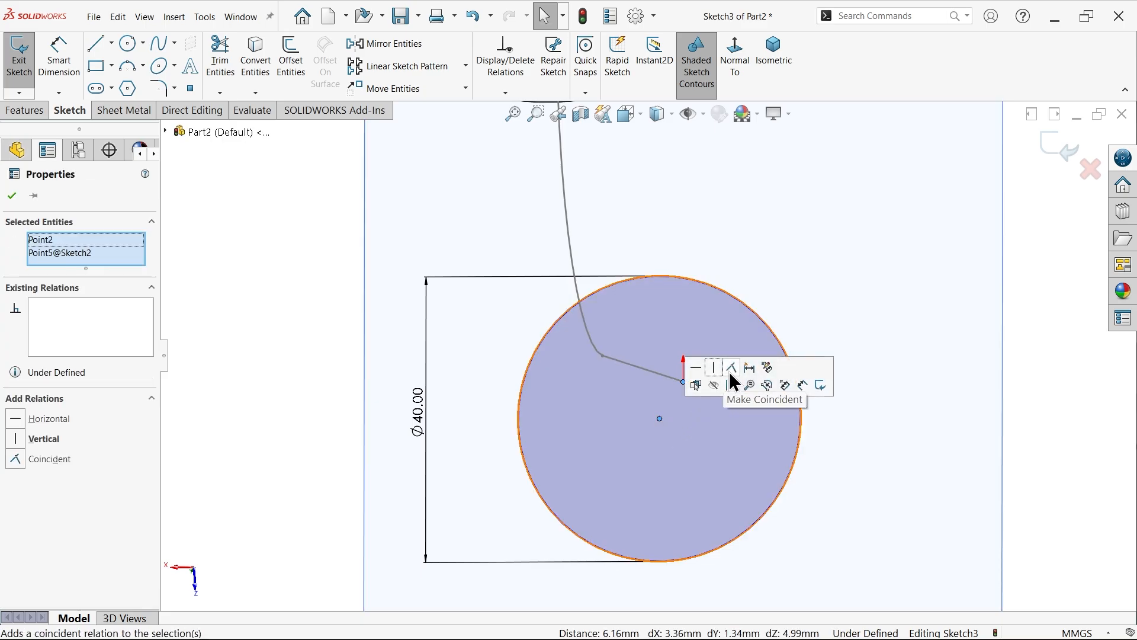
left_click(732, 367)
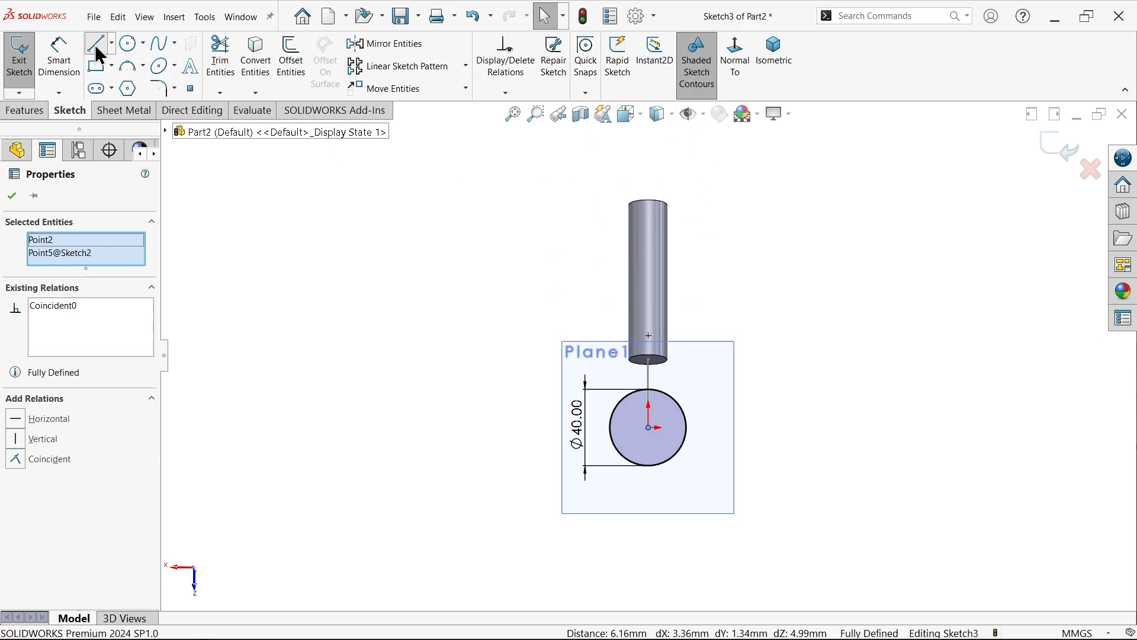
left_click(94, 42)
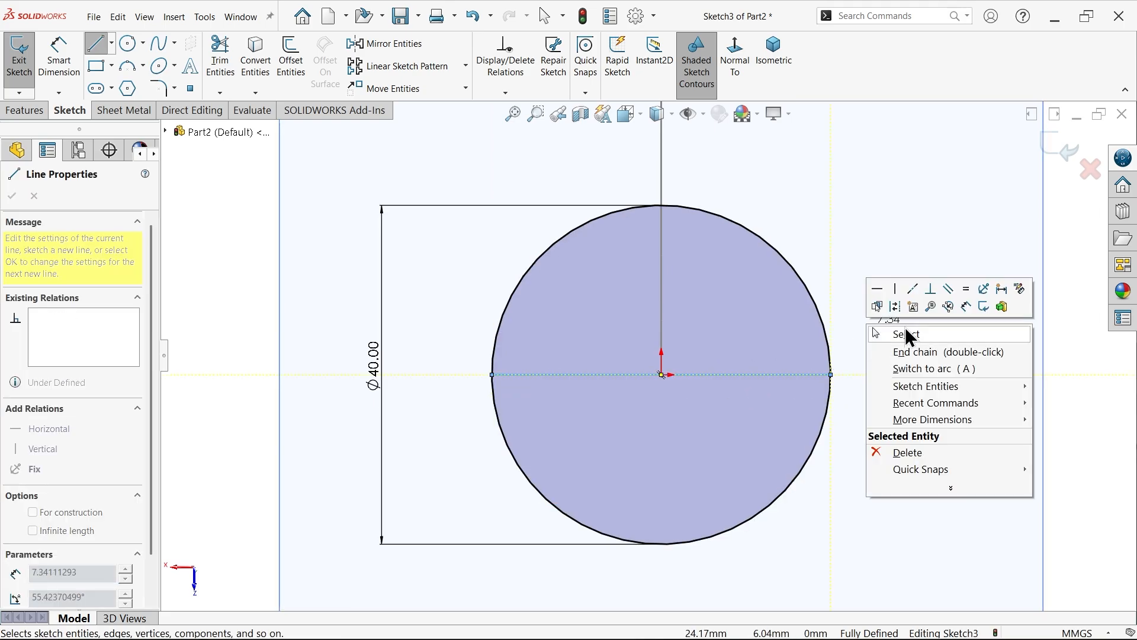
Draw a diameter line through the centre and trim away the upper arc.
left_click(906, 334)
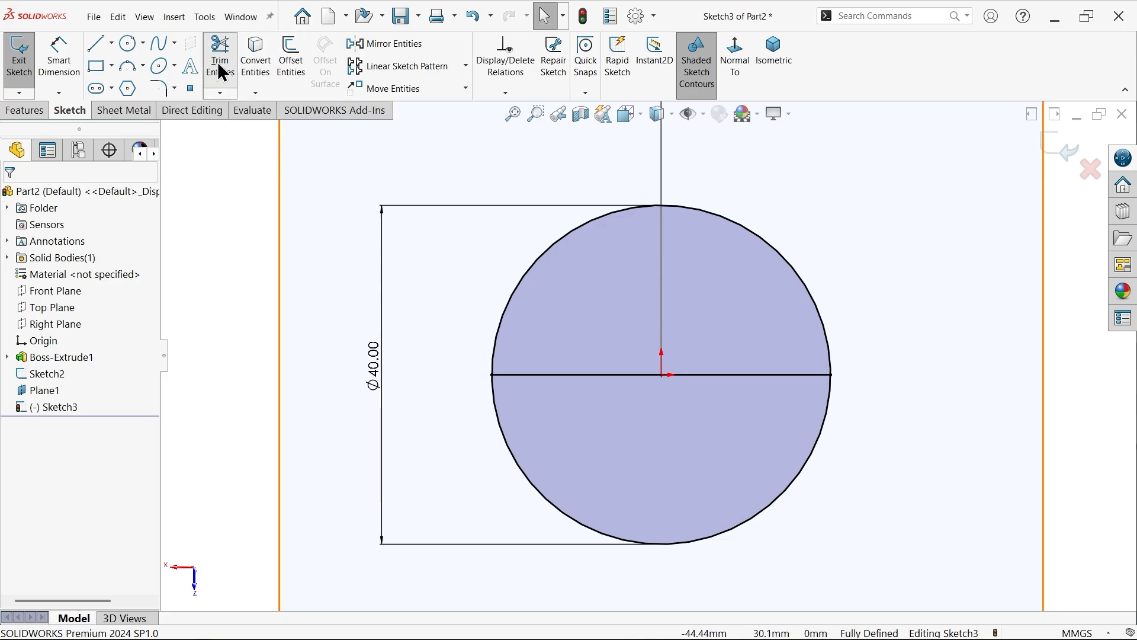
left_click(220, 55)
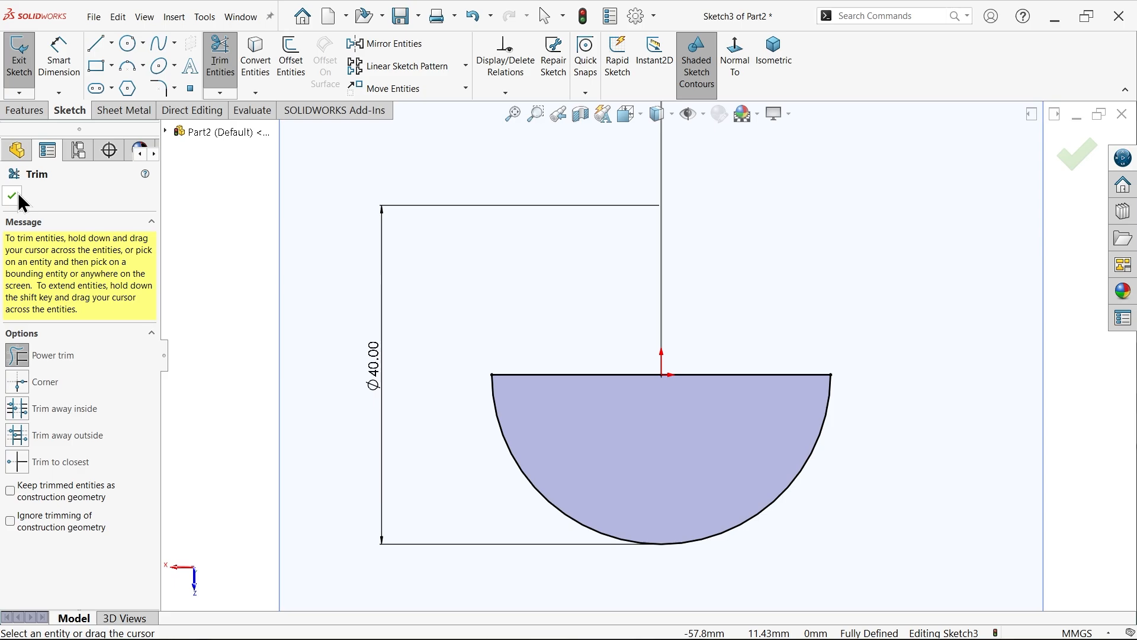
left_click(12, 196)
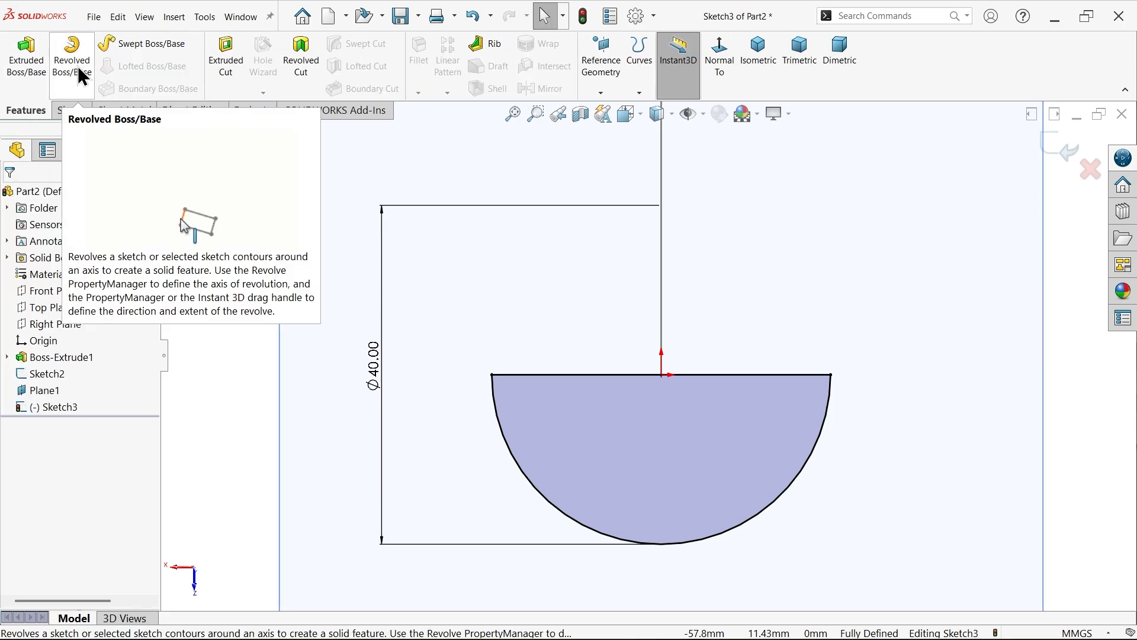
Revolve the semicircle 180° about Line1 into a 40 mm hemisphere.
left_click(71, 57)
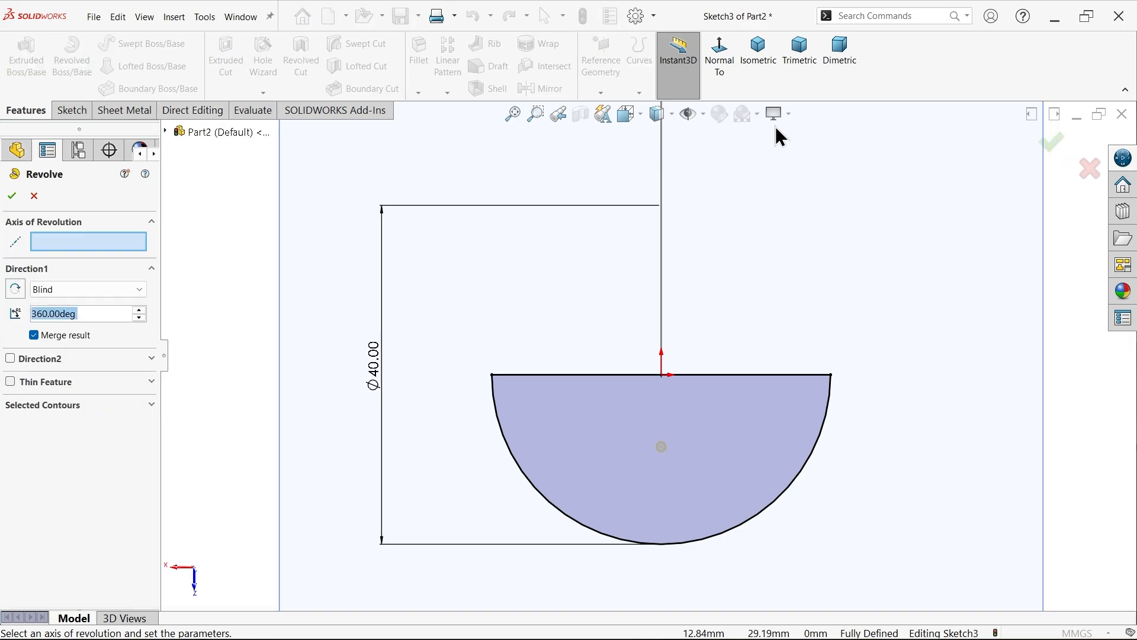
left_click(757, 52)
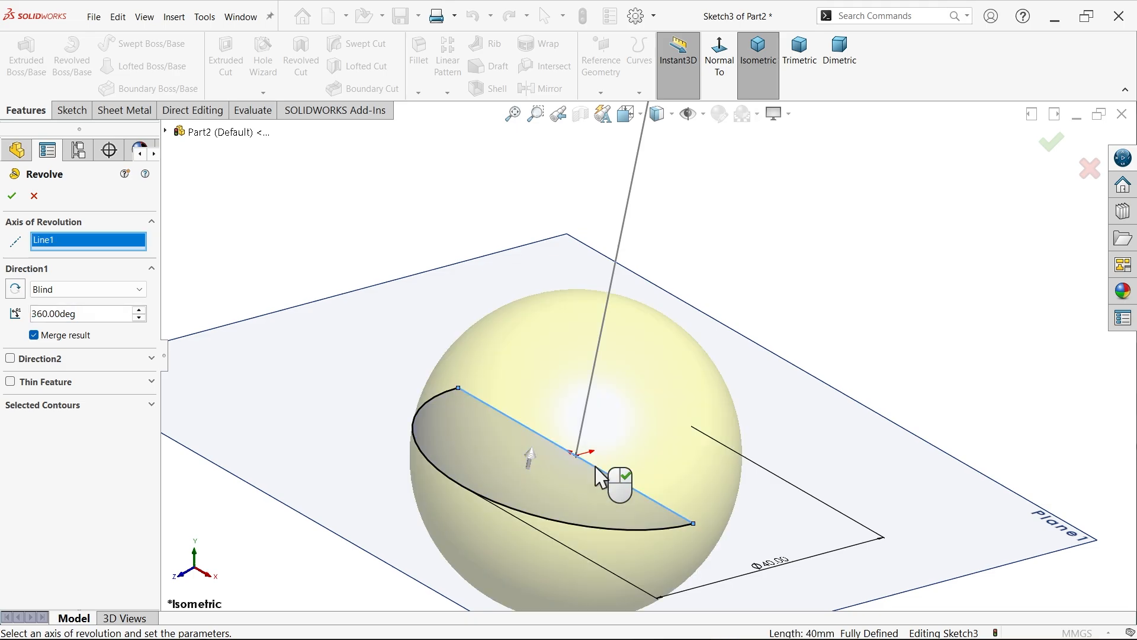
mouse_move(668, 427)
type("180")
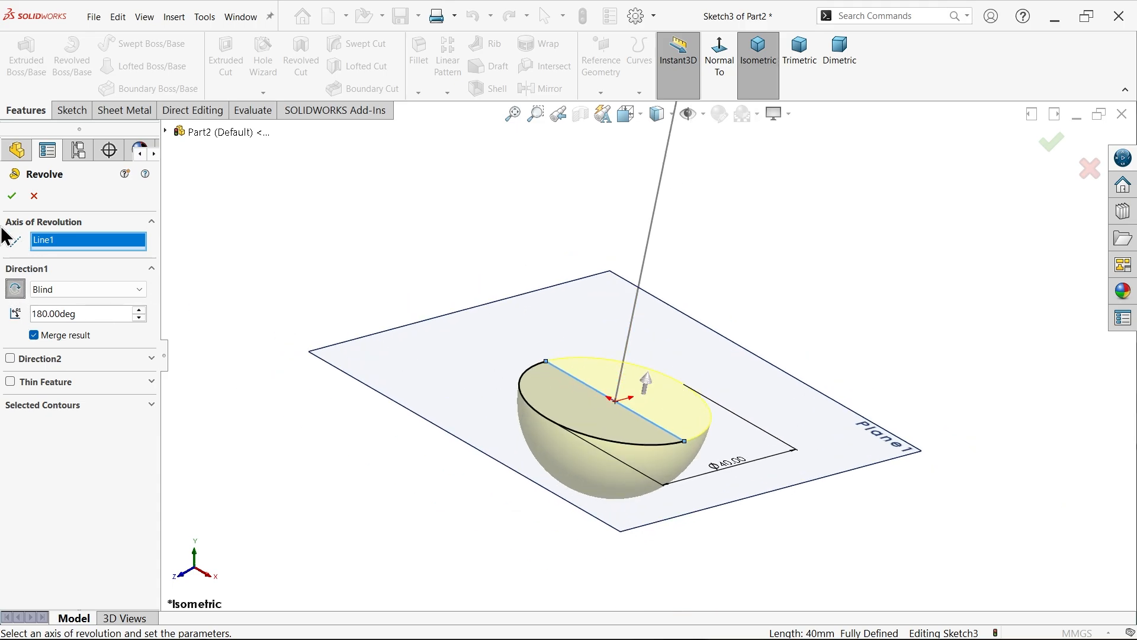
left_click(11, 196)
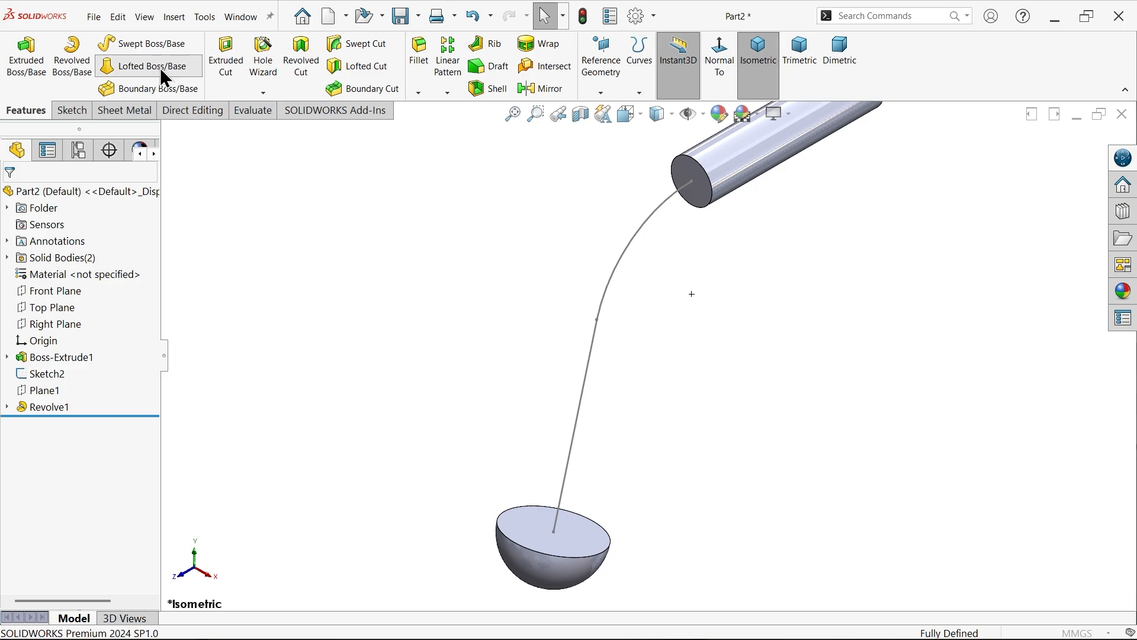
Loft from the hemisphere rim to the rod end edge, using arc Sketch2 as centerline.
left_click(148, 66)
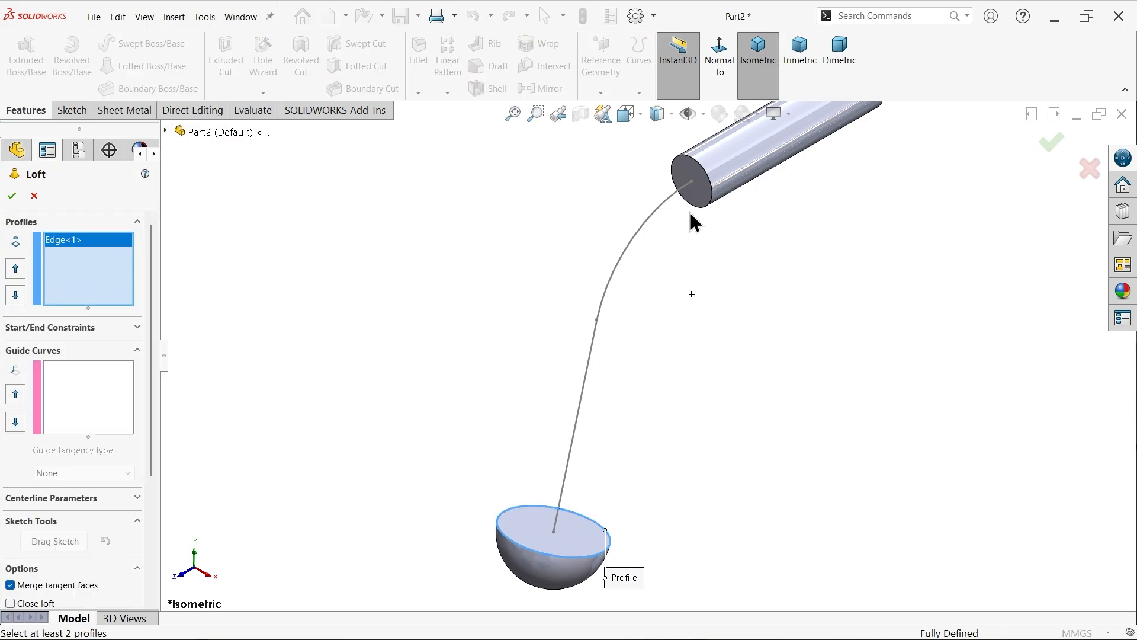
left_click(694, 182)
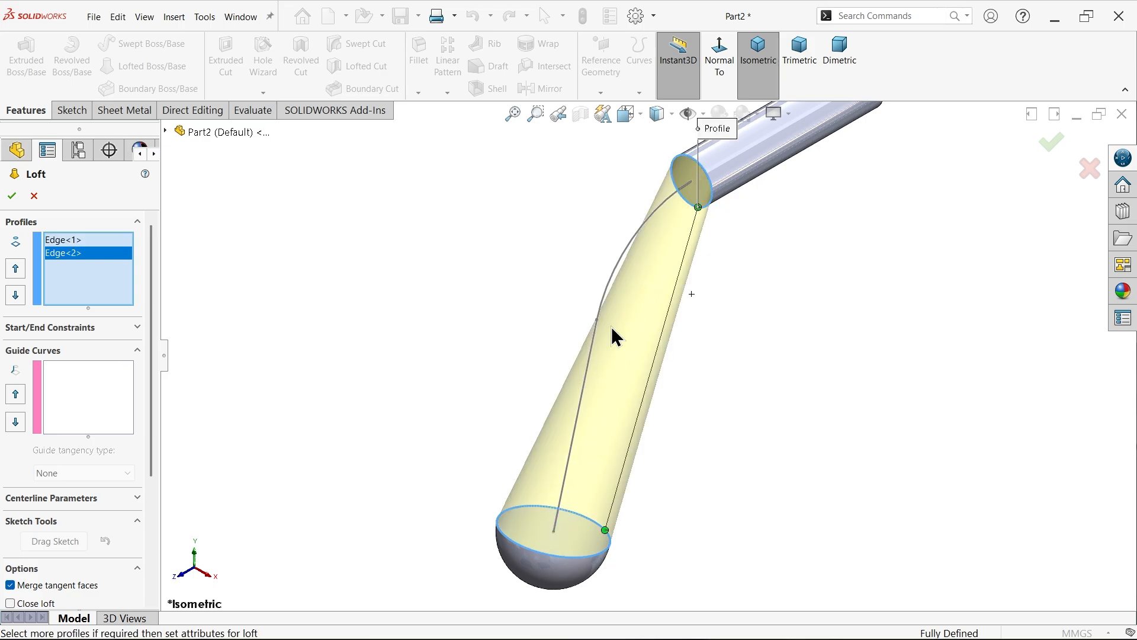
mouse_move(116, 452)
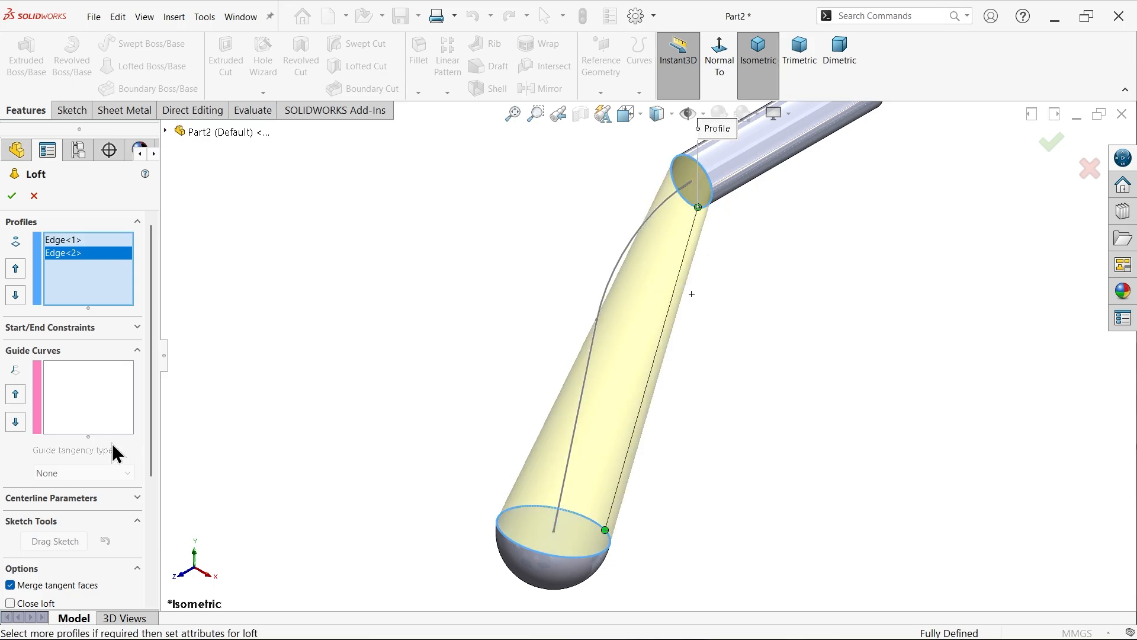
left_click(51, 497)
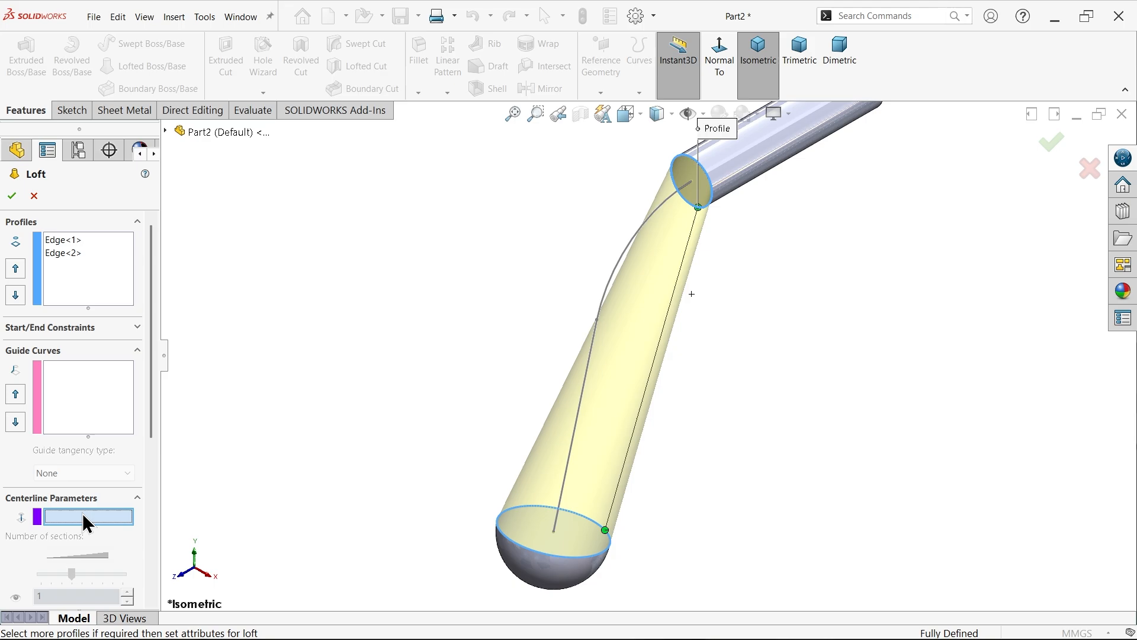
mouse_move(58, 533)
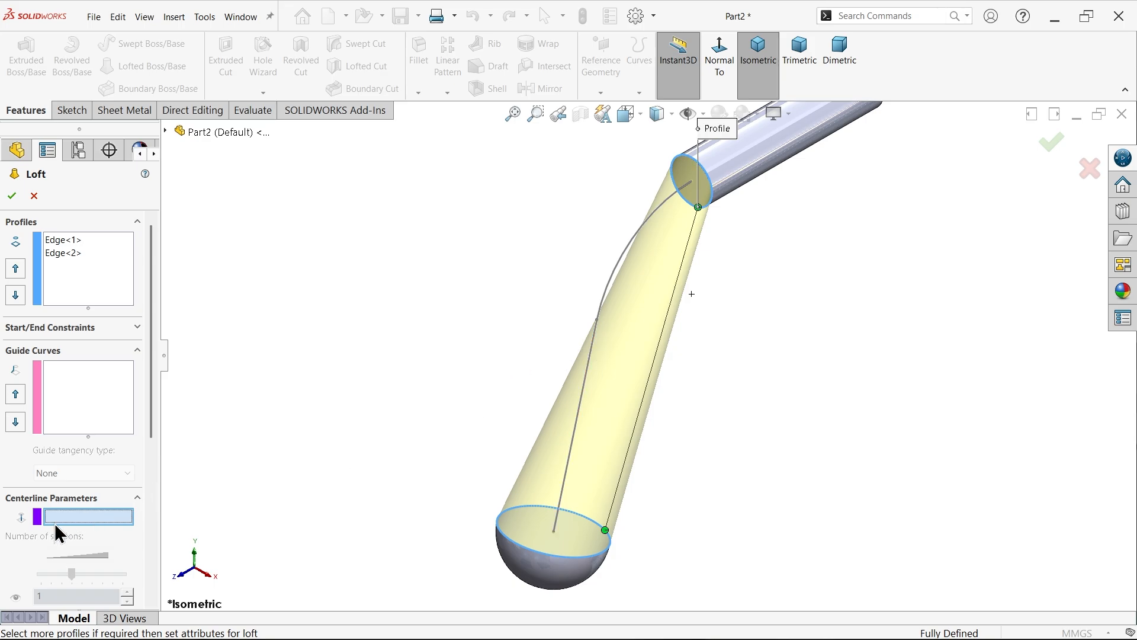
left_click(137, 350)
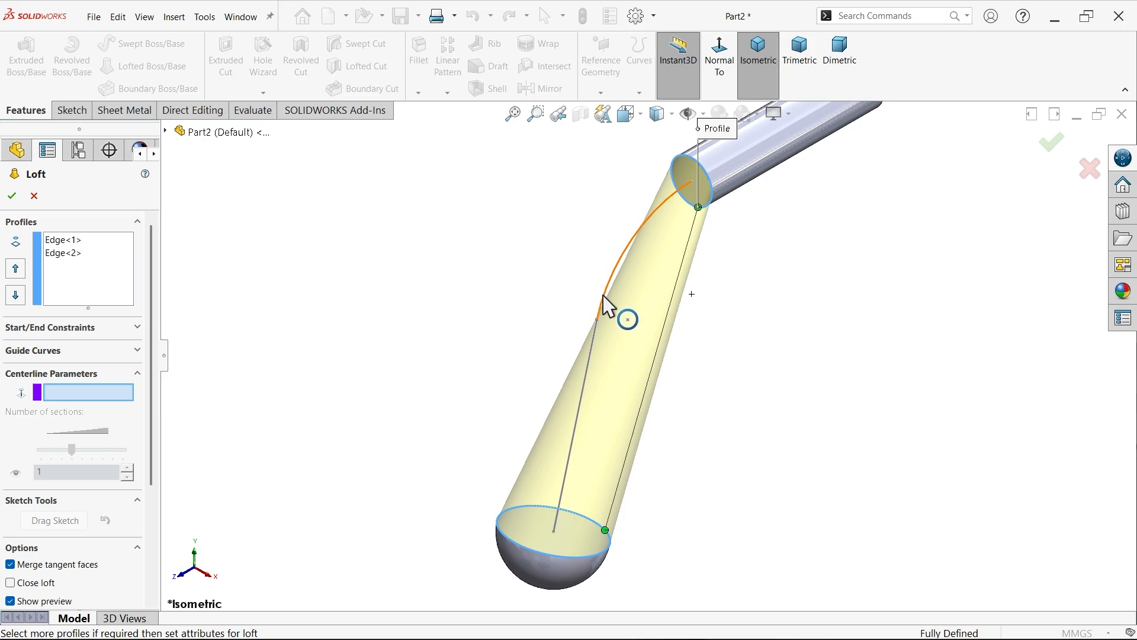
left_click(628, 319)
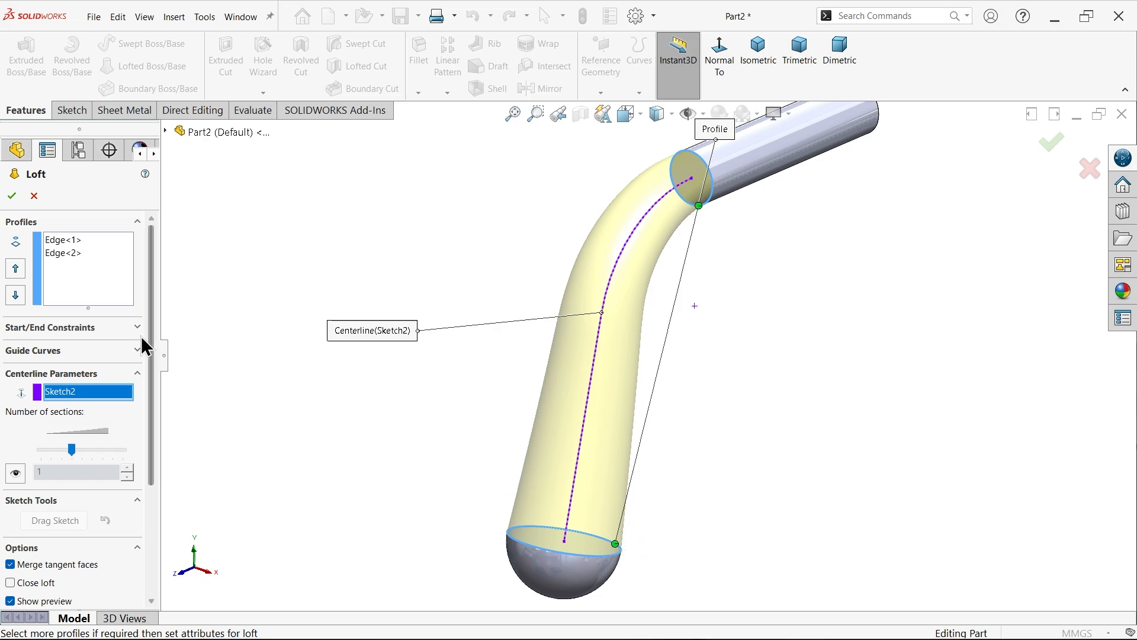
Set loft start and end constraints to Tangency To Face and create Loft1.
left_click(70, 326)
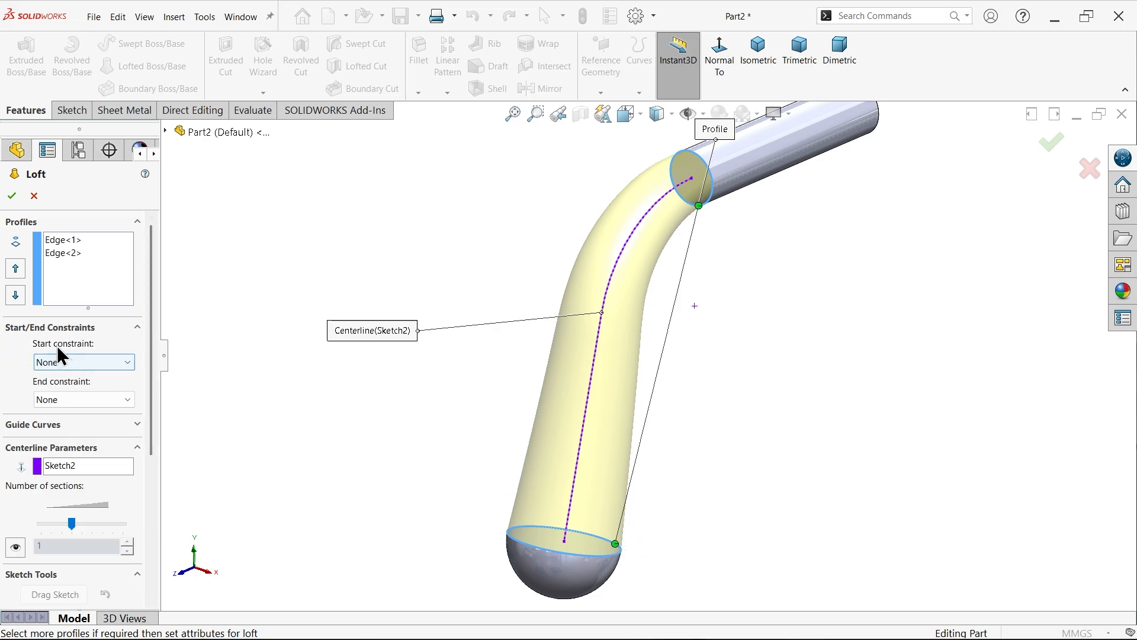
mouse_move(67, 371)
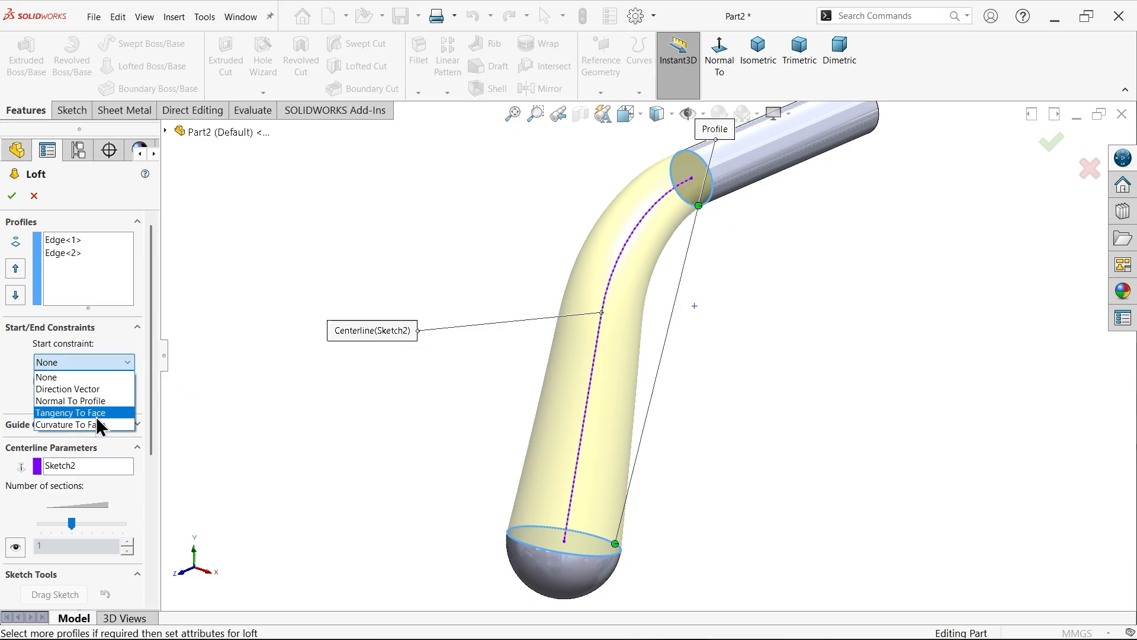
left_click(70, 412)
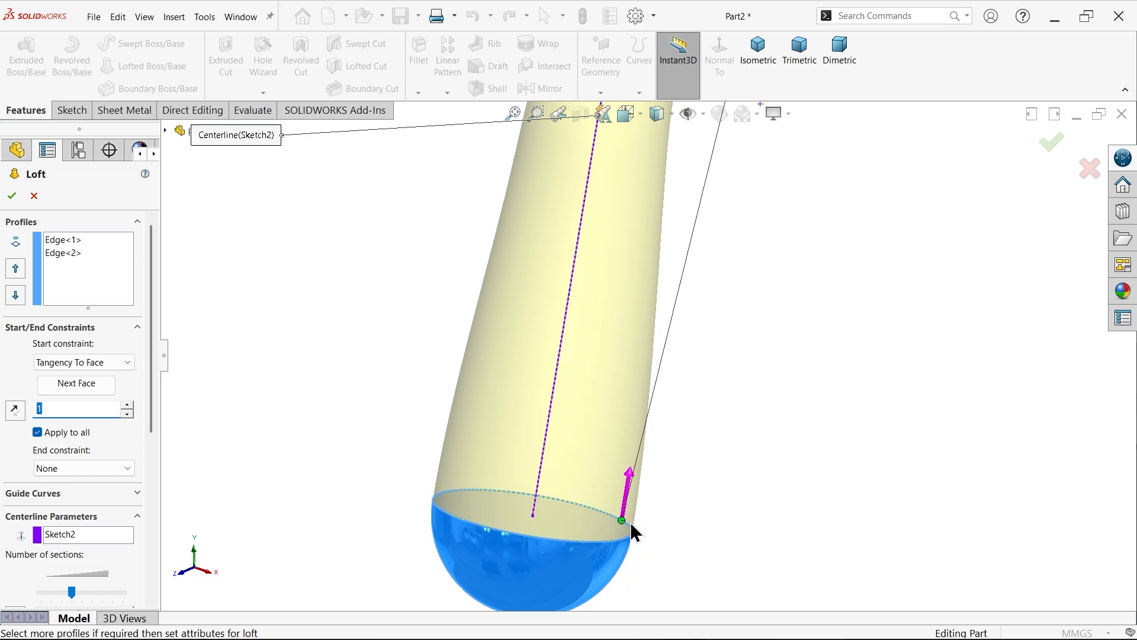
mouse_move(637, 413)
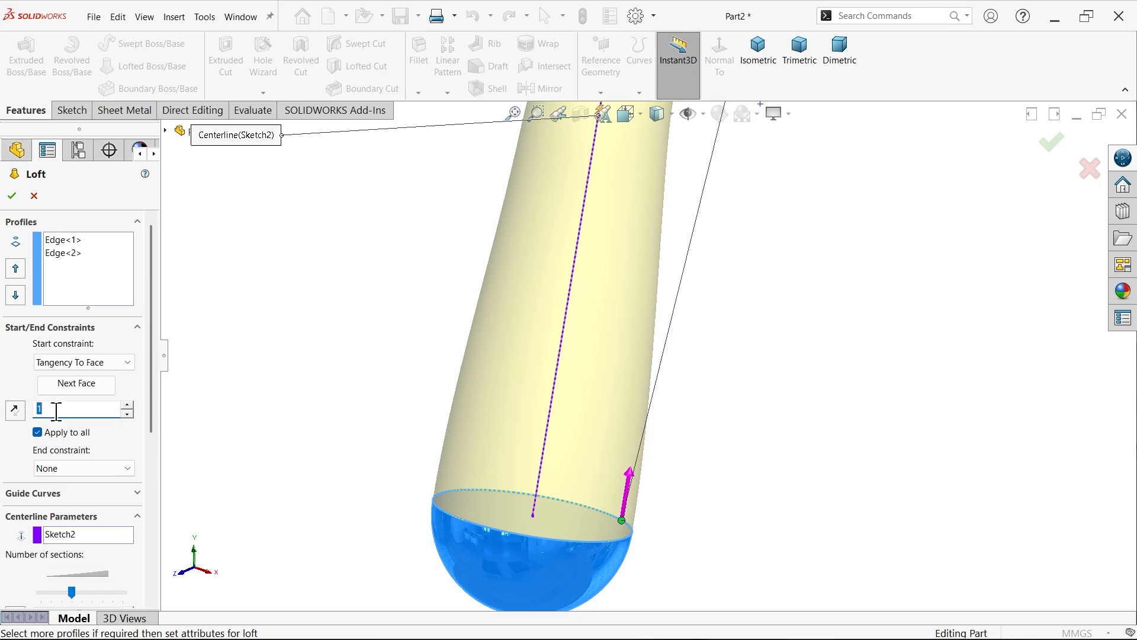
left_click(83, 468)
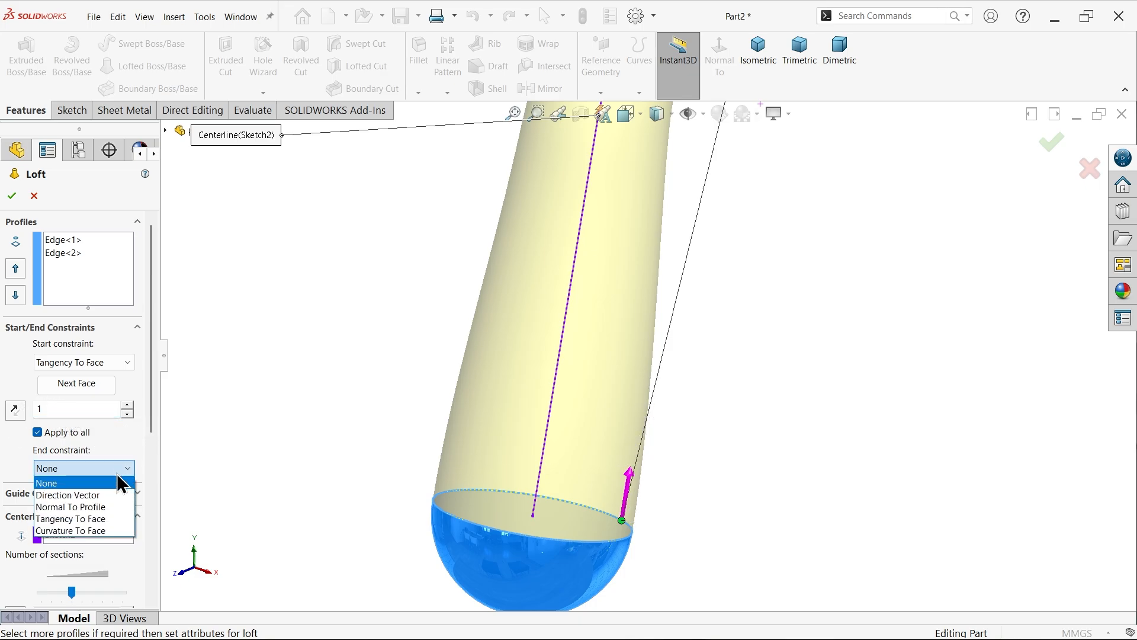
mouse_move(95, 519)
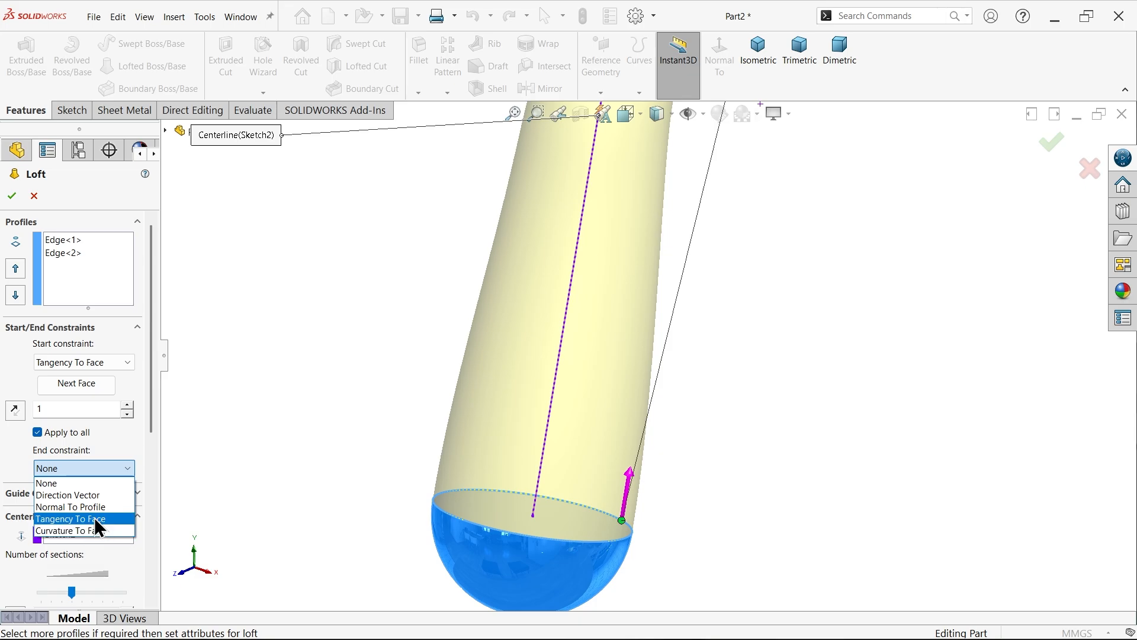
left_click(70, 518)
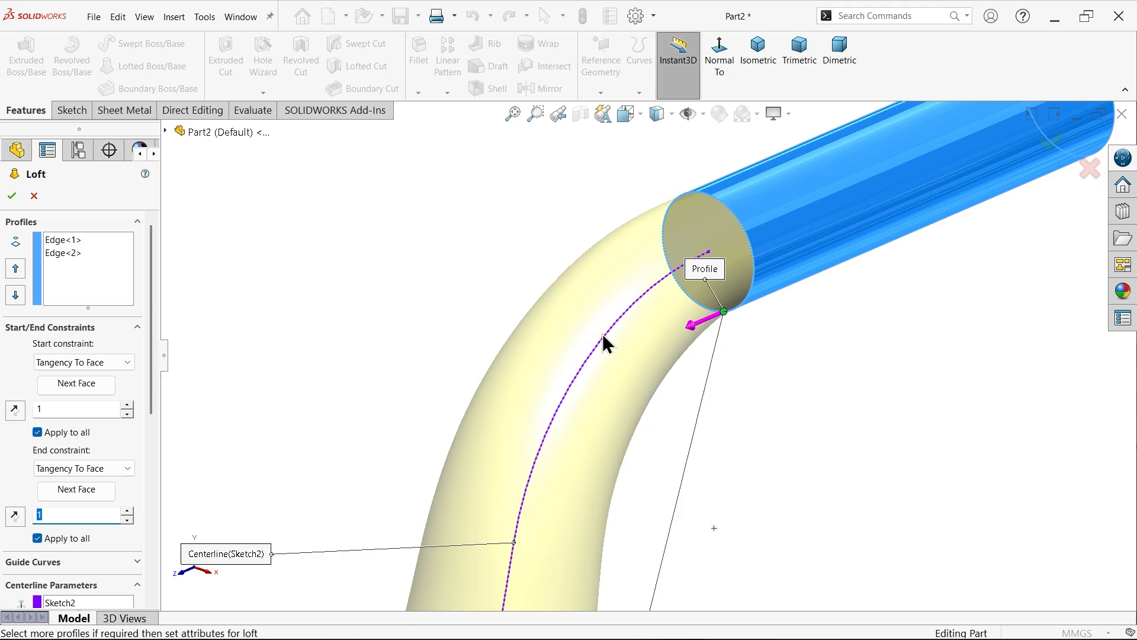
mouse_move(724, 336)
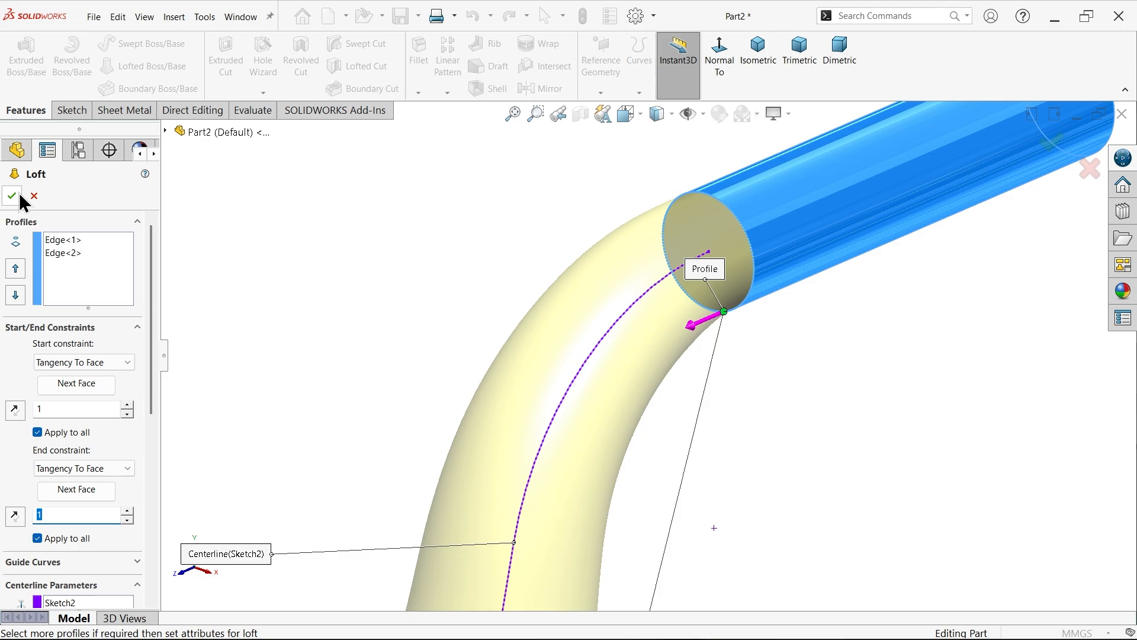
mouse_move(152, 321)
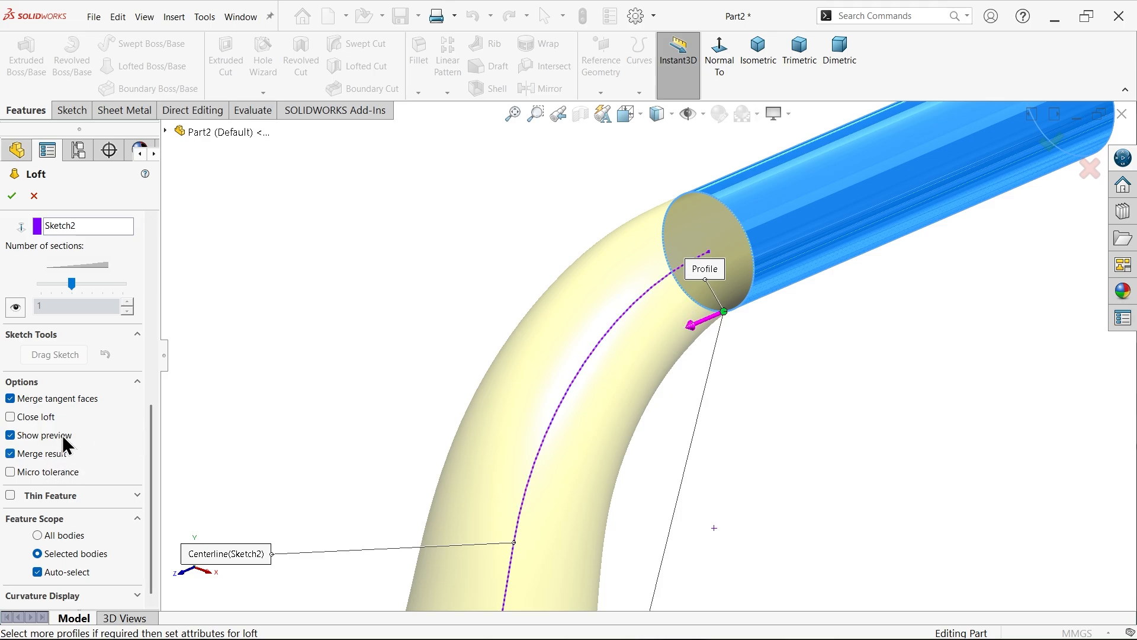
mouse_move(27, 241)
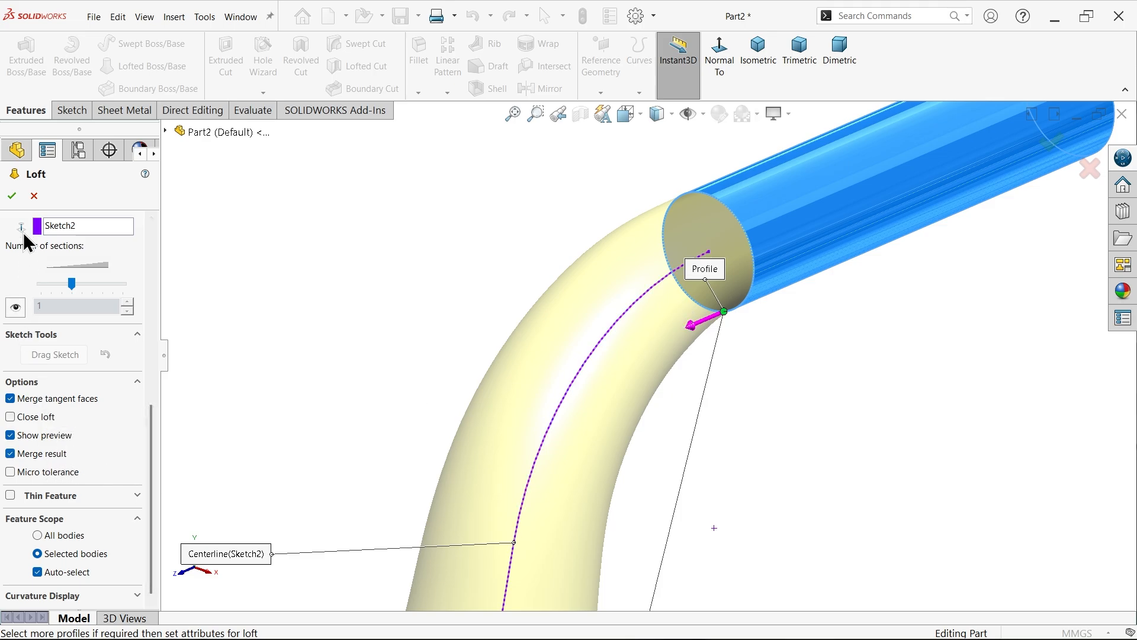
left_click(12, 196)
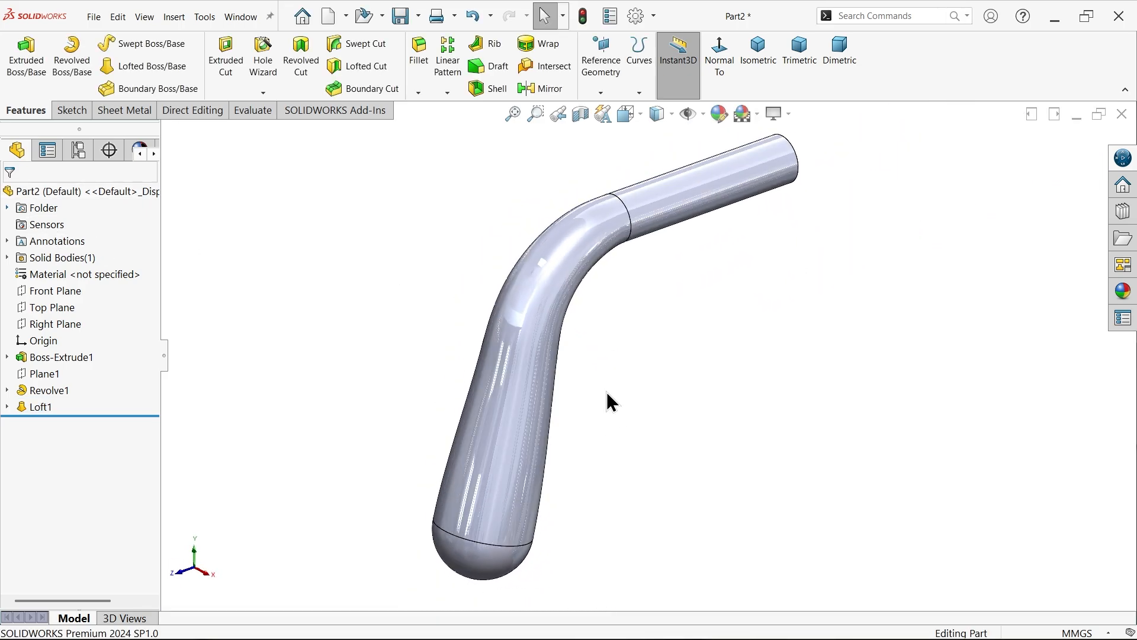
left_click(54, 291)
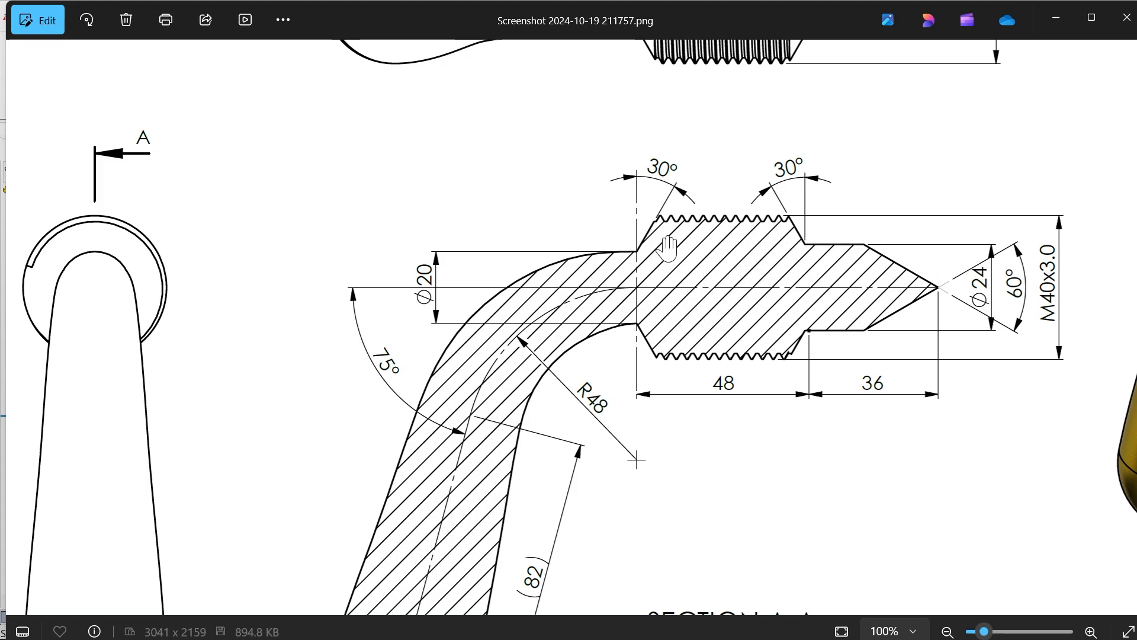
mouse_move(646, 247)
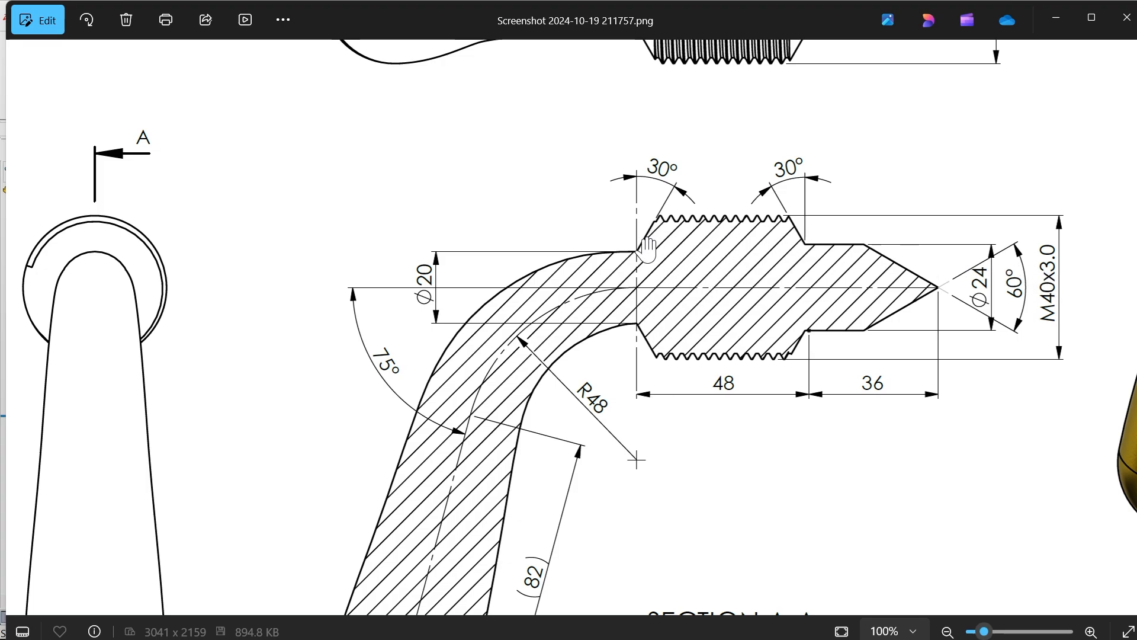
mouse_move(635, 185)
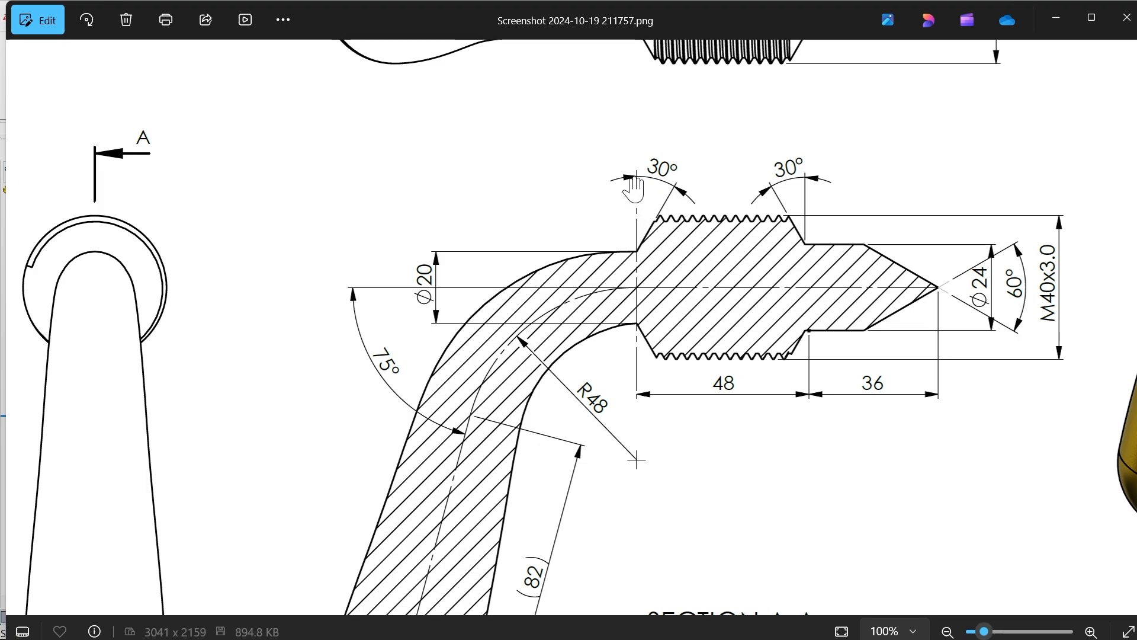
mouse_move(630, 258)
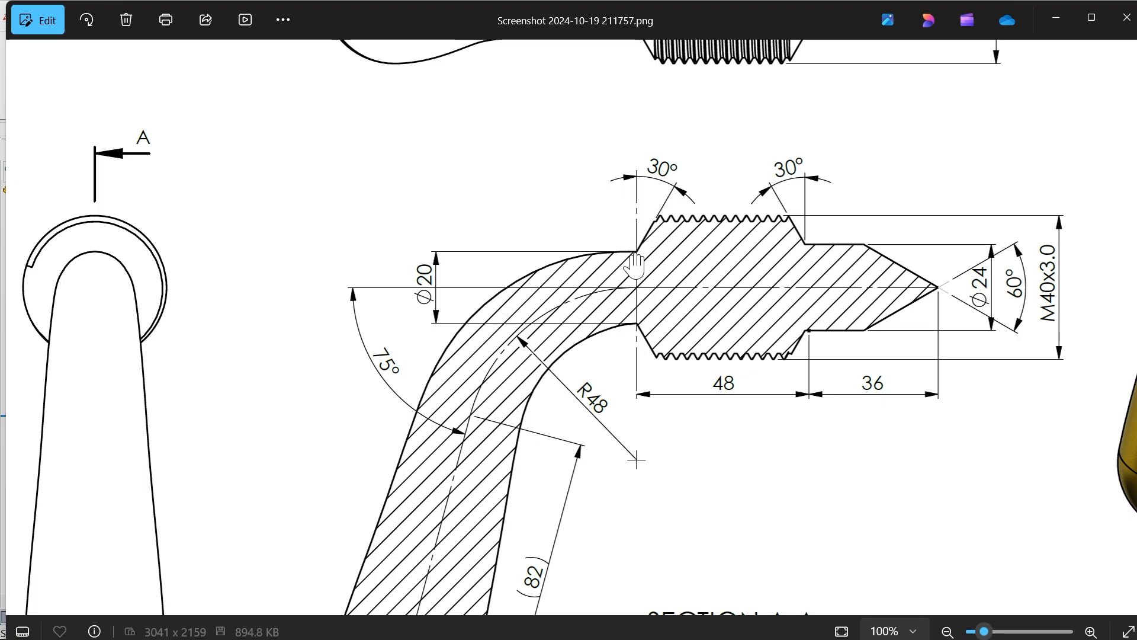
mouse_move(639, 243)
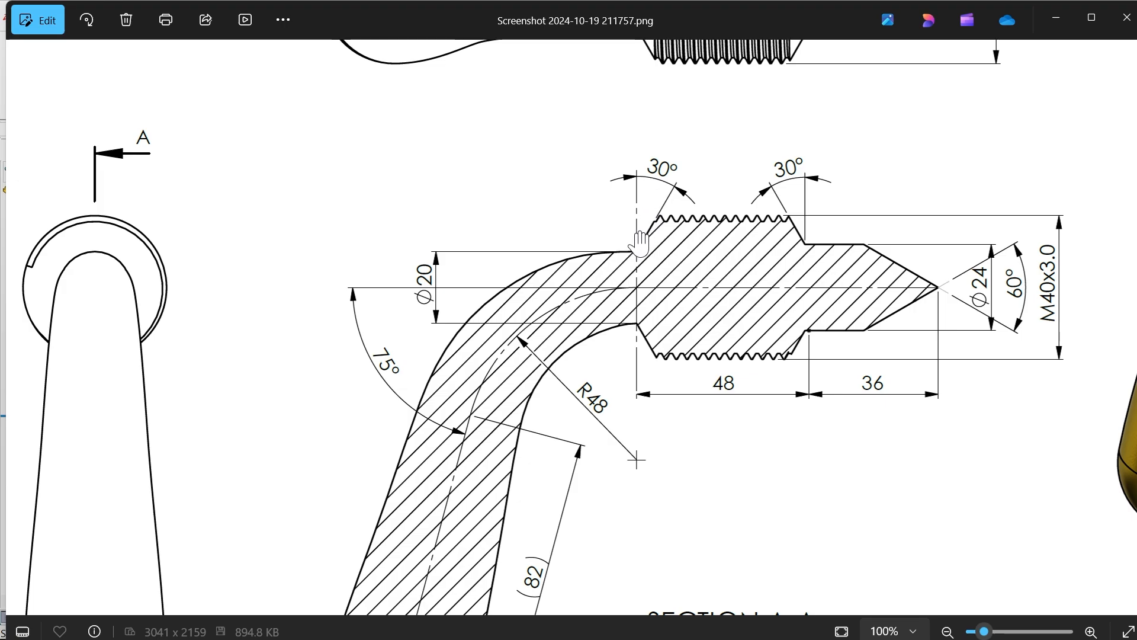
mouse_move(794, 243)
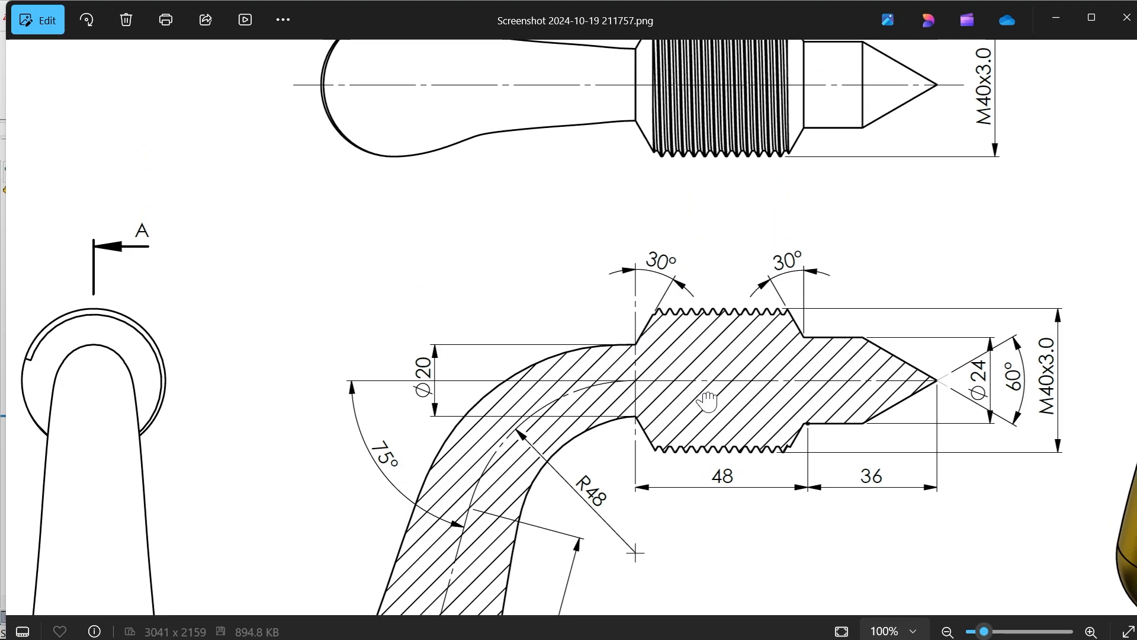
scroll("down", 3)
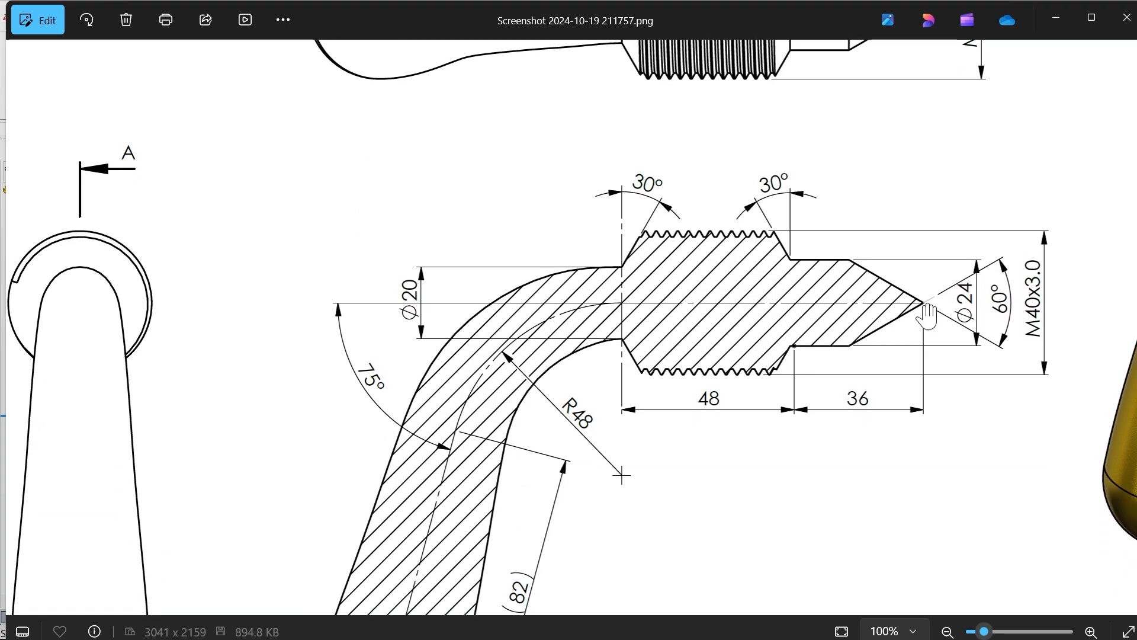
mouse_move(1000, 315)
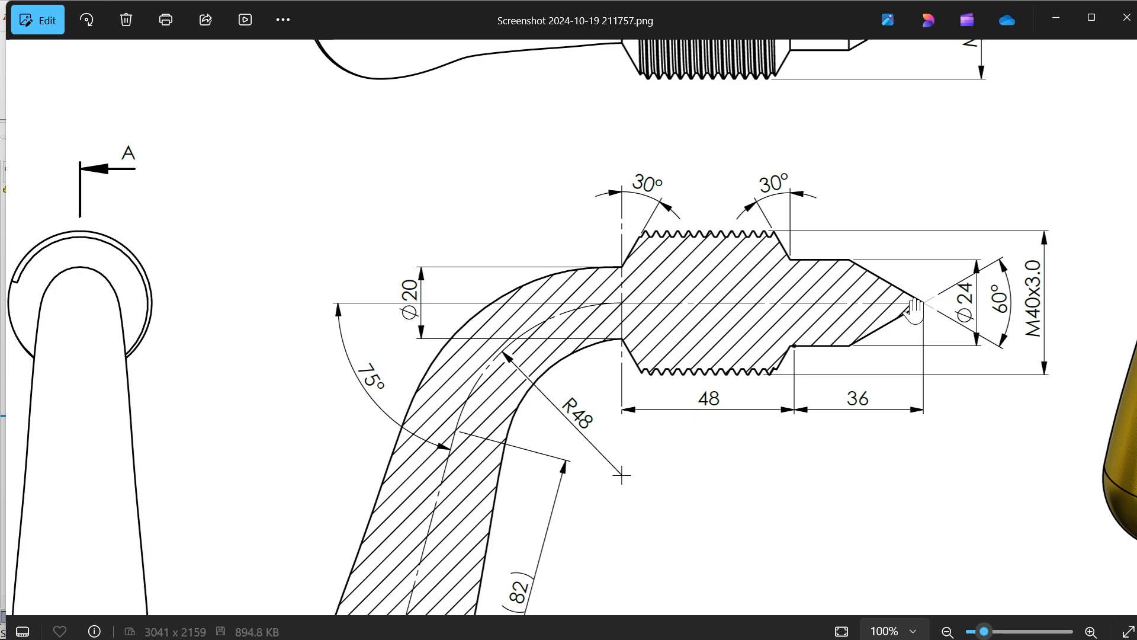
mouse_move(906, 352)
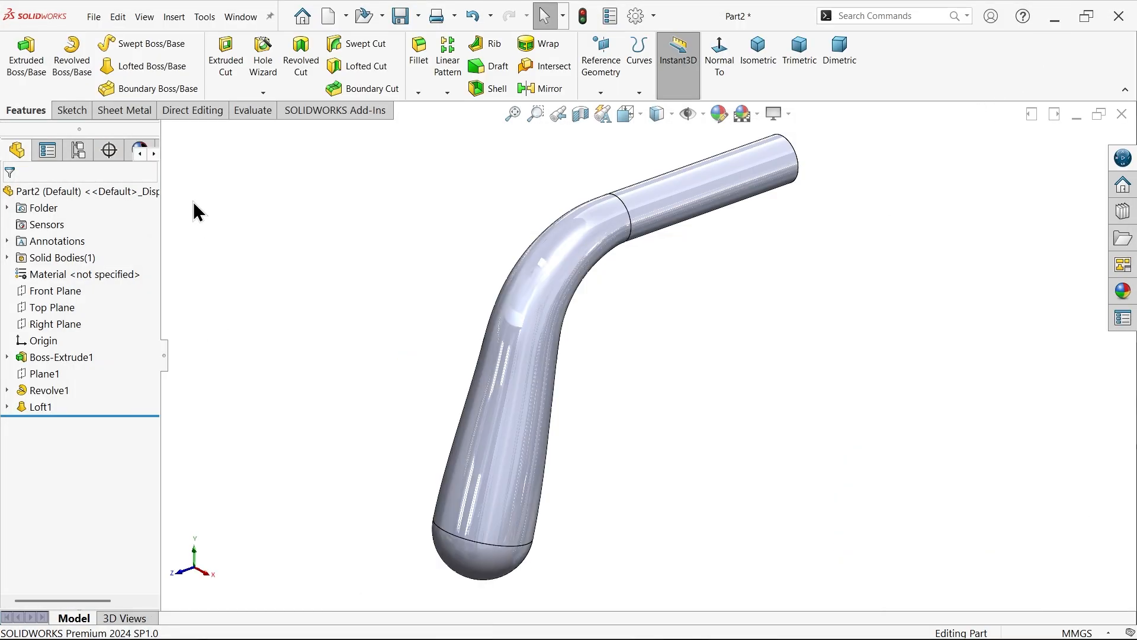
Sketch a 40 mm circle at the rod end on the Front Plane.
left_click(70, 109)
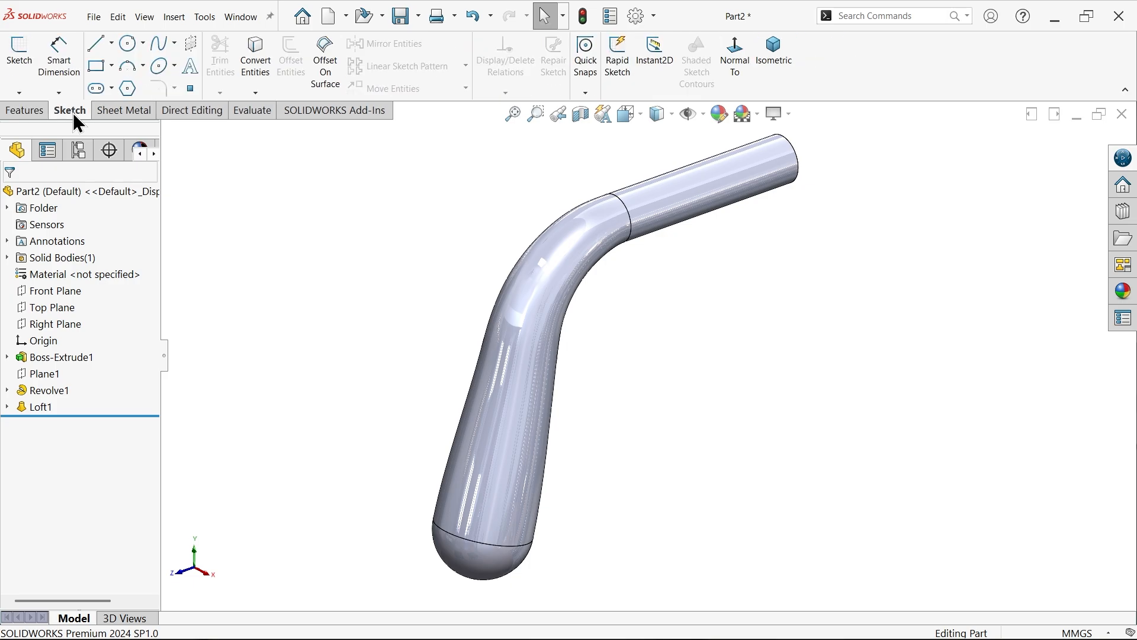
left_click(55, 290)
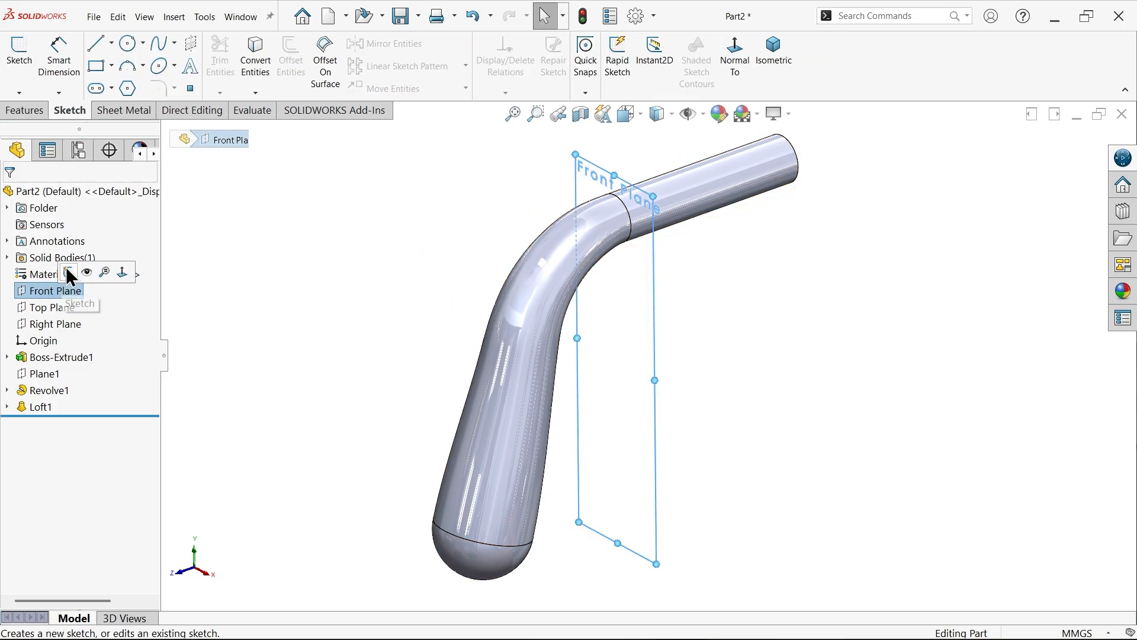
left_click(80, 304)
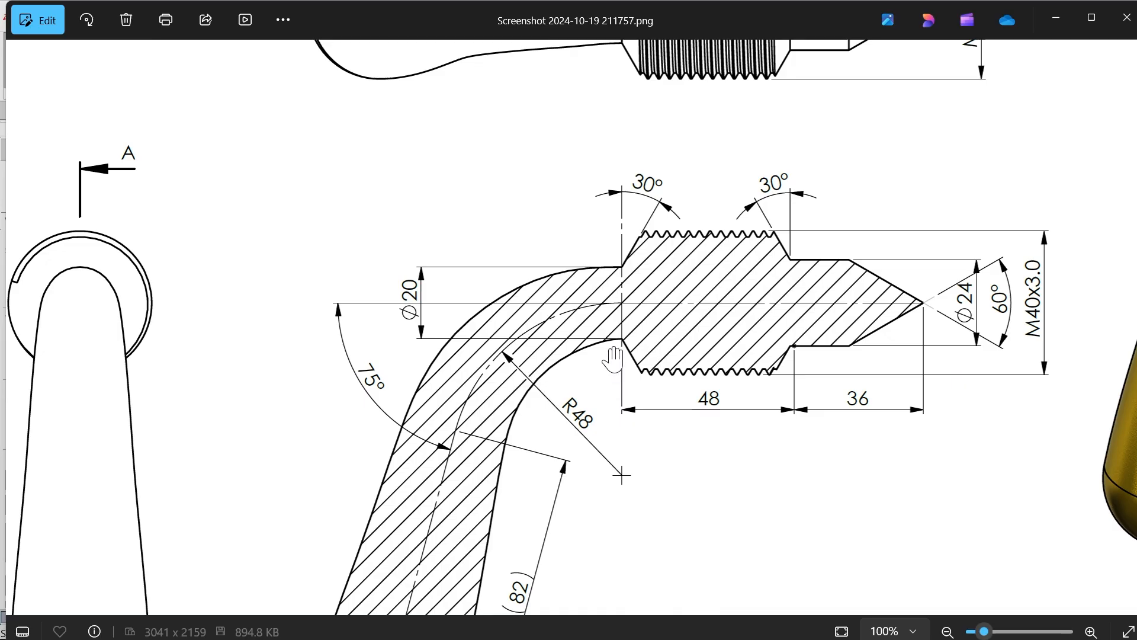
mouse_move(707, 414)
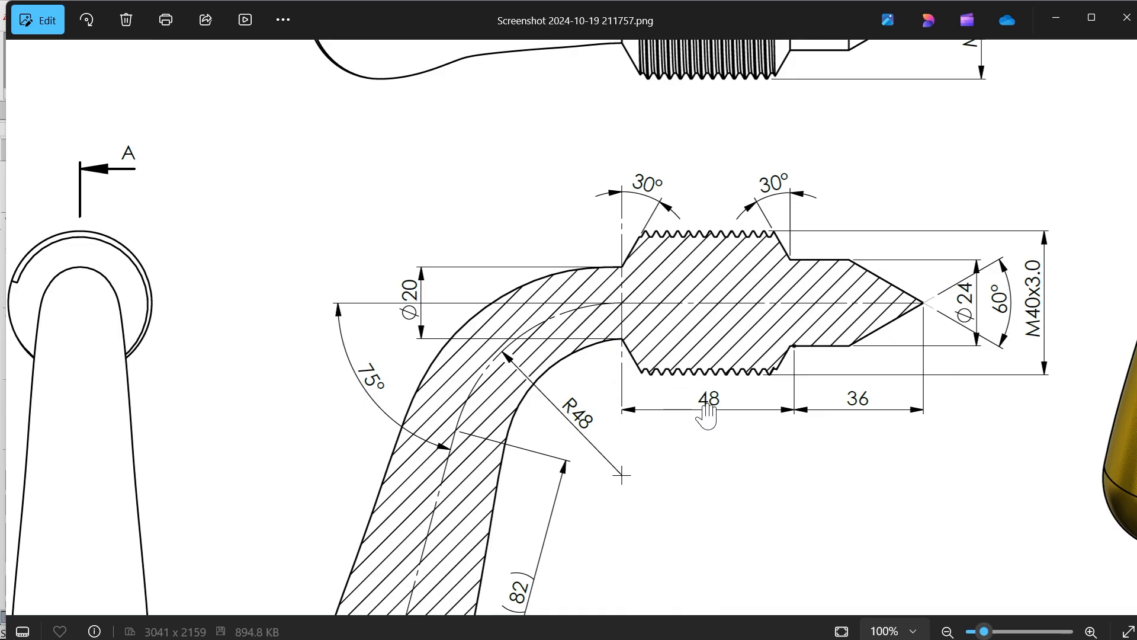
mouse_move(981, 322)
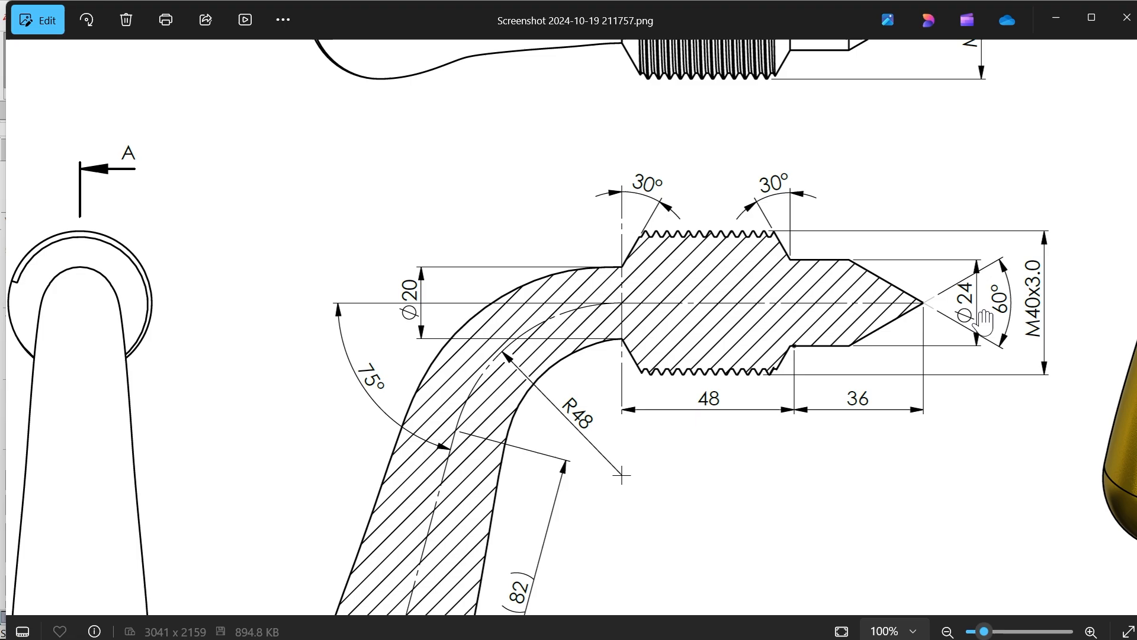
mouse_move(792, 356)
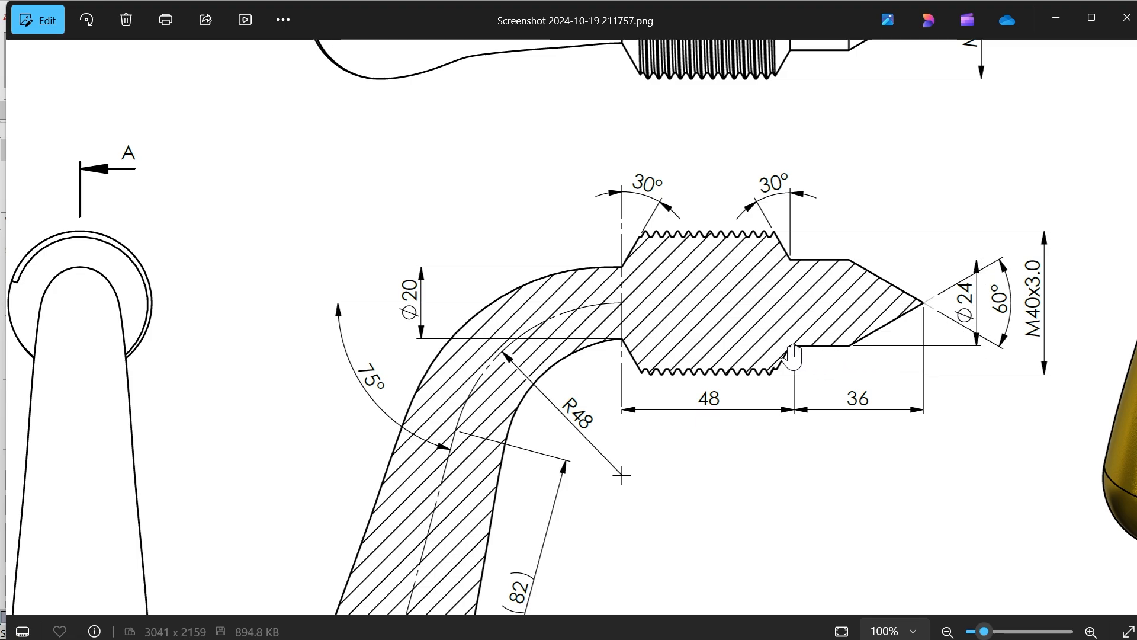
mouse_move(792, 363)
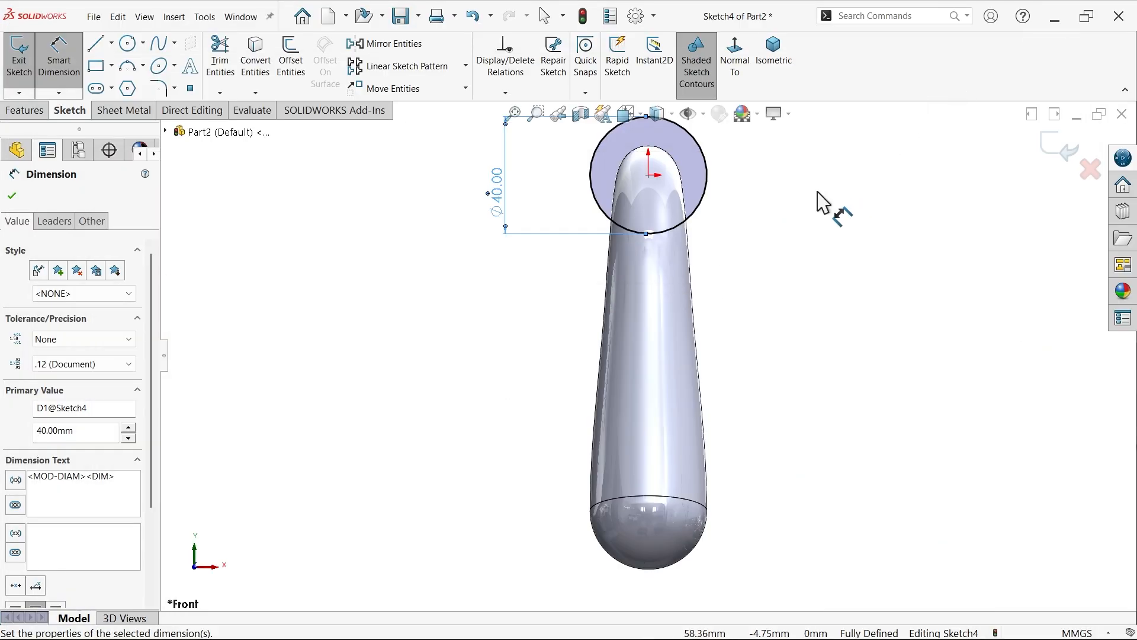
left_click(25, 110)
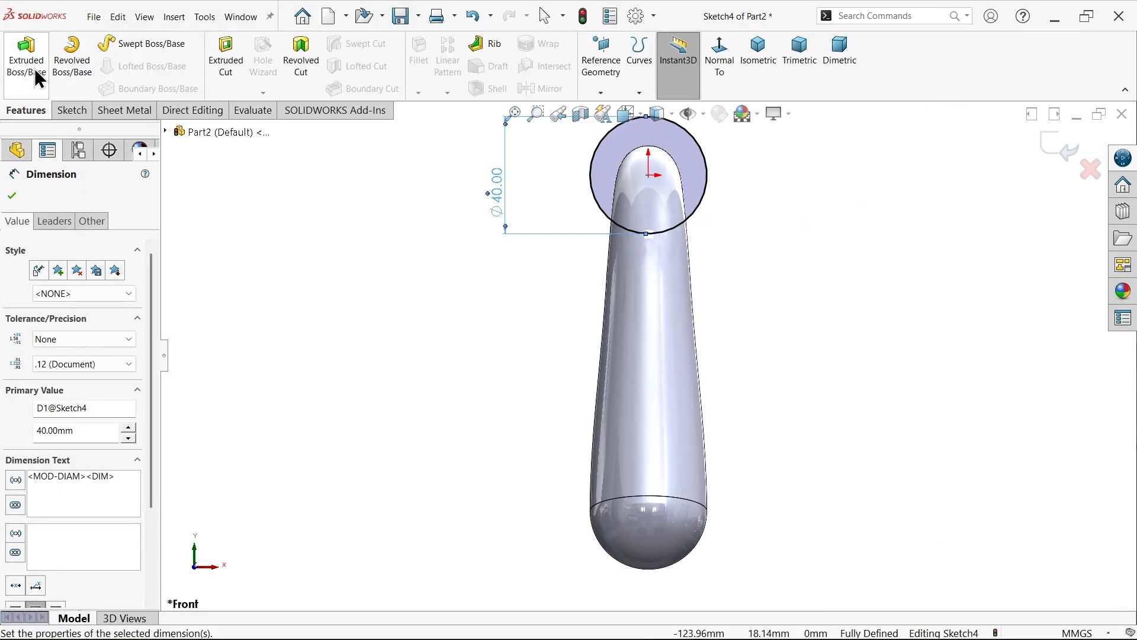
Extrude the 40 mm circle into a 48 mm long boss.
left_click(26, 56)
type("4")
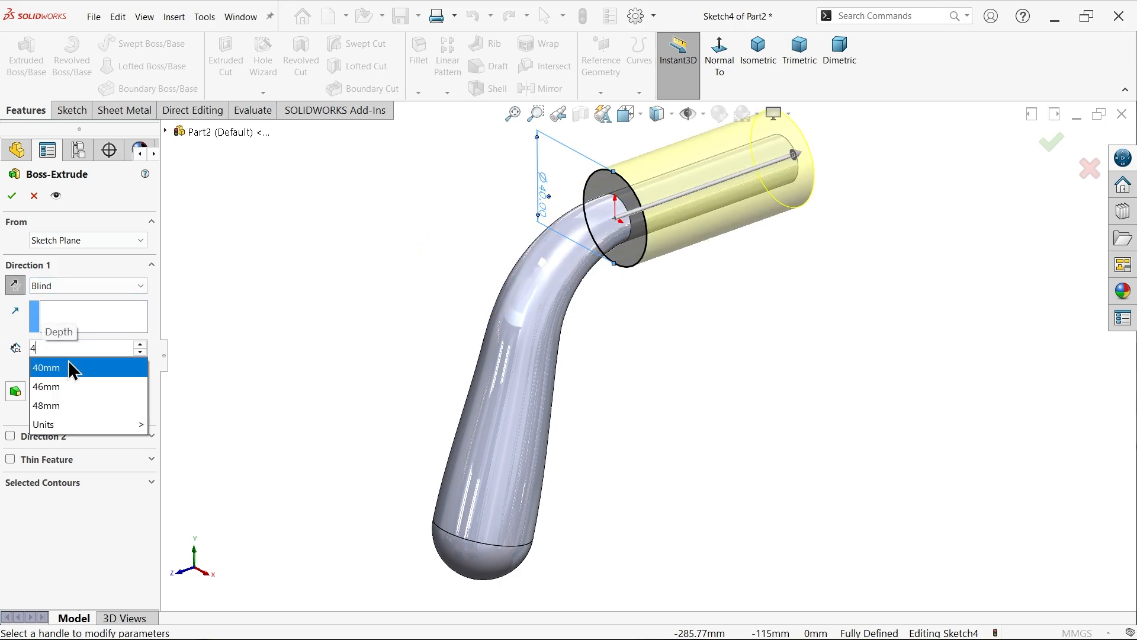
left_click(46, 405)
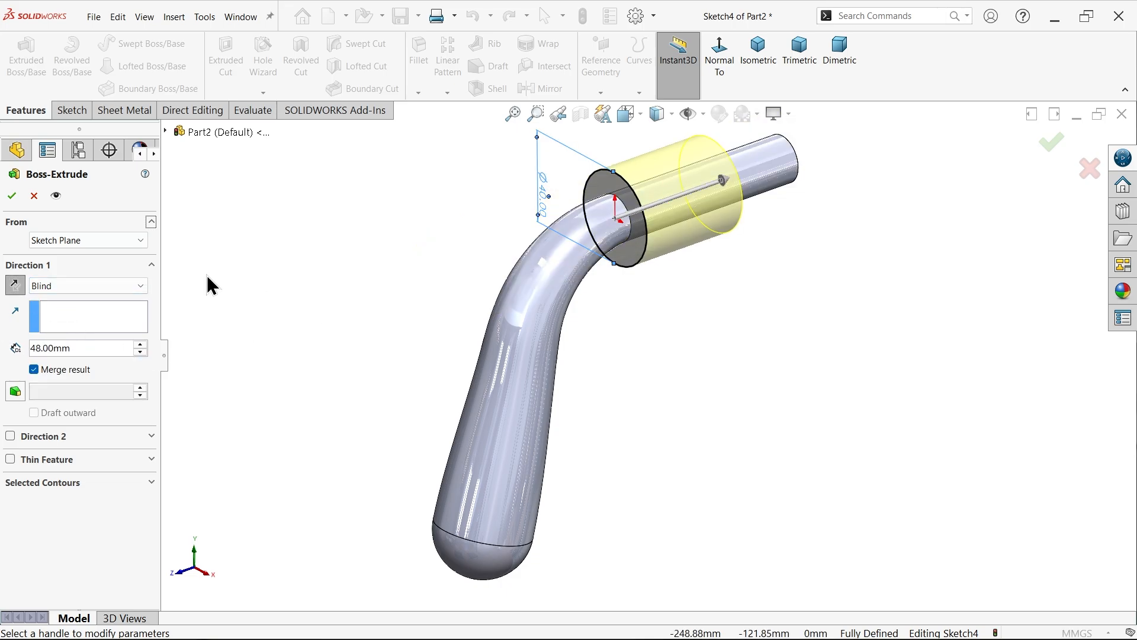
left_click(12, 196)
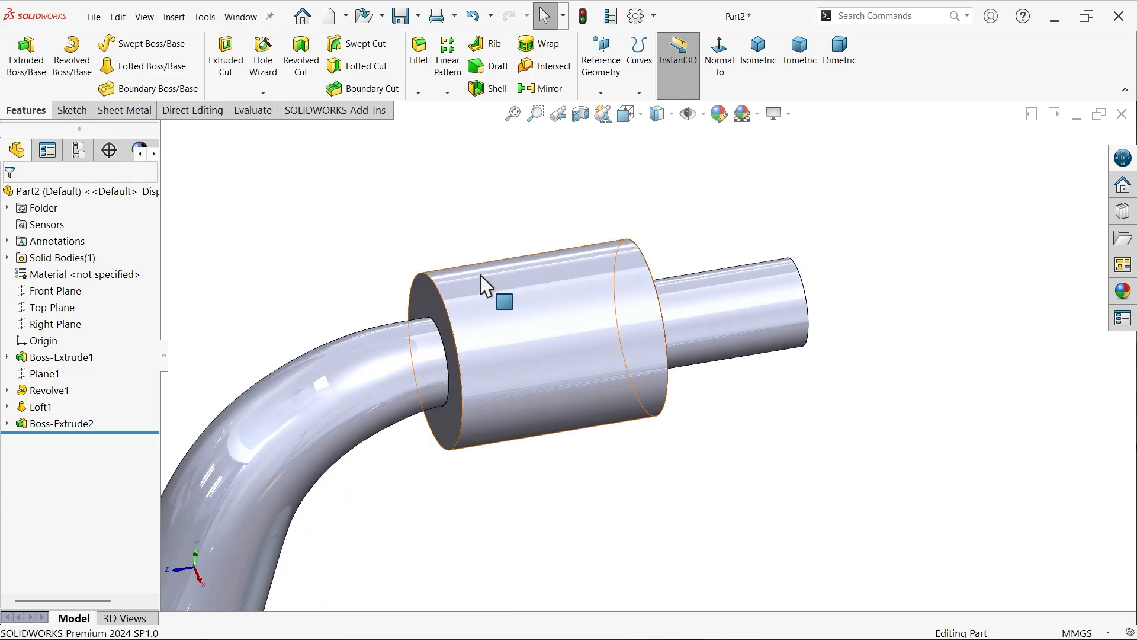
Chamfer both body end edges at 10 mm / 30°, flipping directions as needed.
left_click(430, 93)
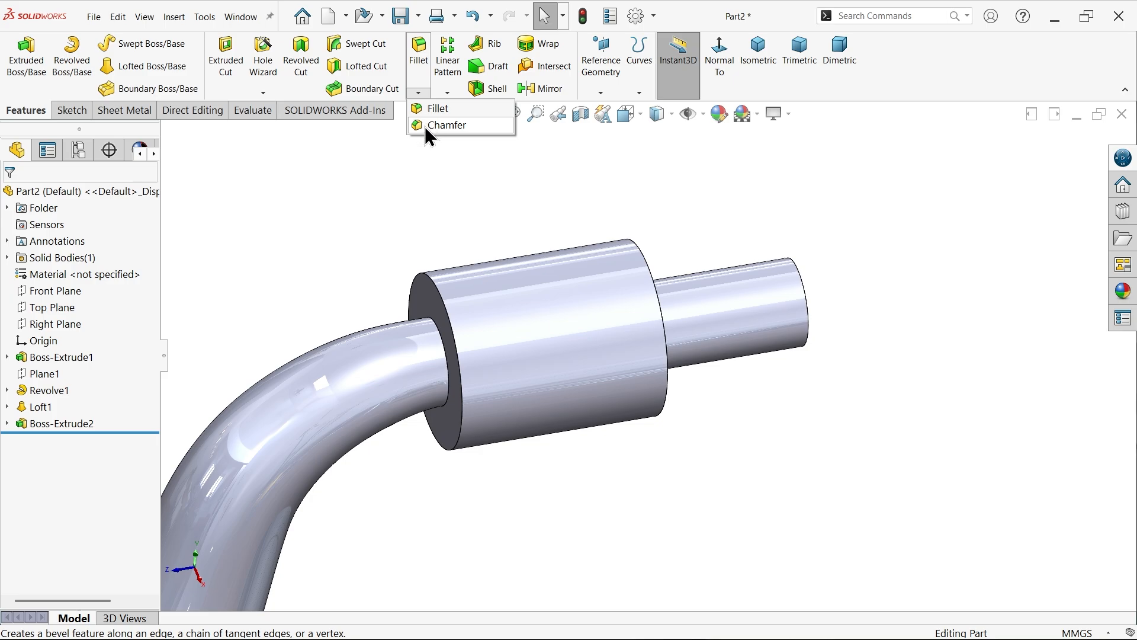
left_click(448, 125)
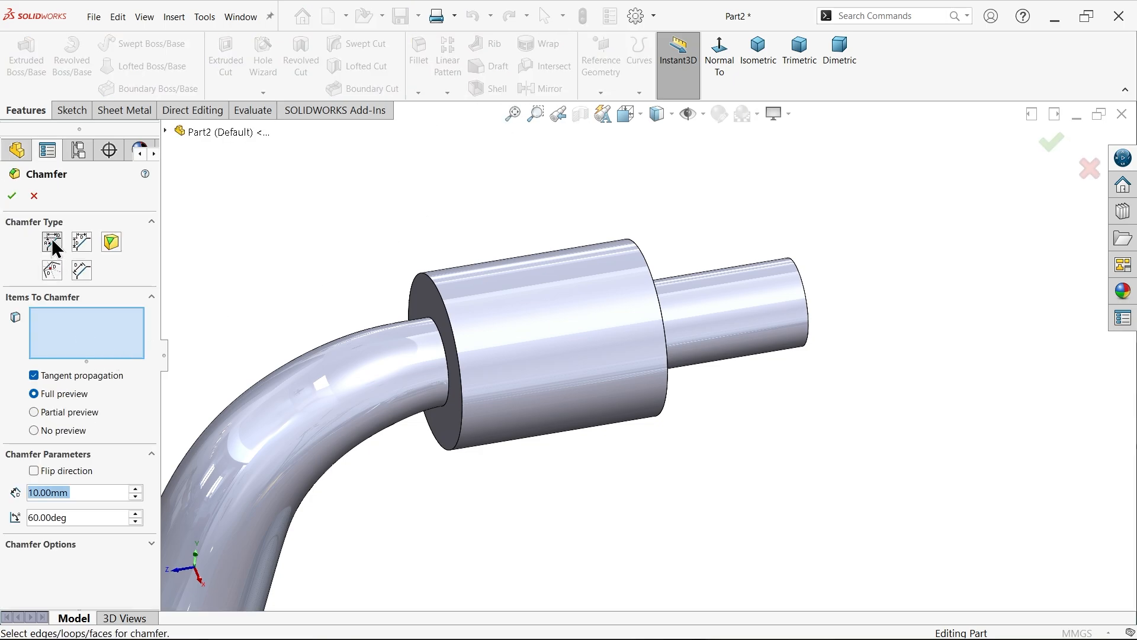
mouse_move(58, 430)
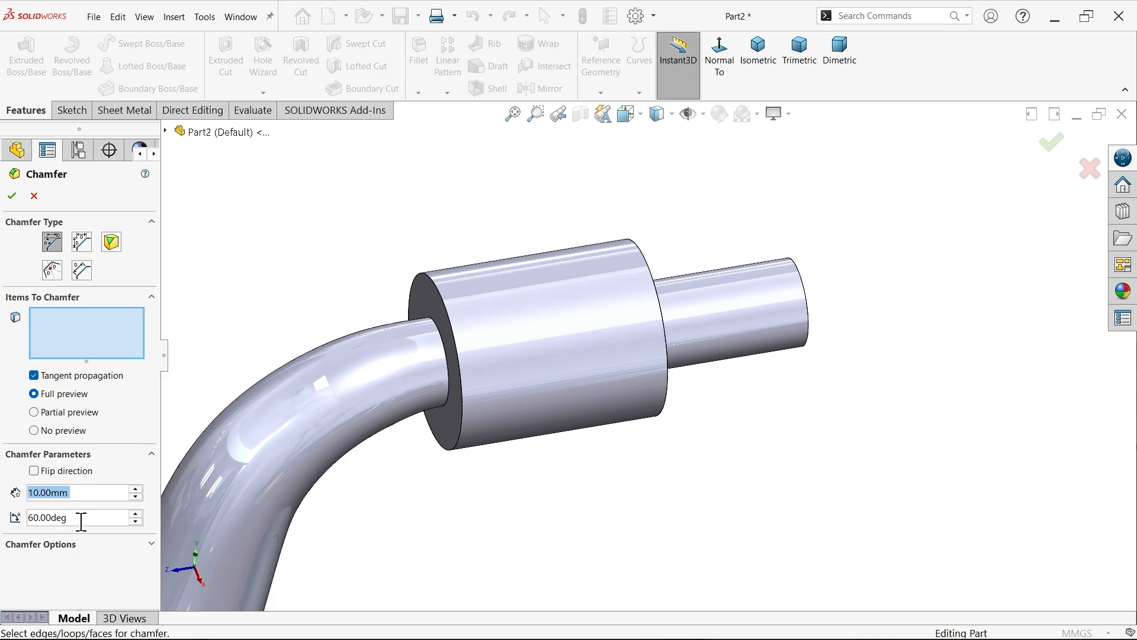
triple_click(48, 517)
type("30")
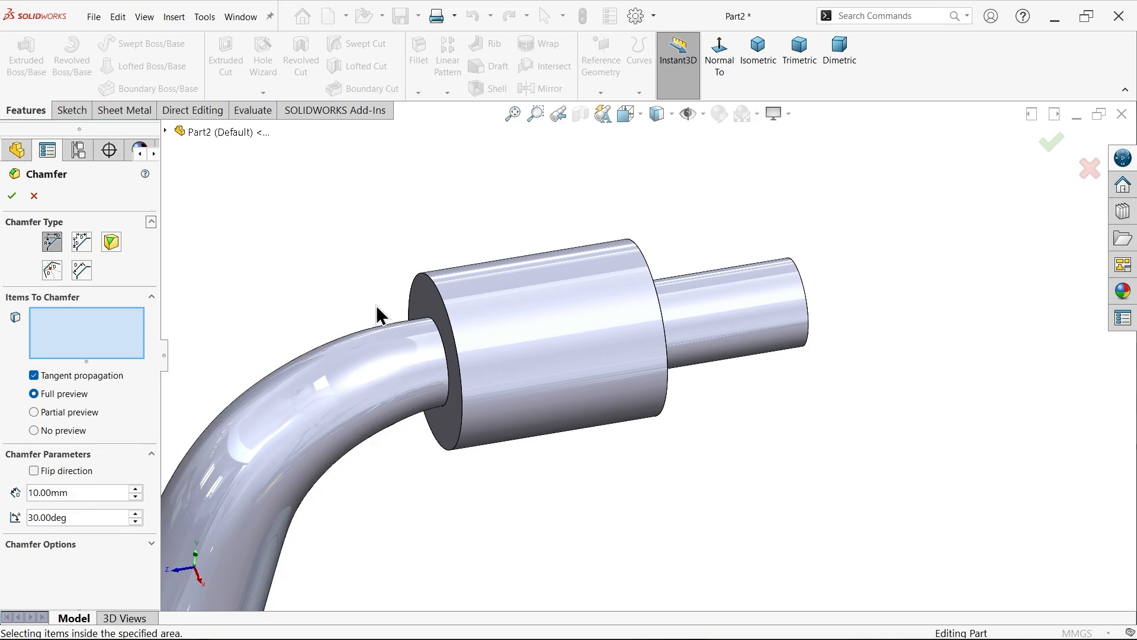
mouse_move(450, 323)
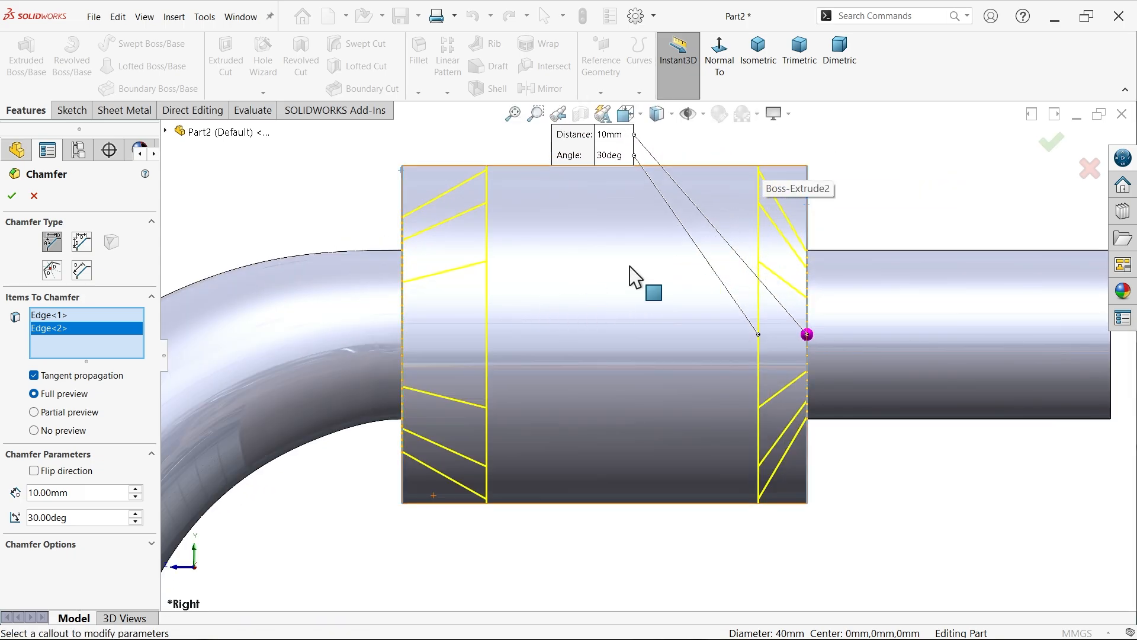
left_click(33, 471)
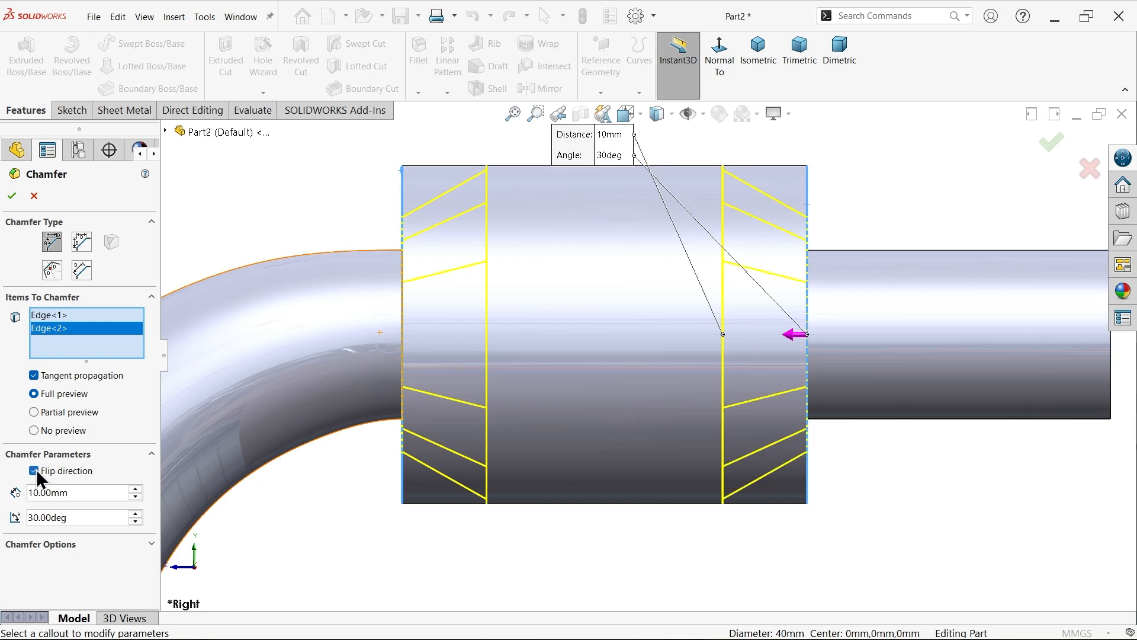
left_click(33, 470)
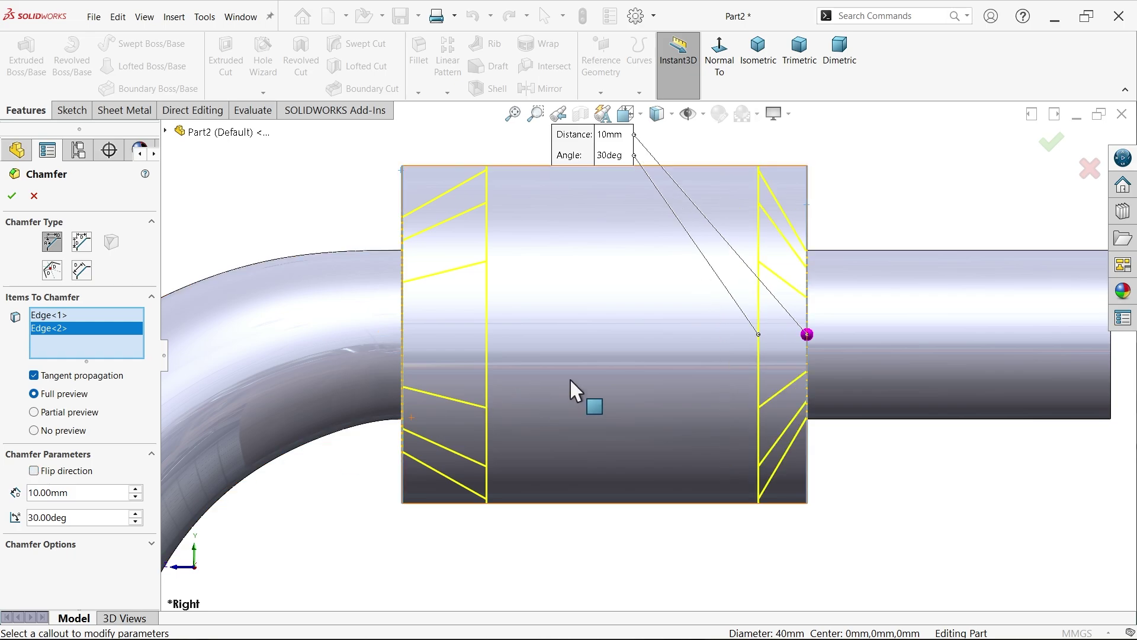
mouse_move(766, 202)
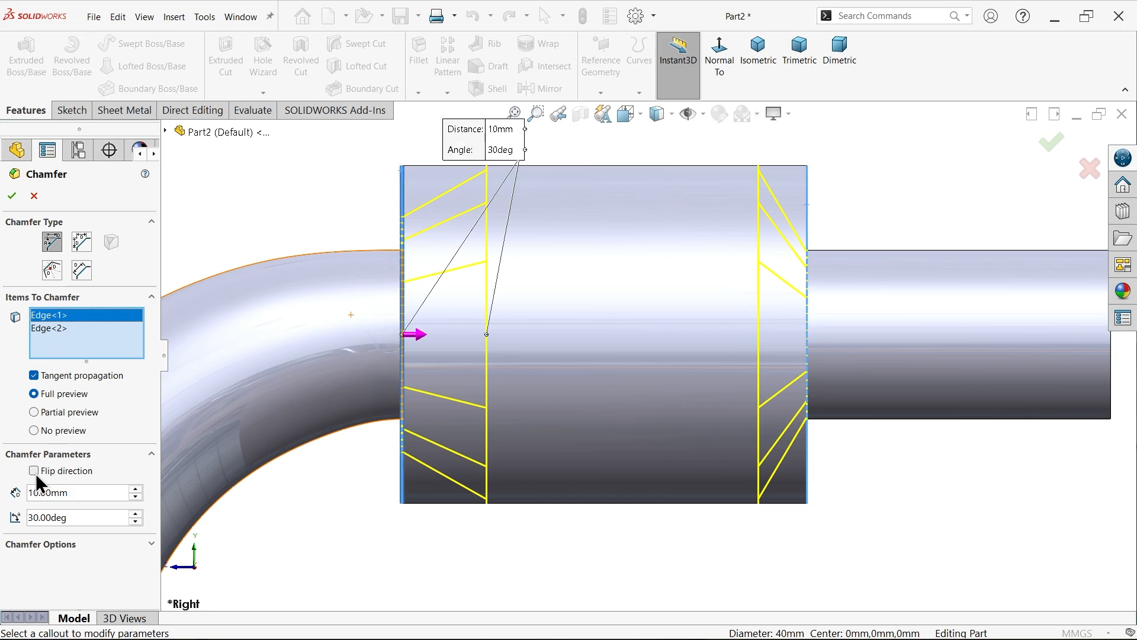
left_click(34, 470)
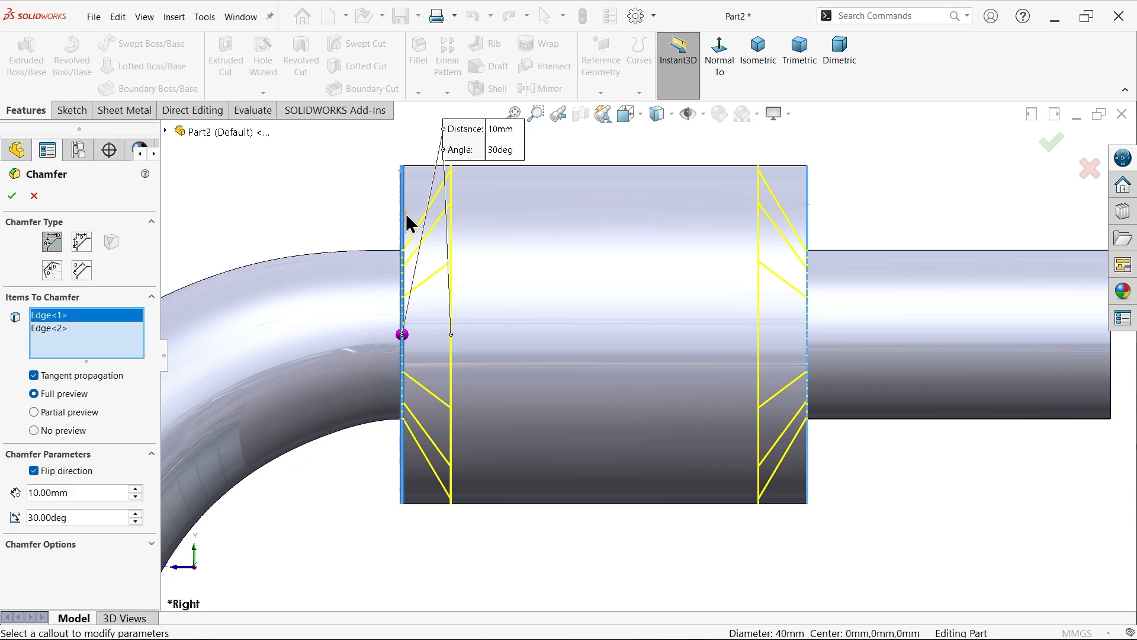
mouse_move(406, 175)
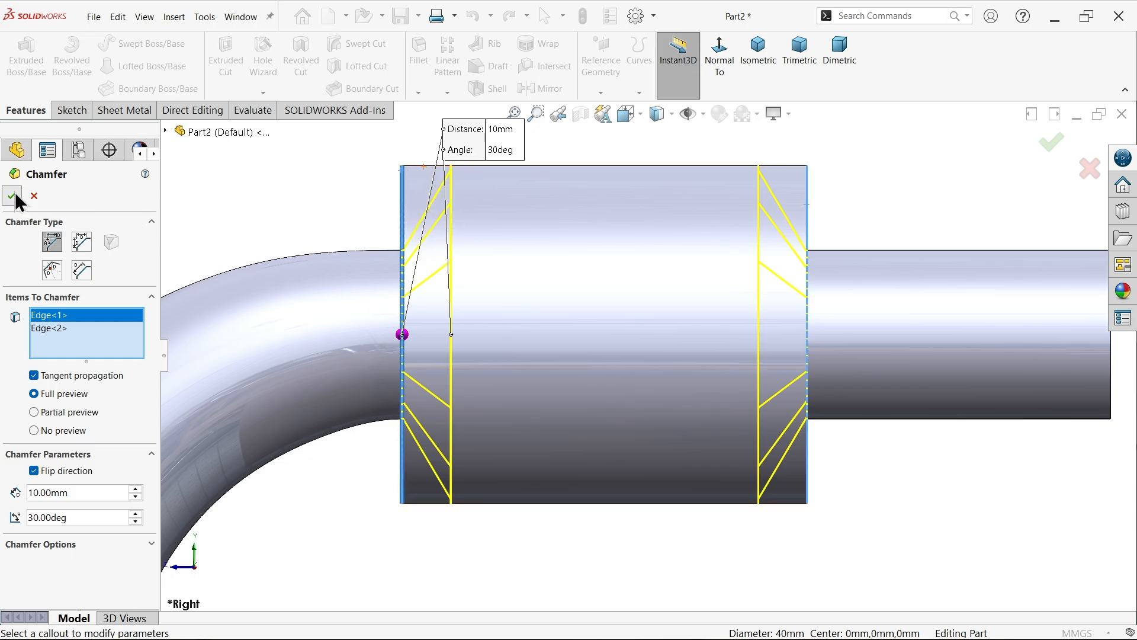
left_click(11, 196)
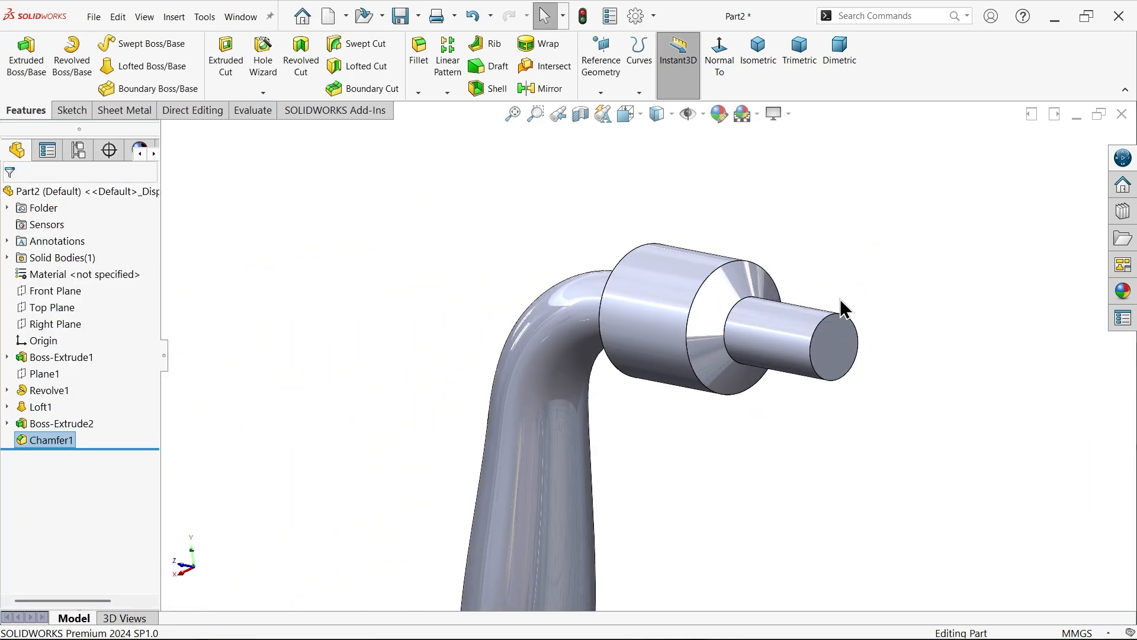
Sketch a 24 mm circle and extrude the shaft Up To Next into the body.
left_click(61, 357)
type("24")
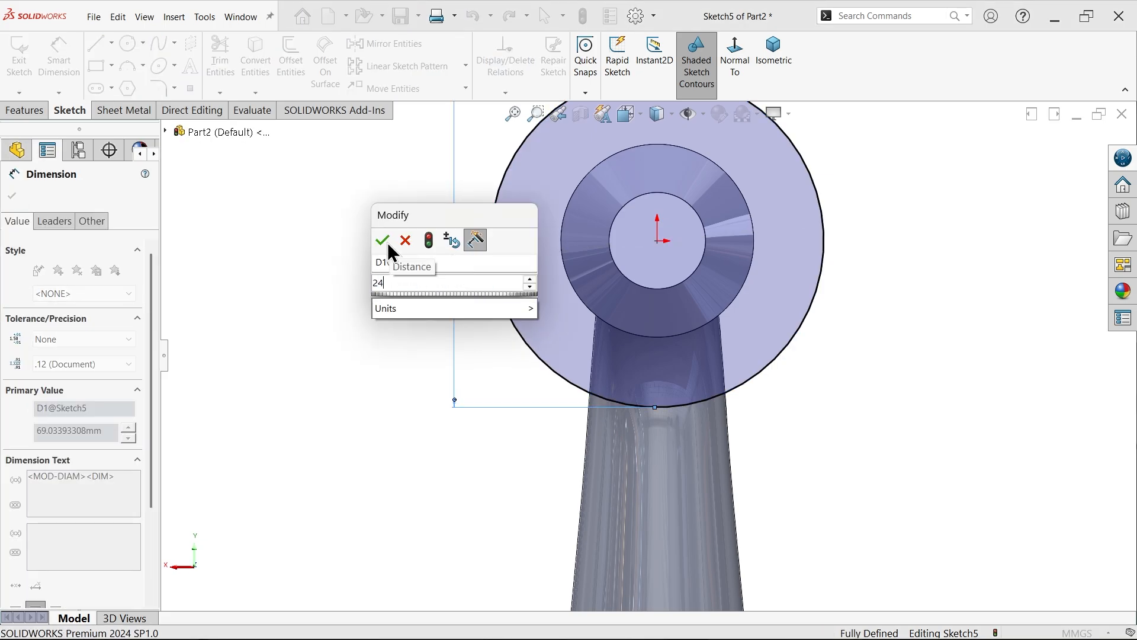
left_click(382, 240)
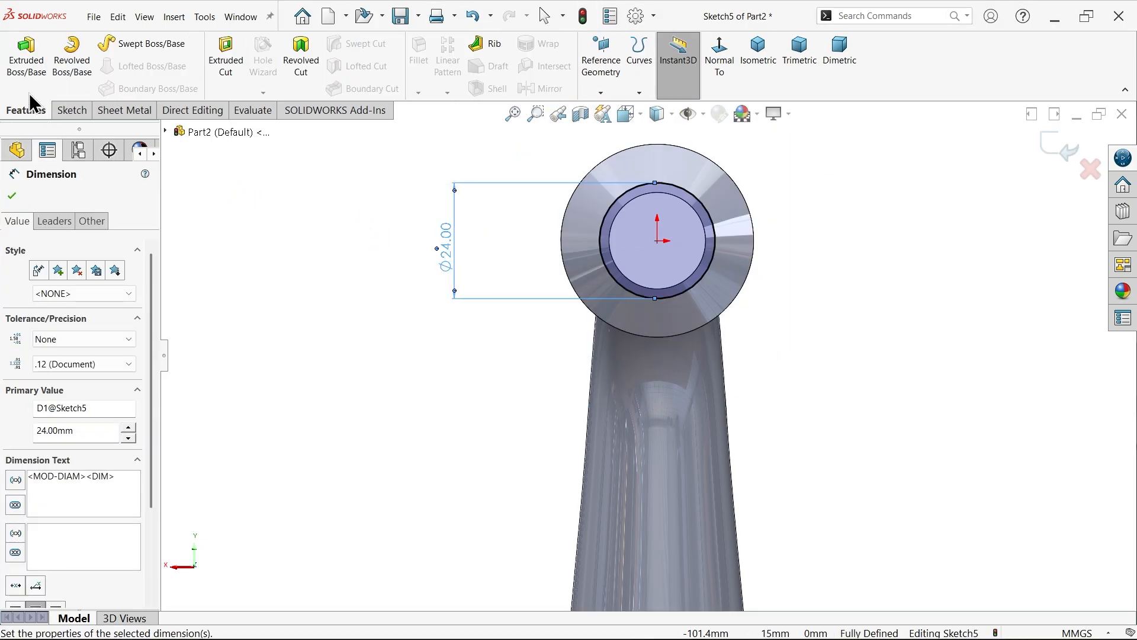
left_click(25, 55)
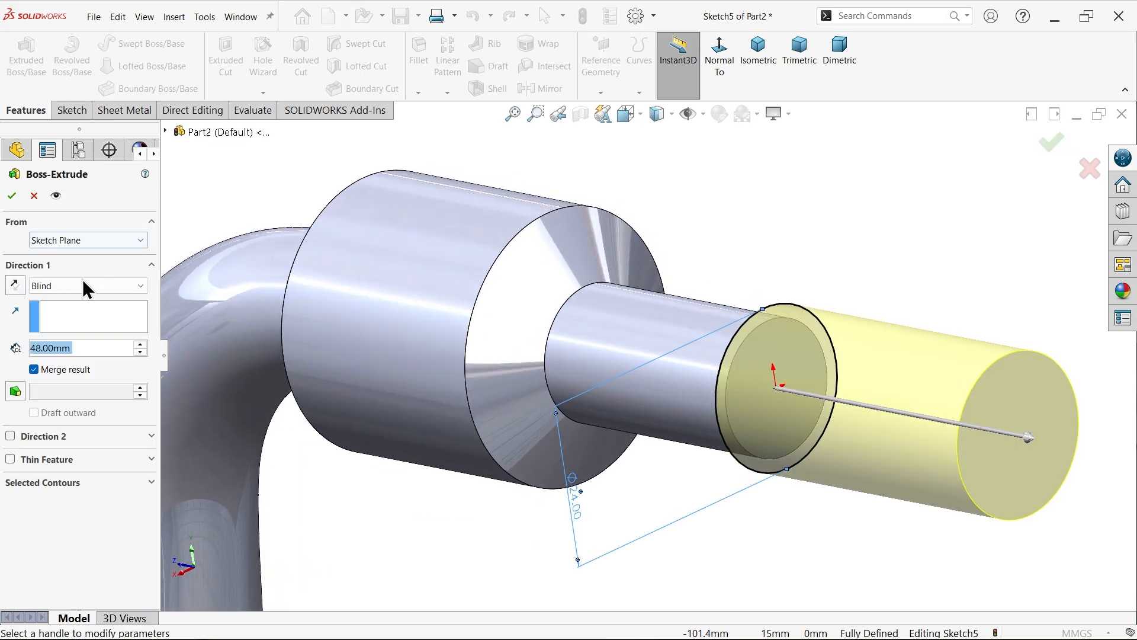
left_click(87, 285)
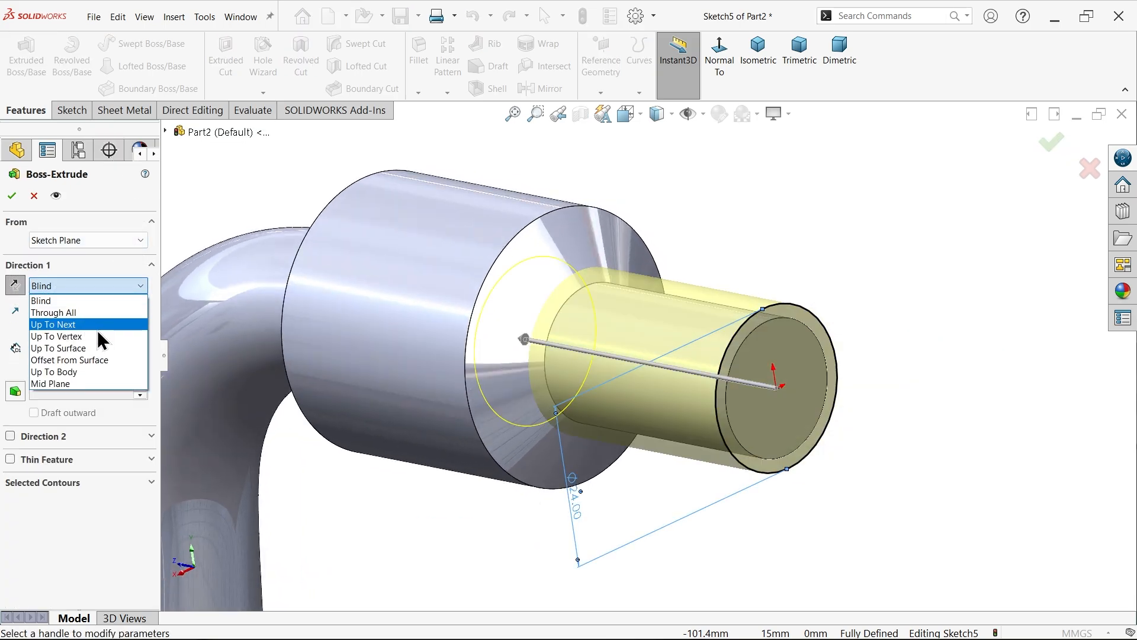
left_click(54, 324)
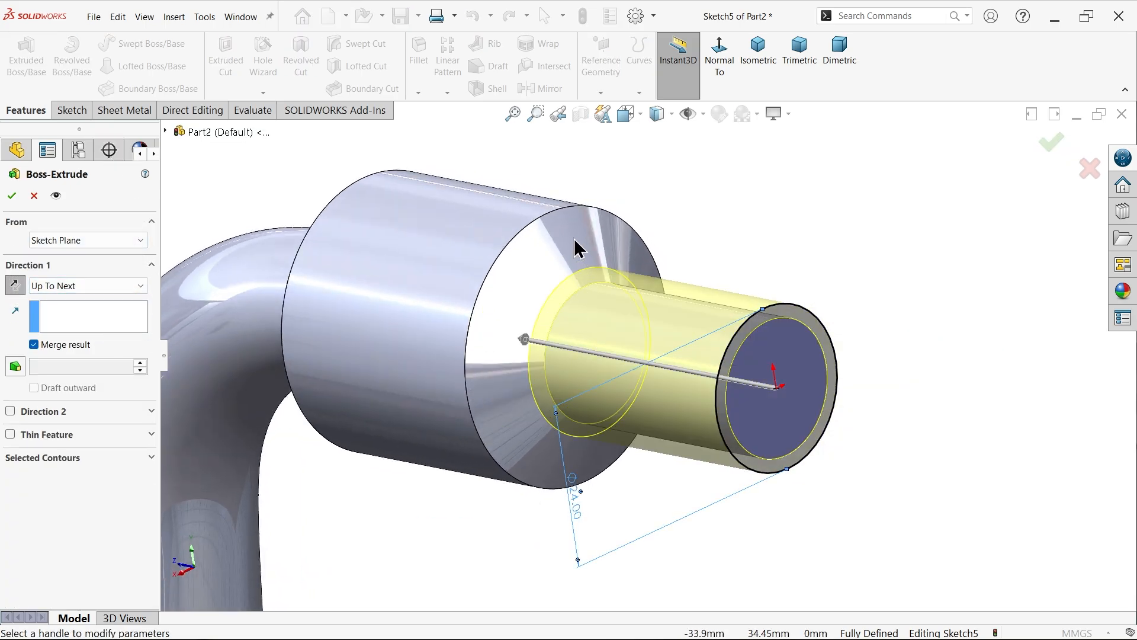
left_click(12, 196)
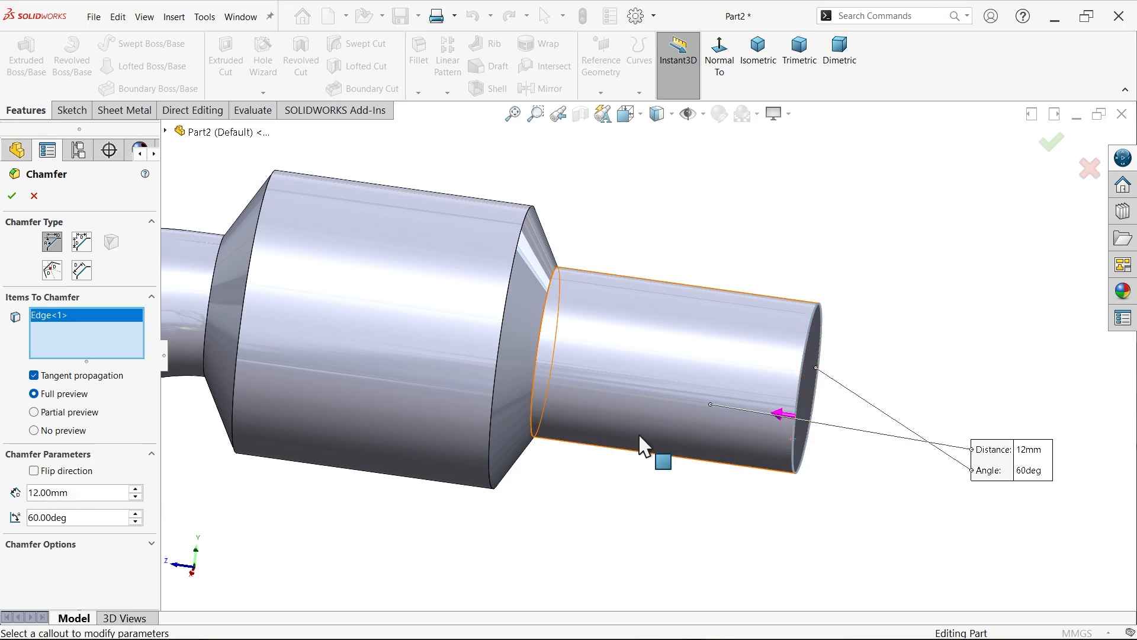
Apply the 12 mm / 60° chamfer to make the shaft's cone tip.
left_click(34, 470)
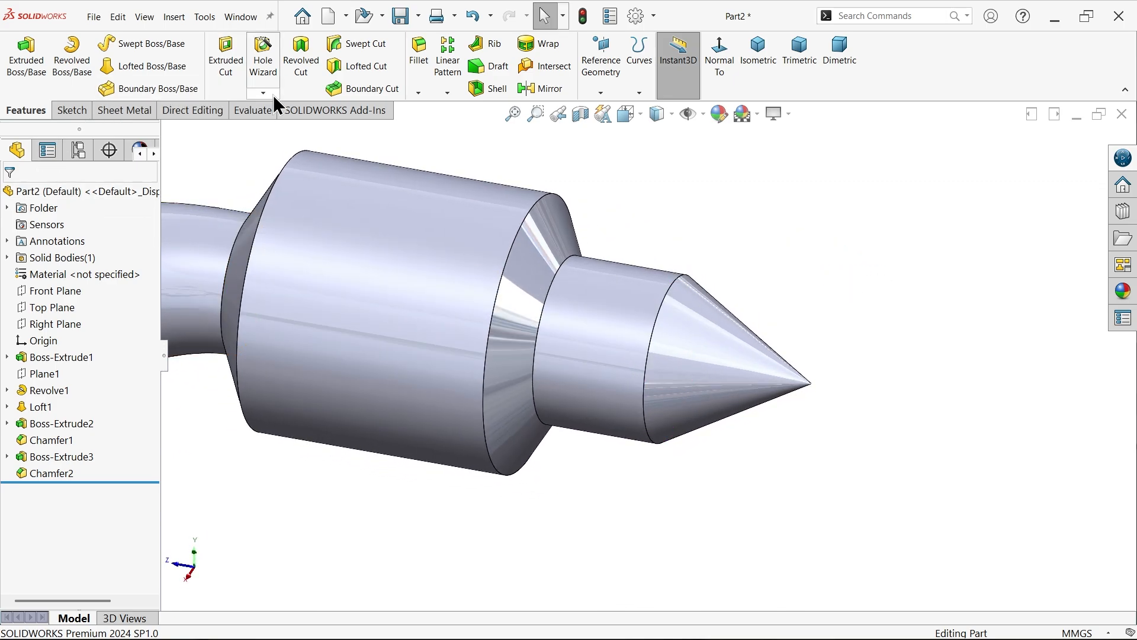
Start a Thread feature on the 40 mm body, starting from its chamfer edge.
left_click(263, 93)
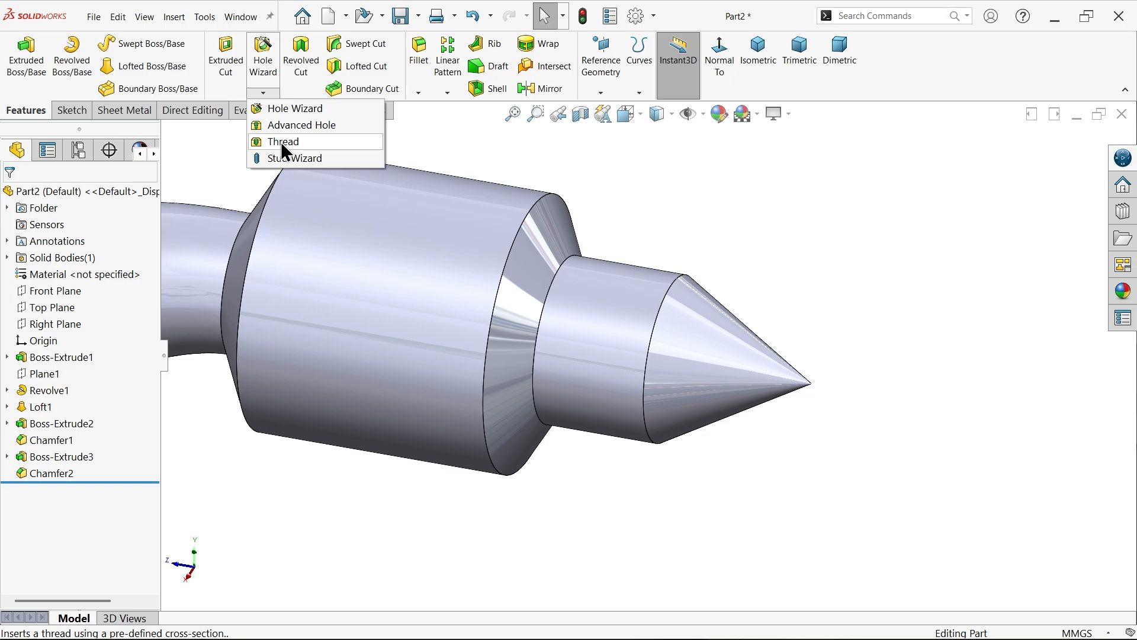
left_click(284, 141)
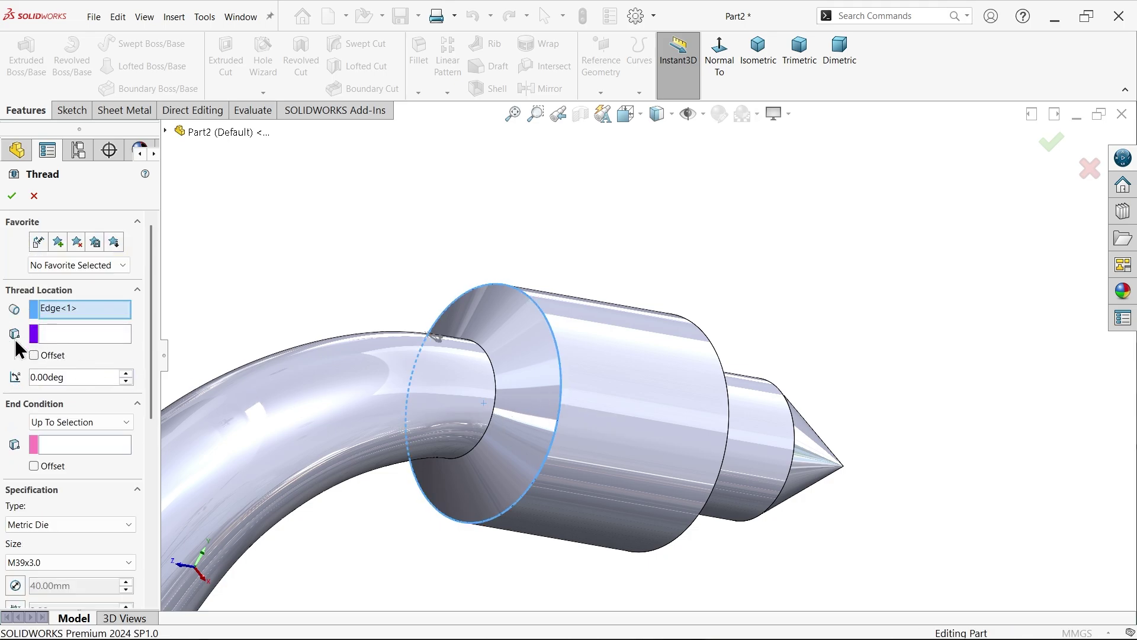
mouse_move(14, 334)
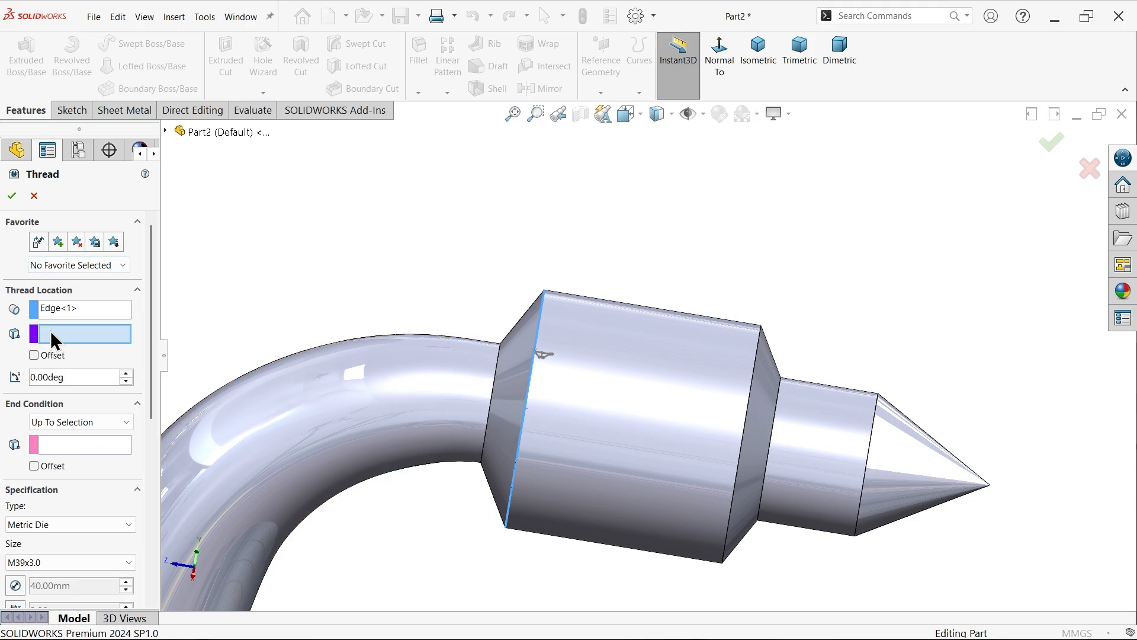
left_click(165, 132)
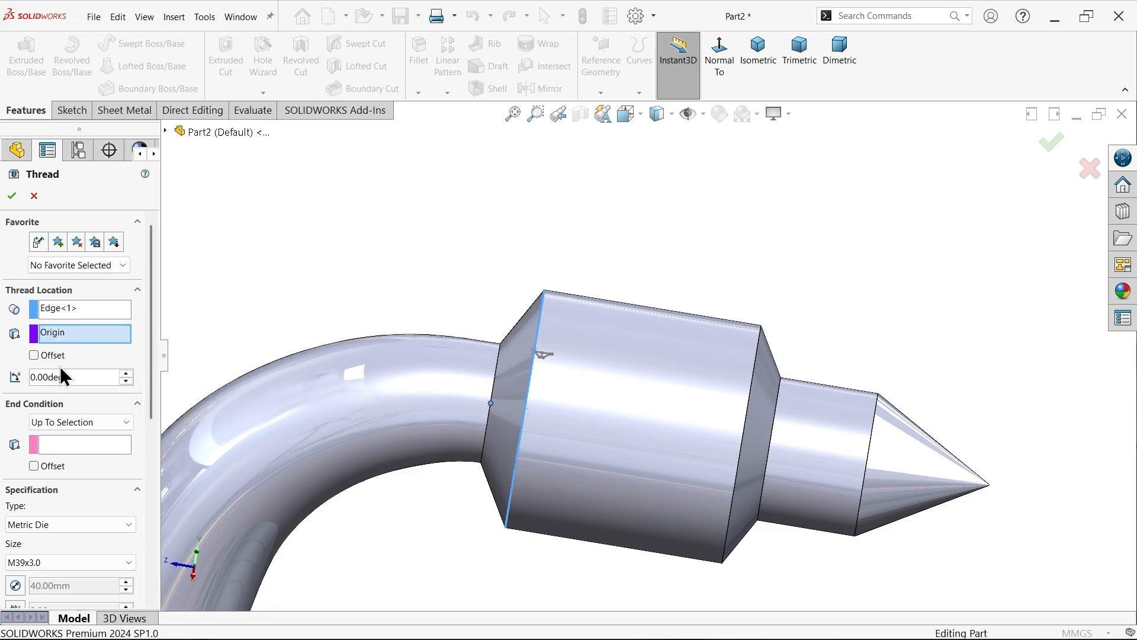
scroll("down", 3)
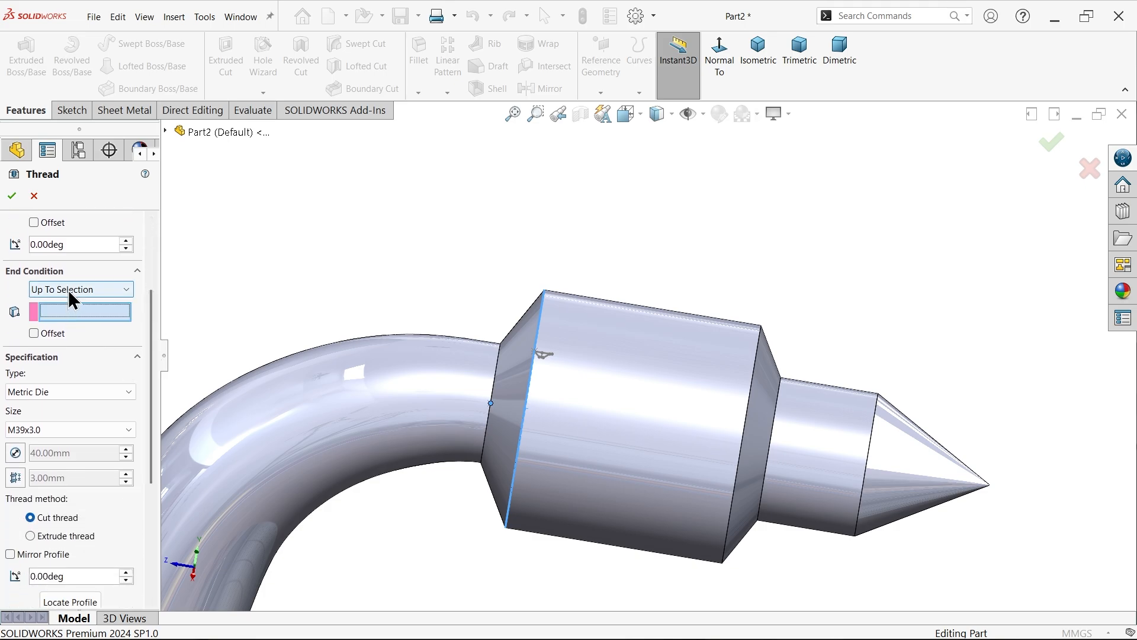
mouse_move(89, 323)
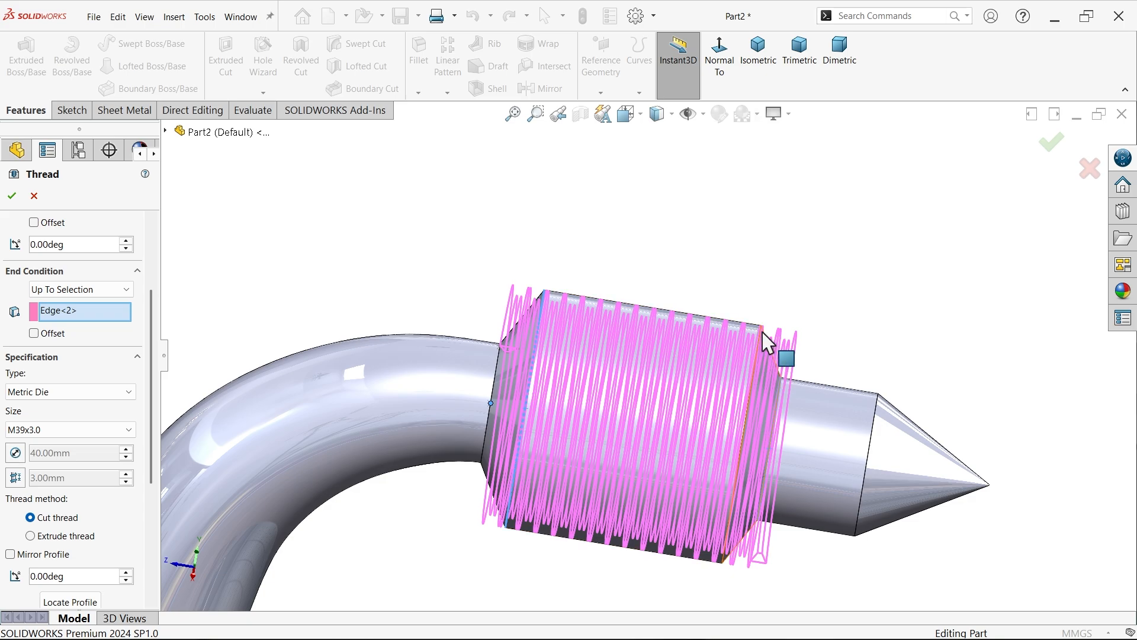
mouse_move(758, 403)
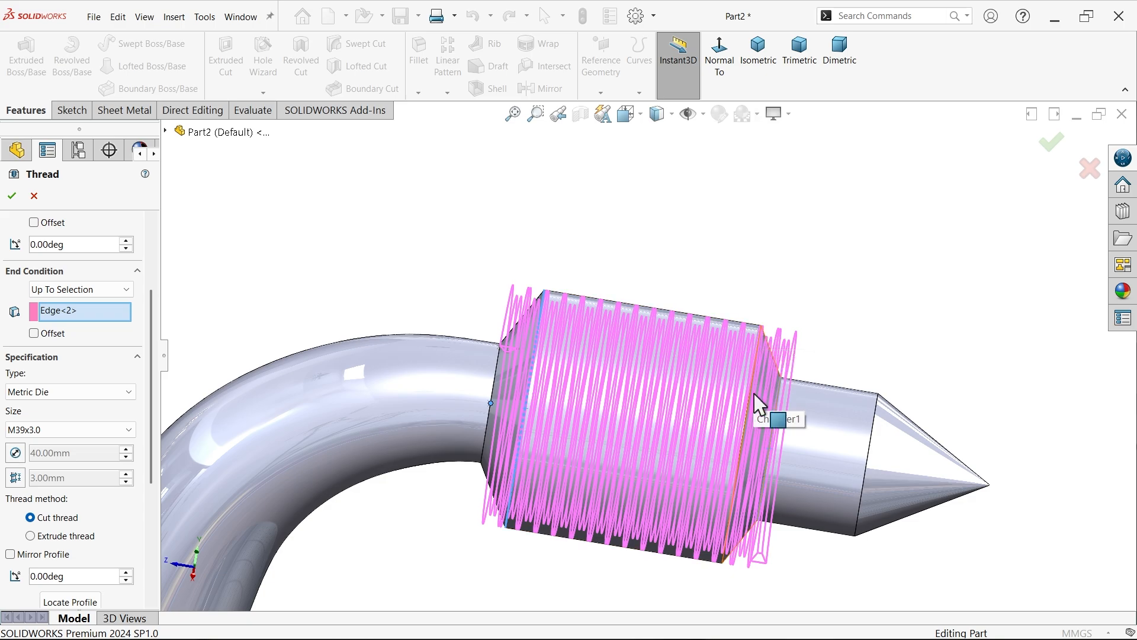
mouse_move(790, 420)
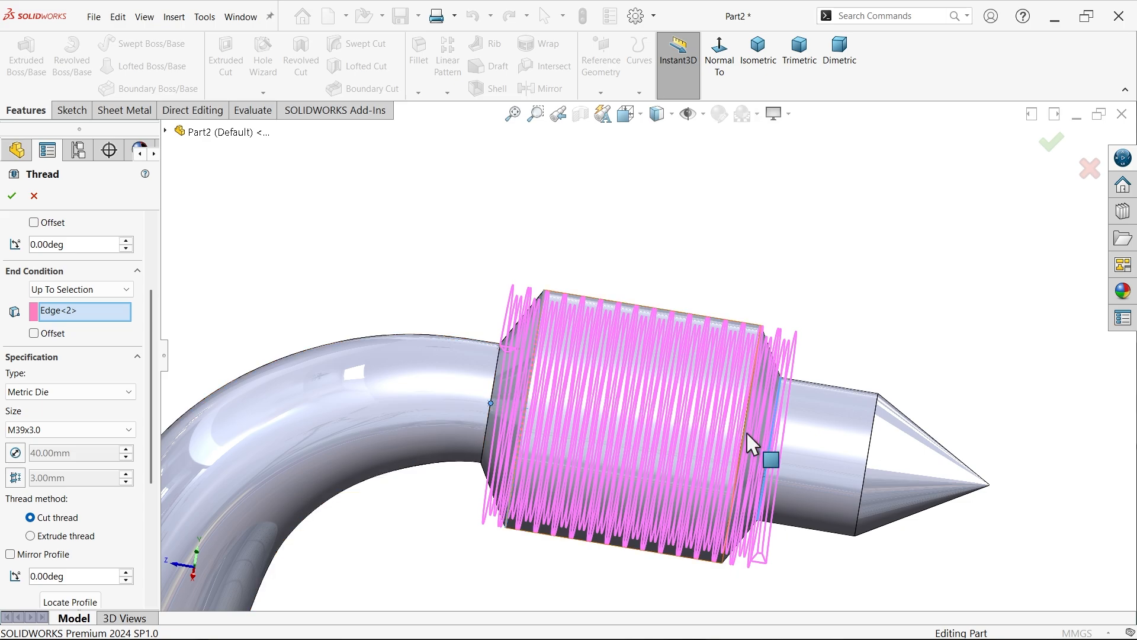
mouse_move(493, 417)
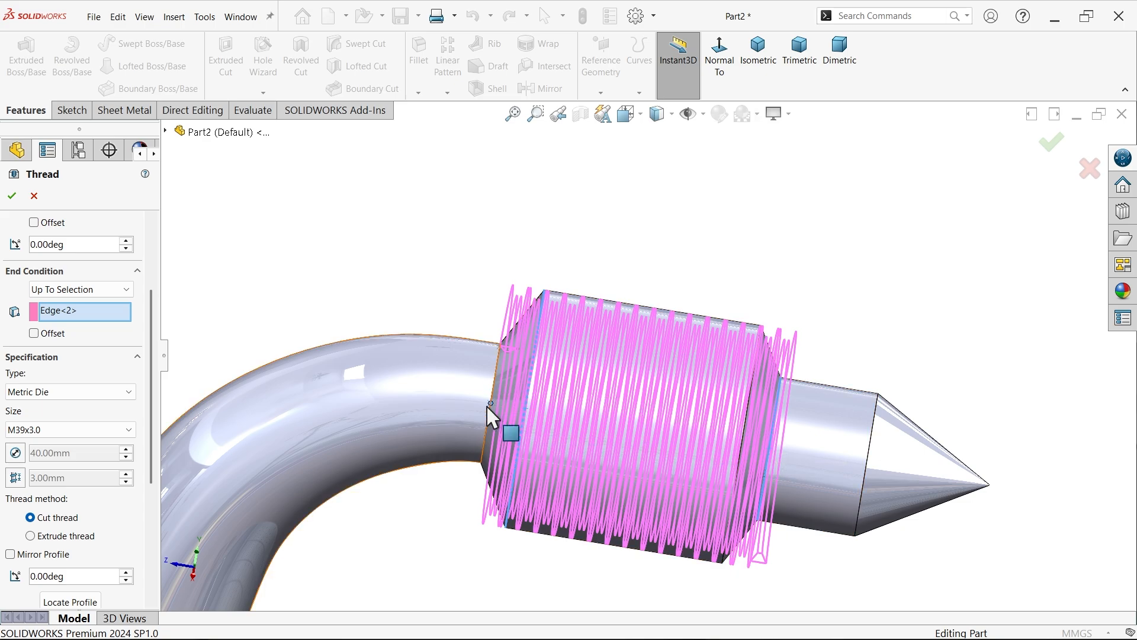
mouse_move(167, 334)
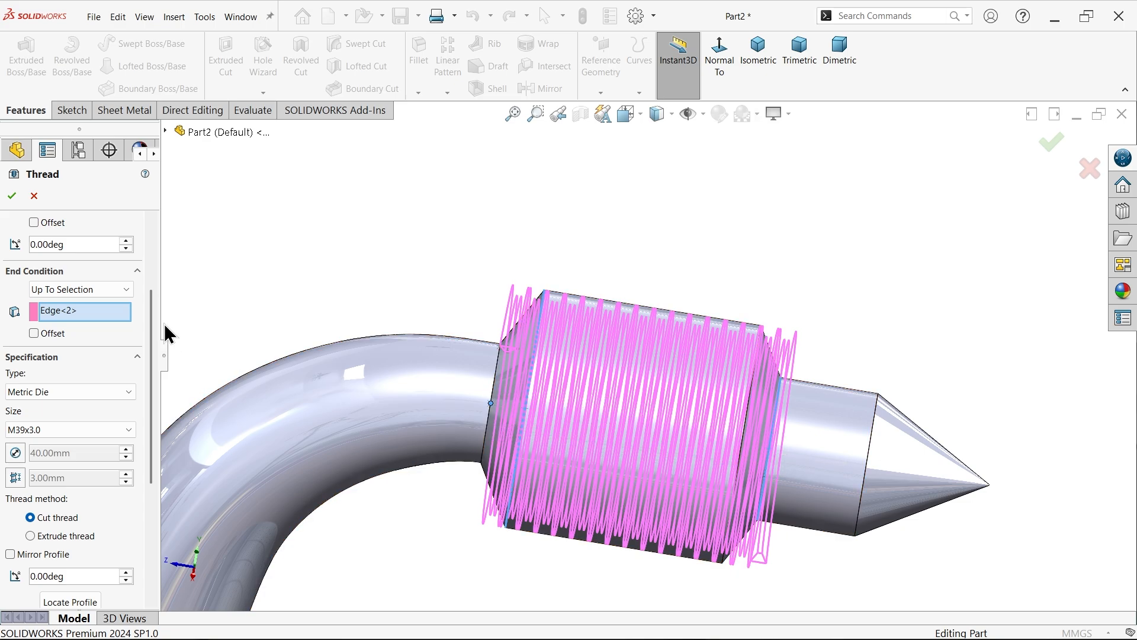
Keep size M39x3.0 and finish Thread1 as a right-hand cut thread.
scroll("down", 3)
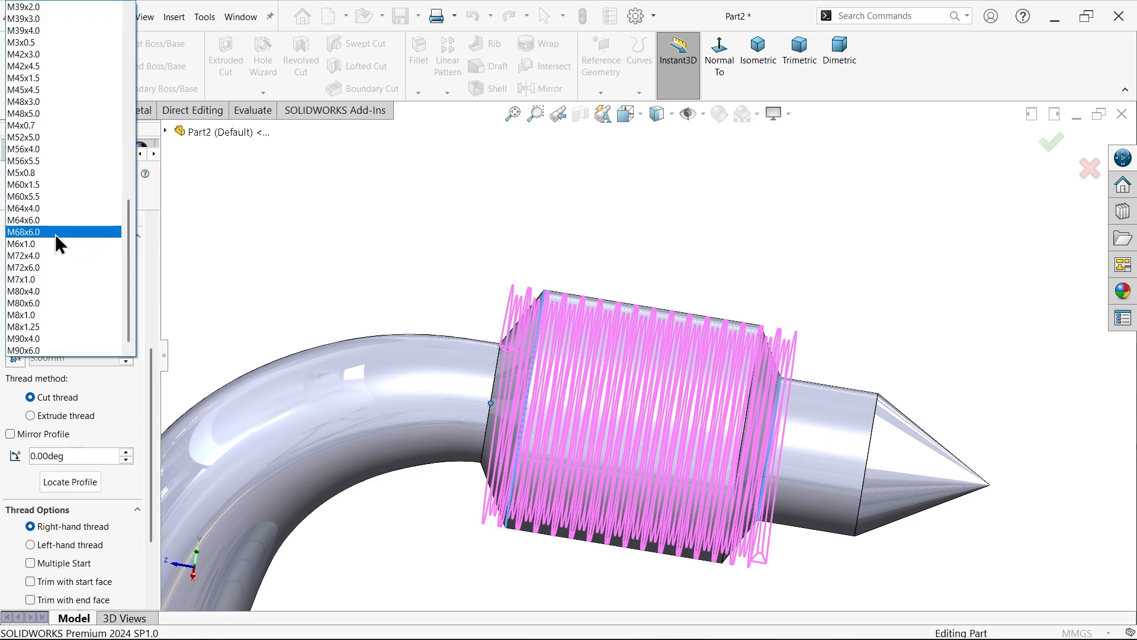
left_click(29, 53)
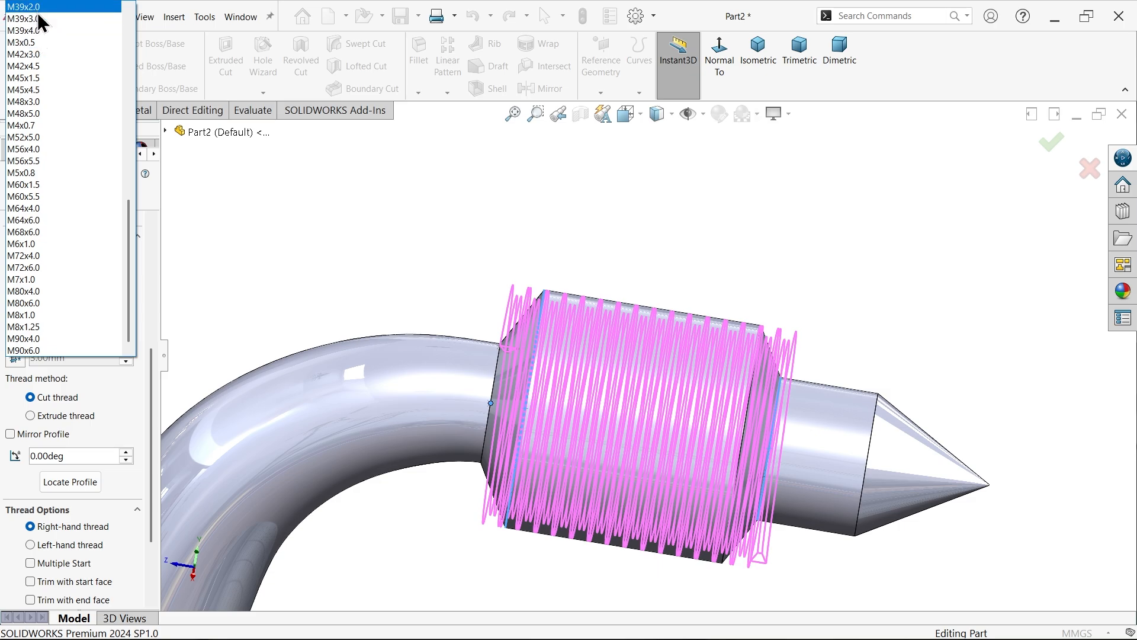
left_click(25, 18)
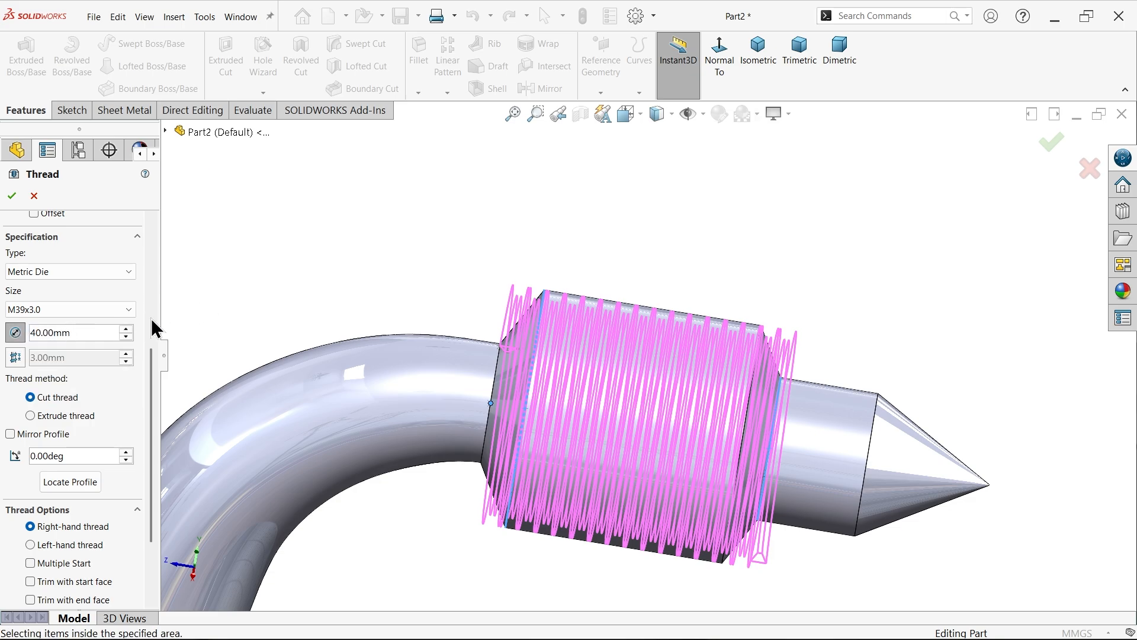
mouse_move(58, 420)
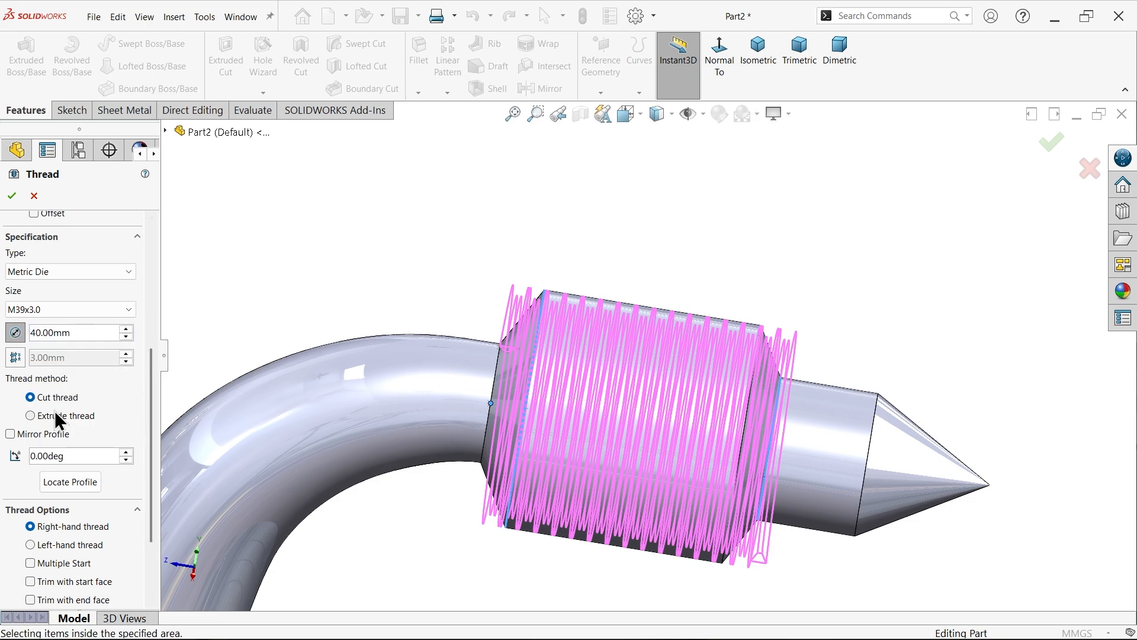
mouse_move(57, 397)
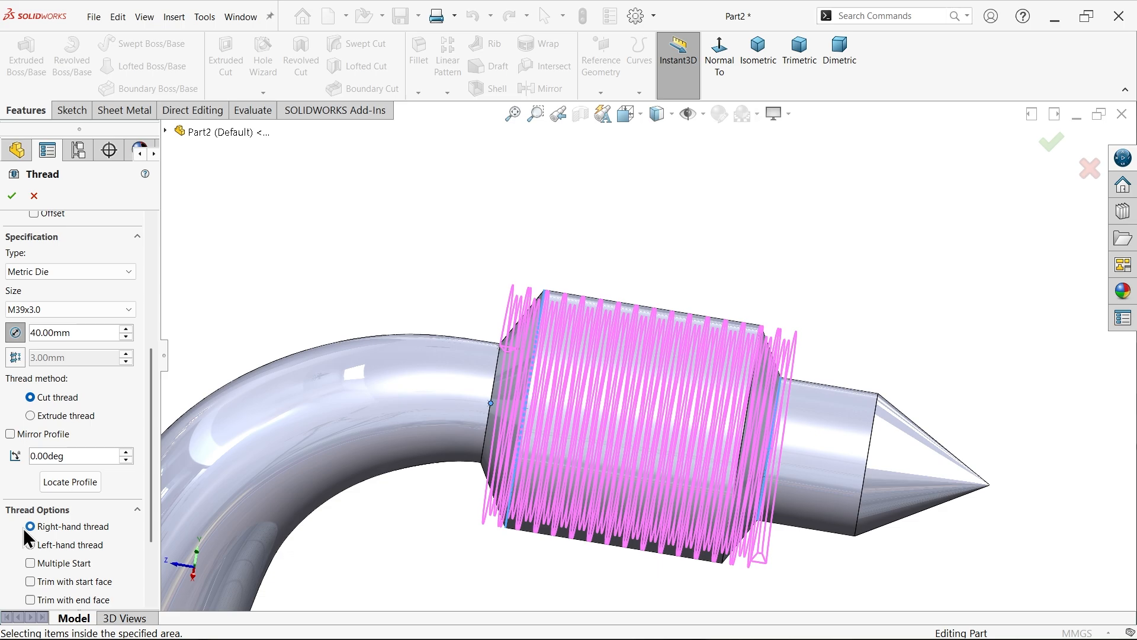
mouse_move(125, 494)
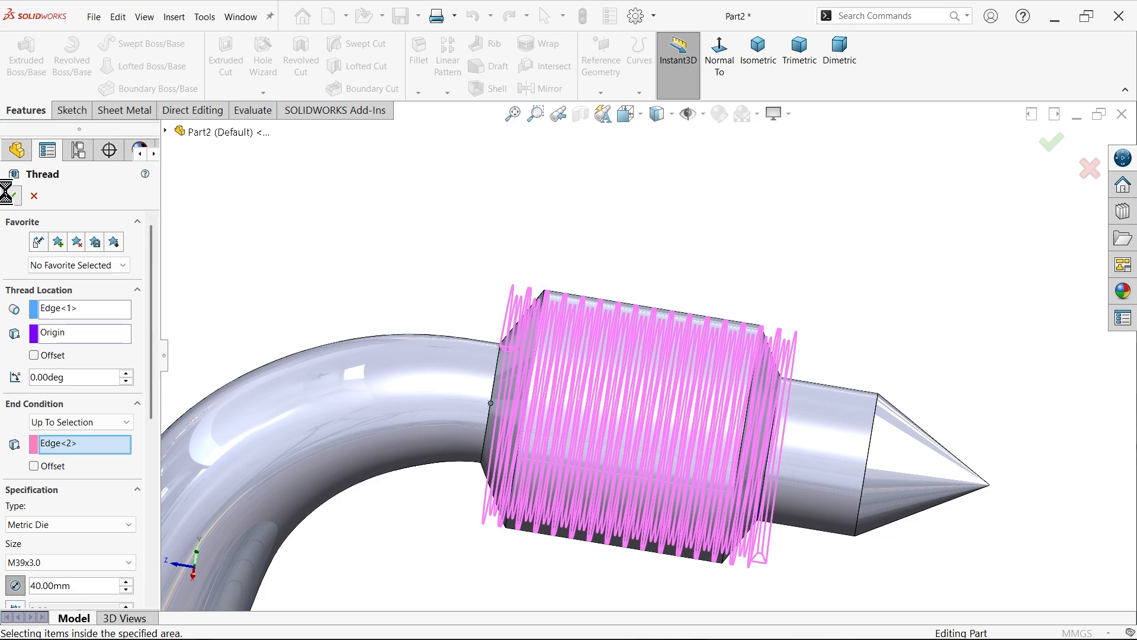
left_click(1049, 142)
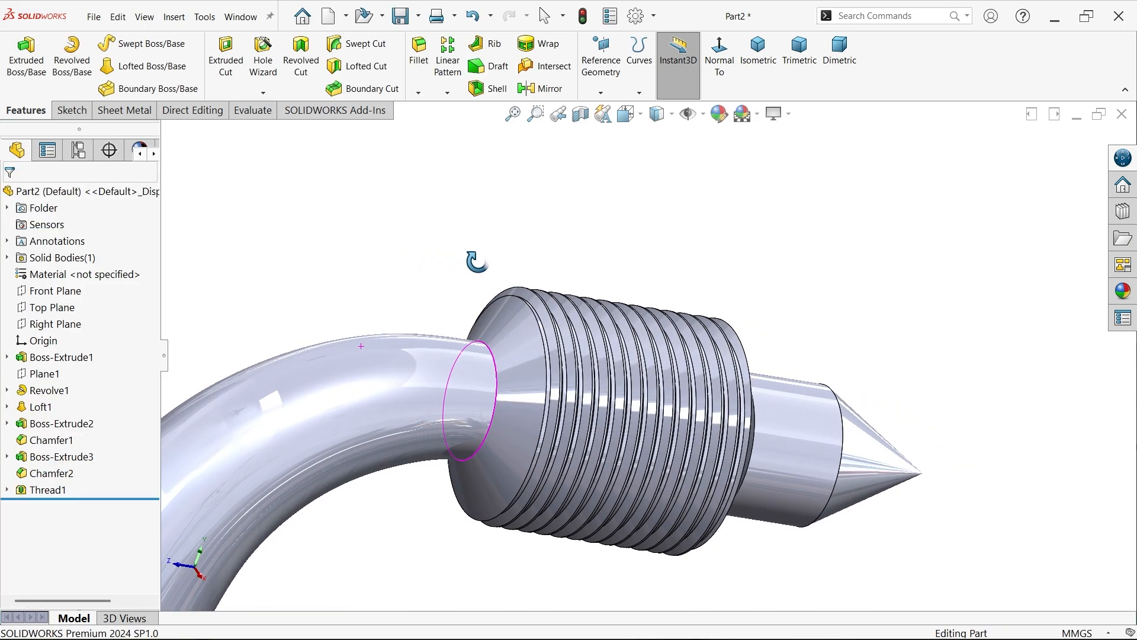
Assign AISI 304 stainless steel from the material library to the part.
left_click(757, 55)
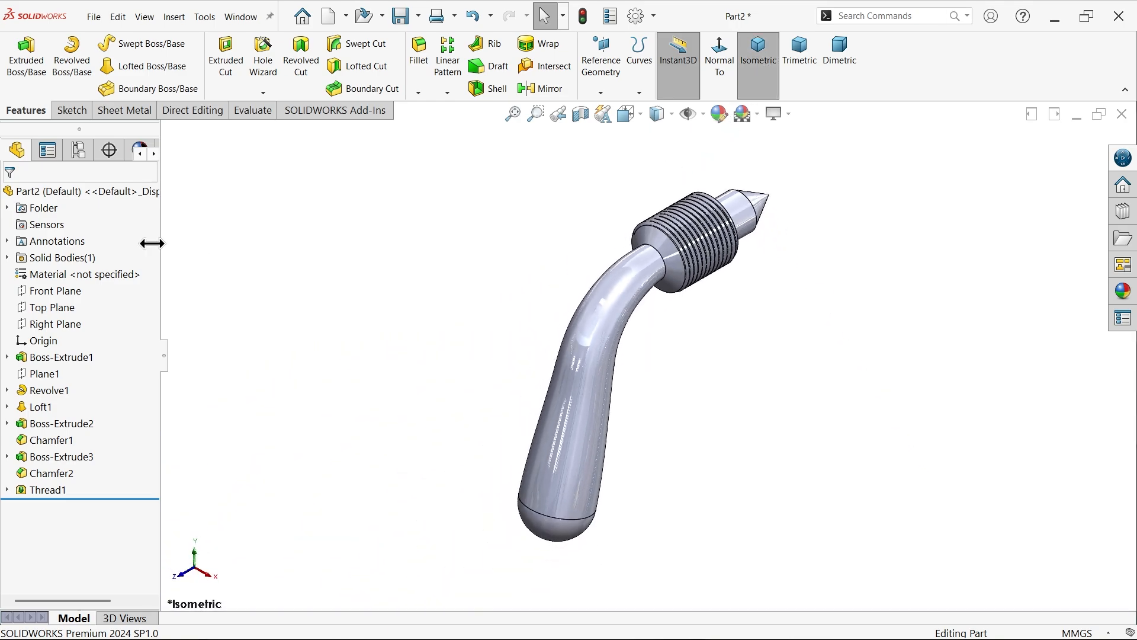
right_click(80, 274)
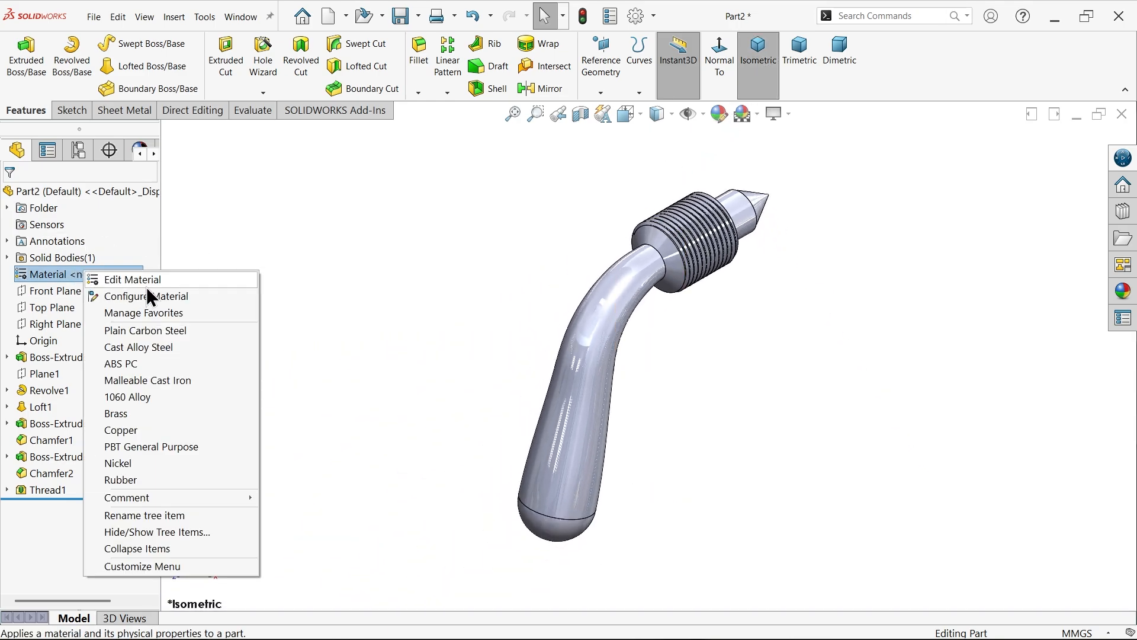
left_click(131, 279)
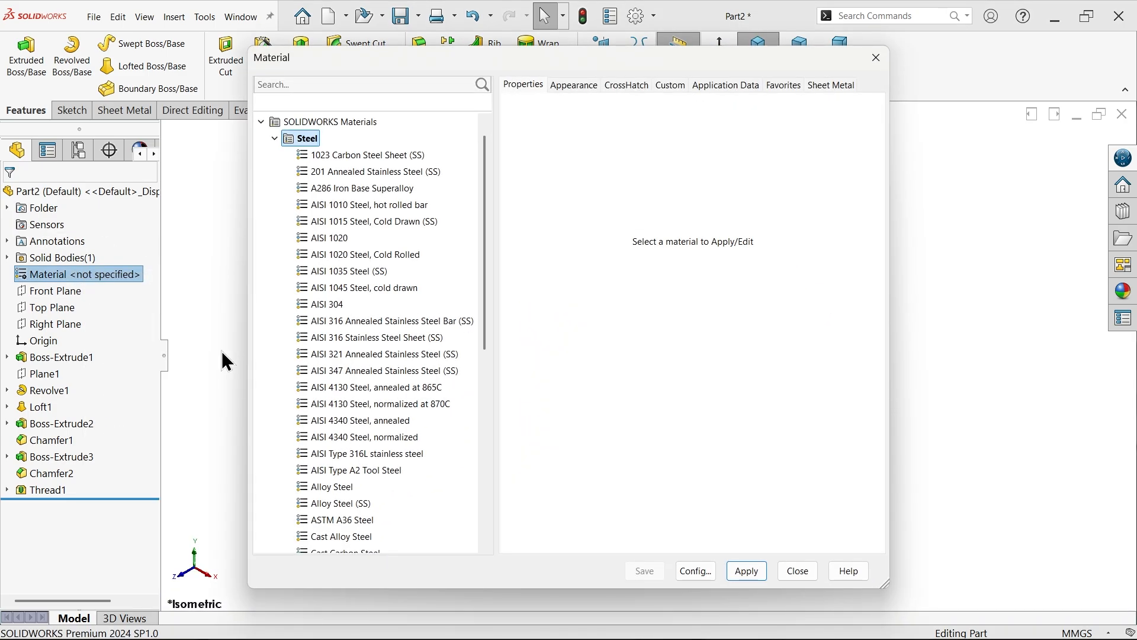
left_click(327, 304)
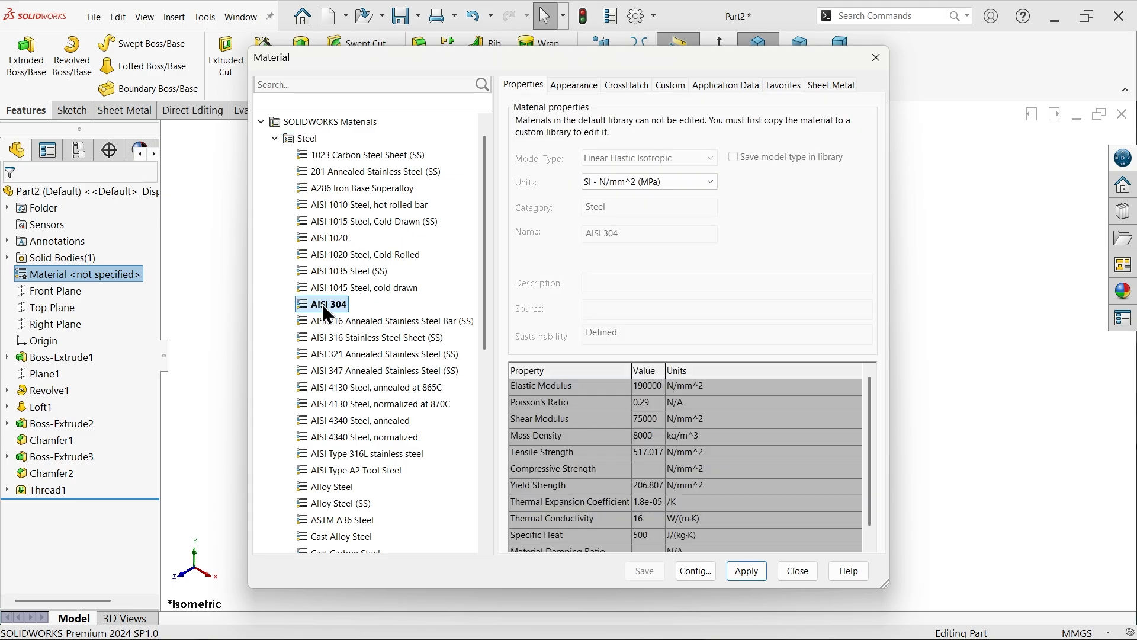
mouse_move(542, 444)
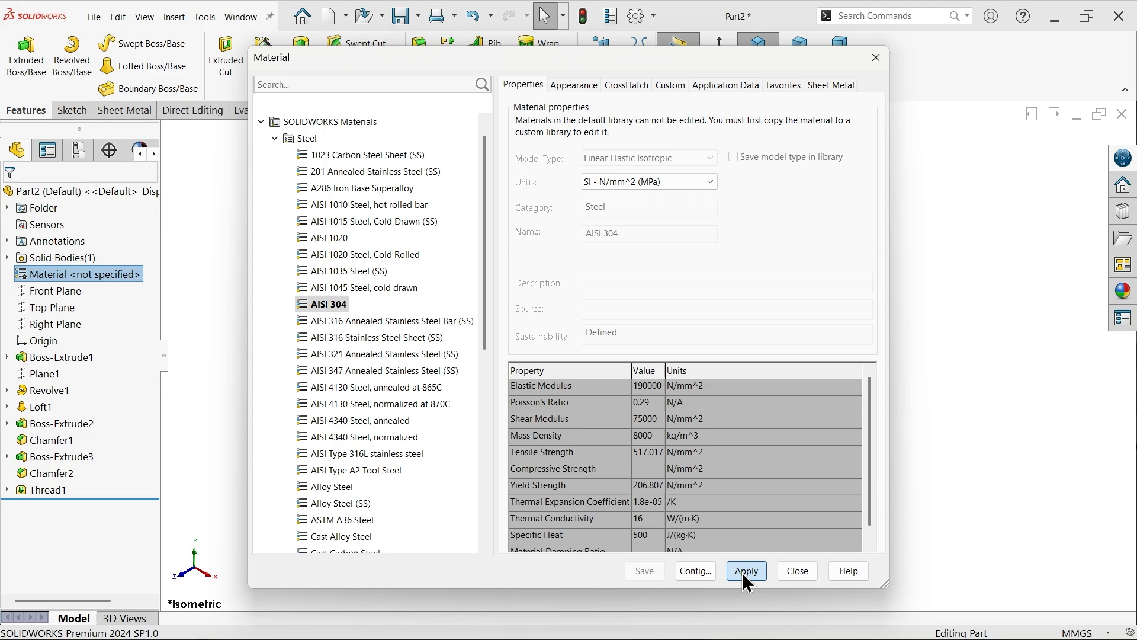
left_click(746, 571)
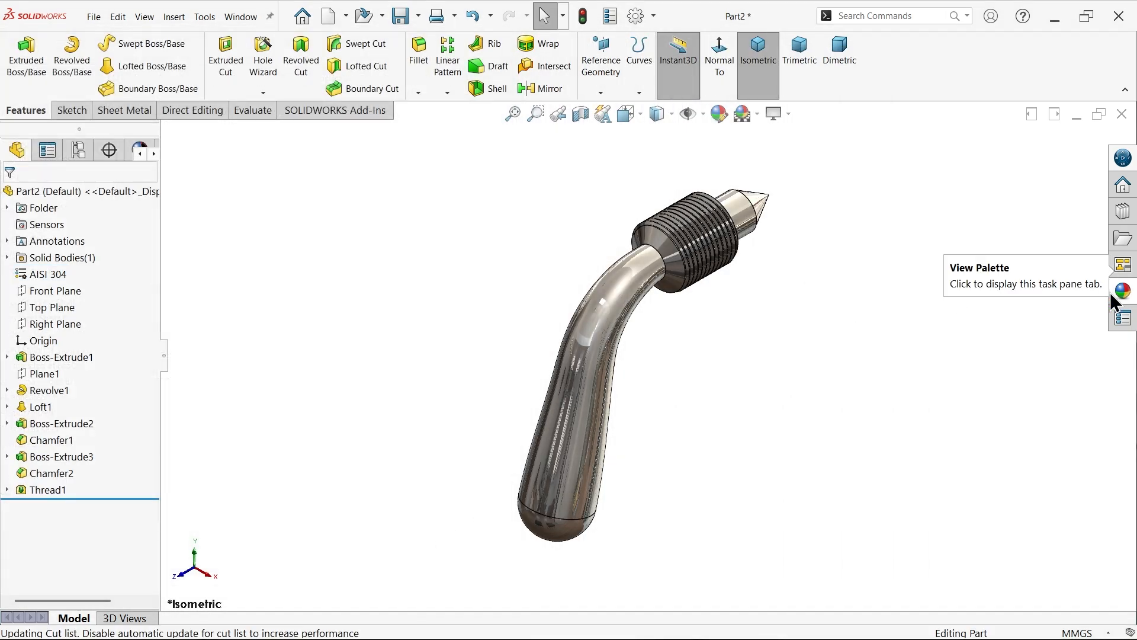
Browse the appearances library to the metal bronze and brass options for the handle.
left_click(1120, 290)
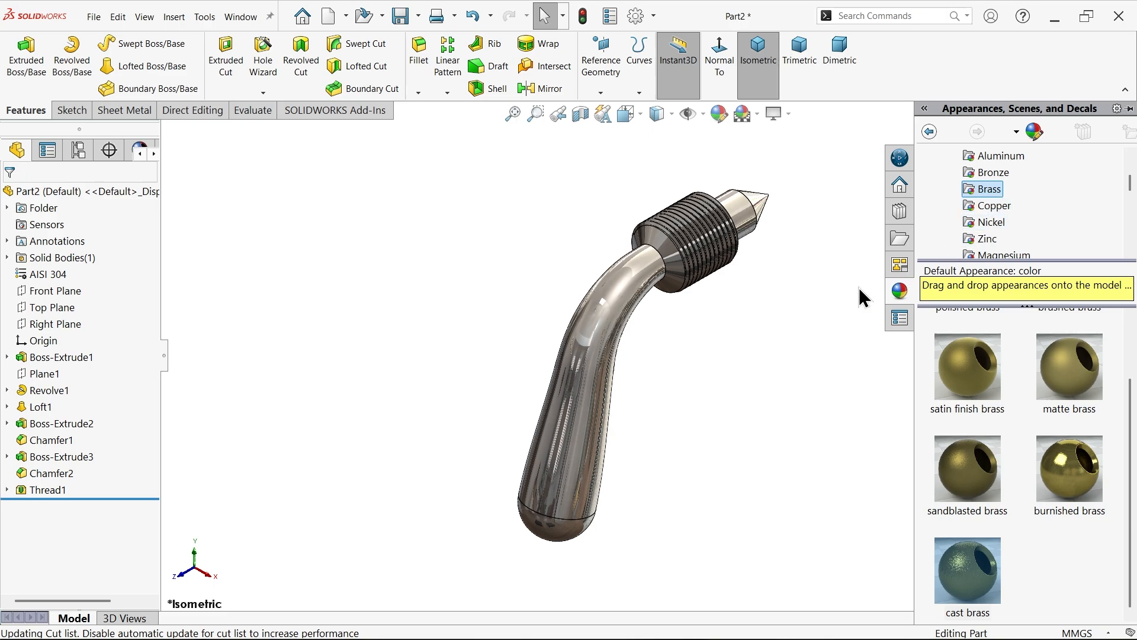
left_click(42, 406)
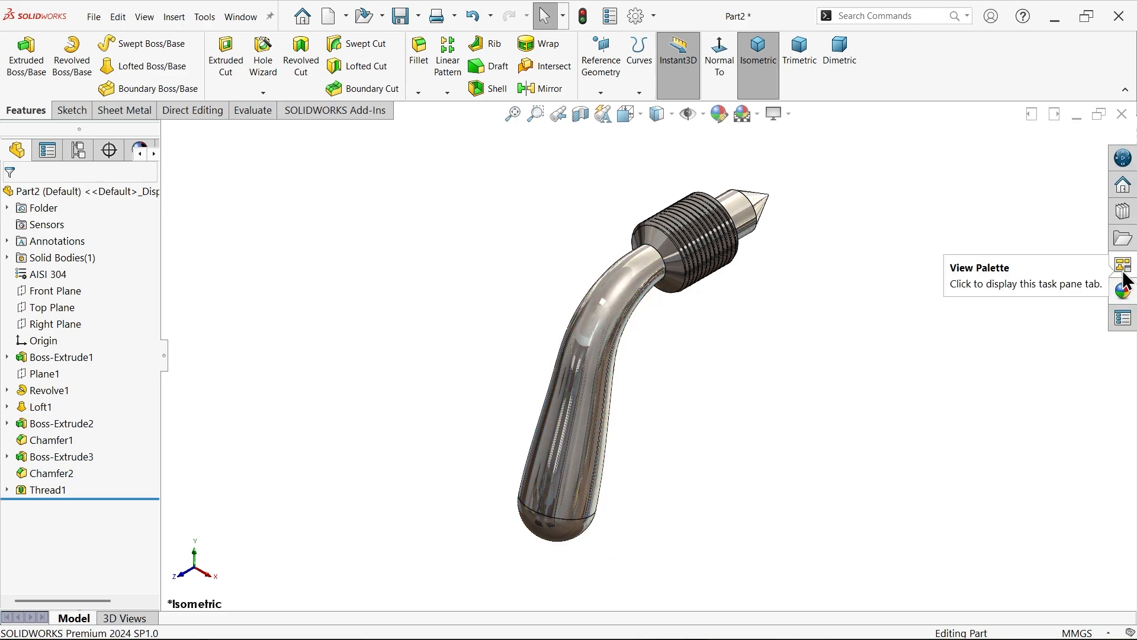
left_click(1123, 290)
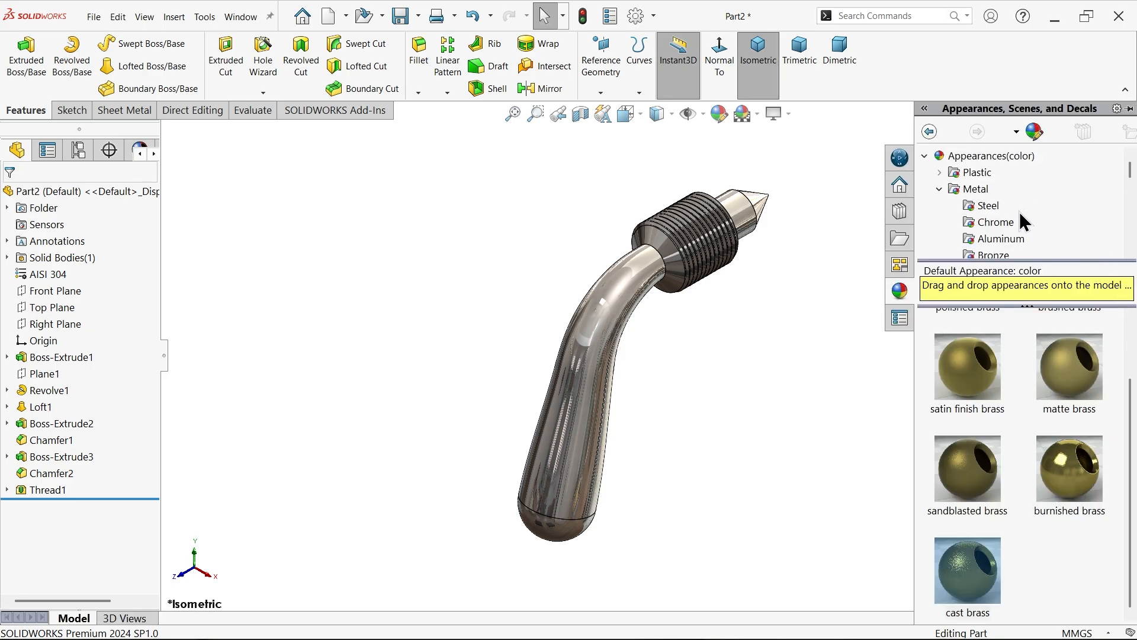
left_click(995, 222)
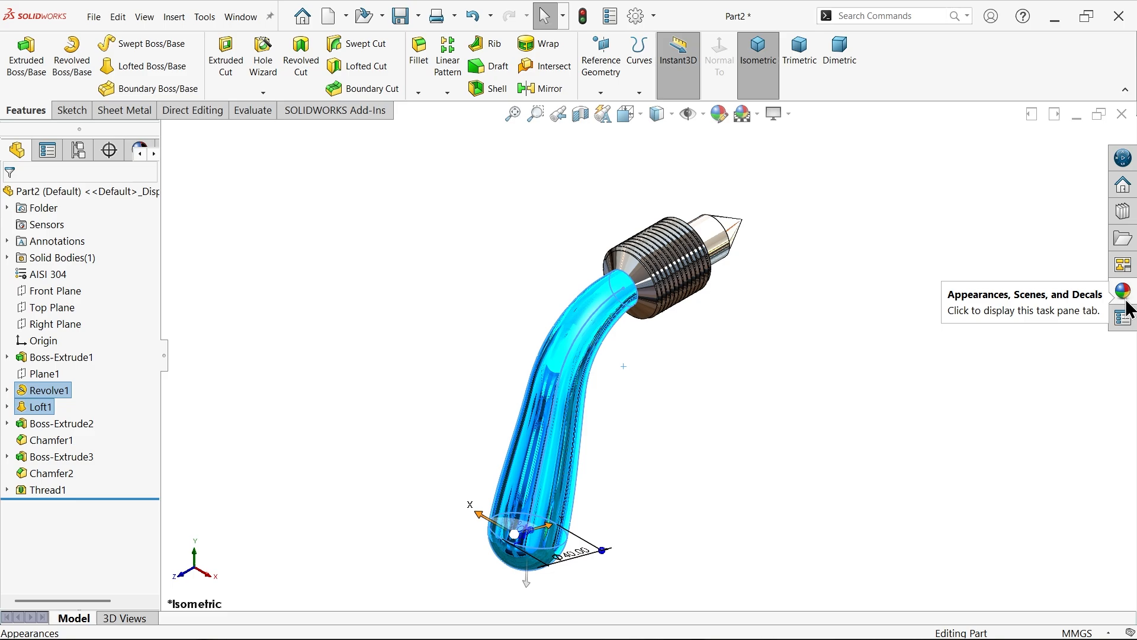
left_click(1122, 291)
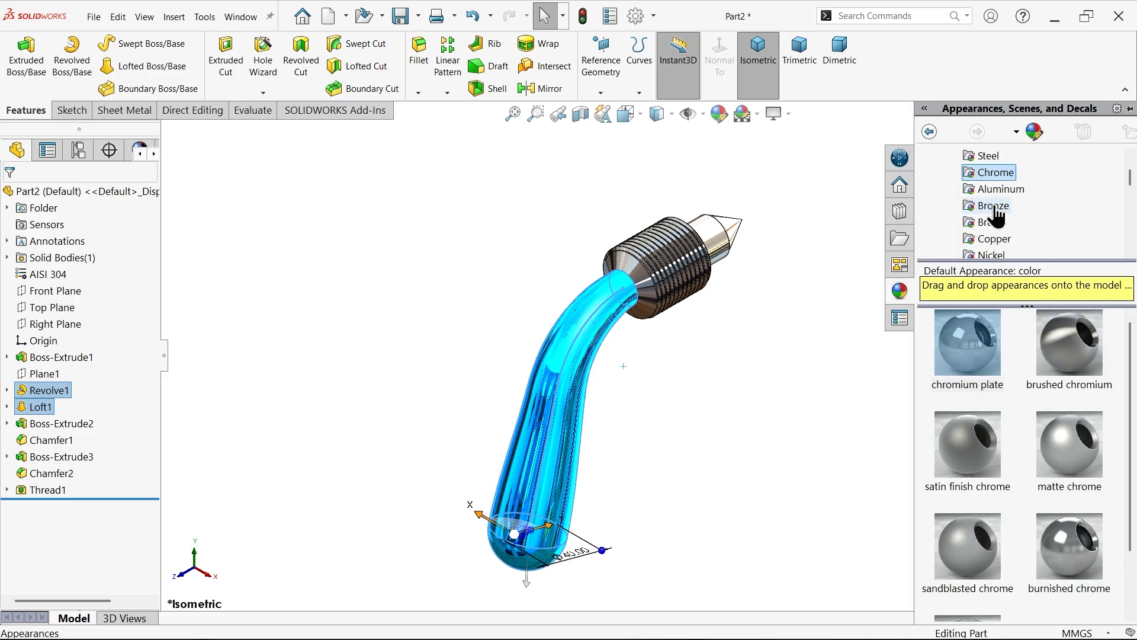
left_click(993, 205)
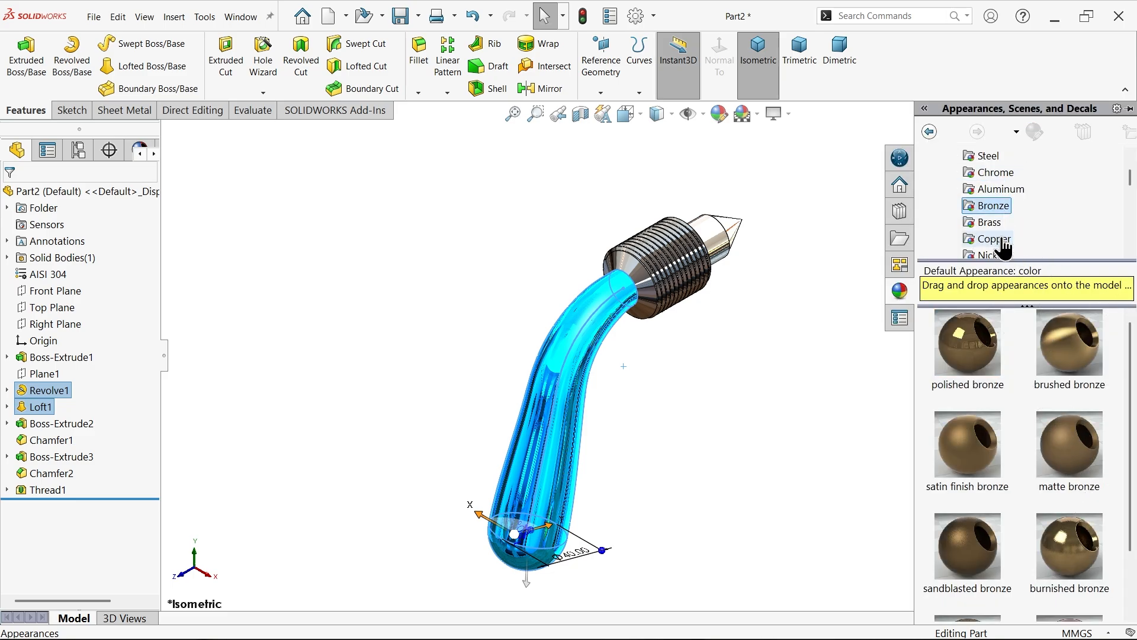
left_click(989, 221)
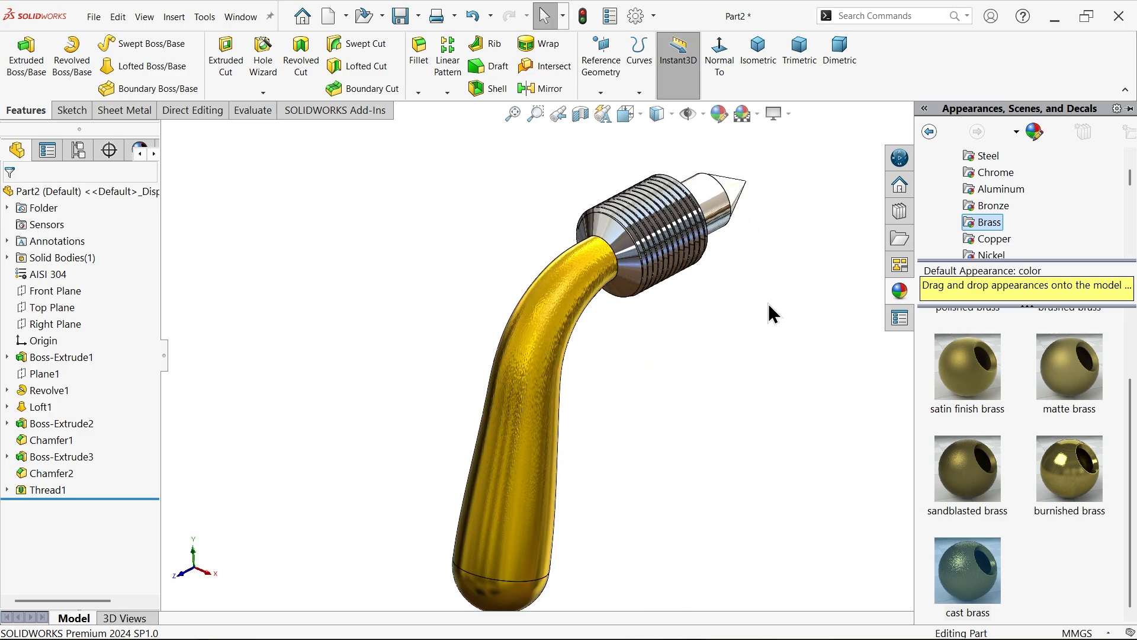
mouse_move(674, 283)
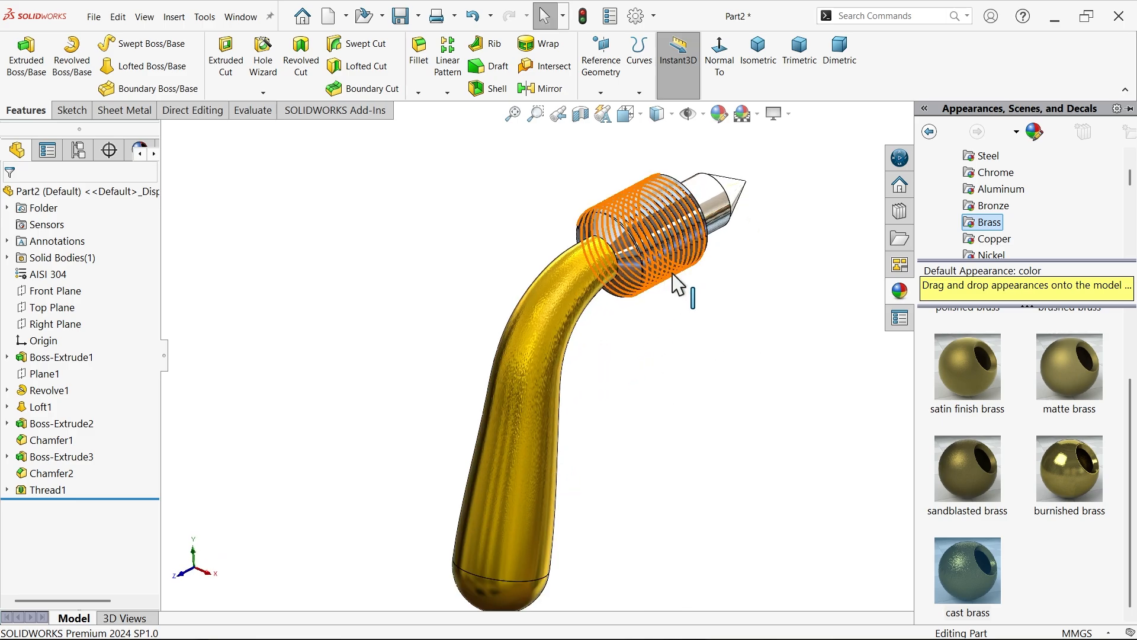